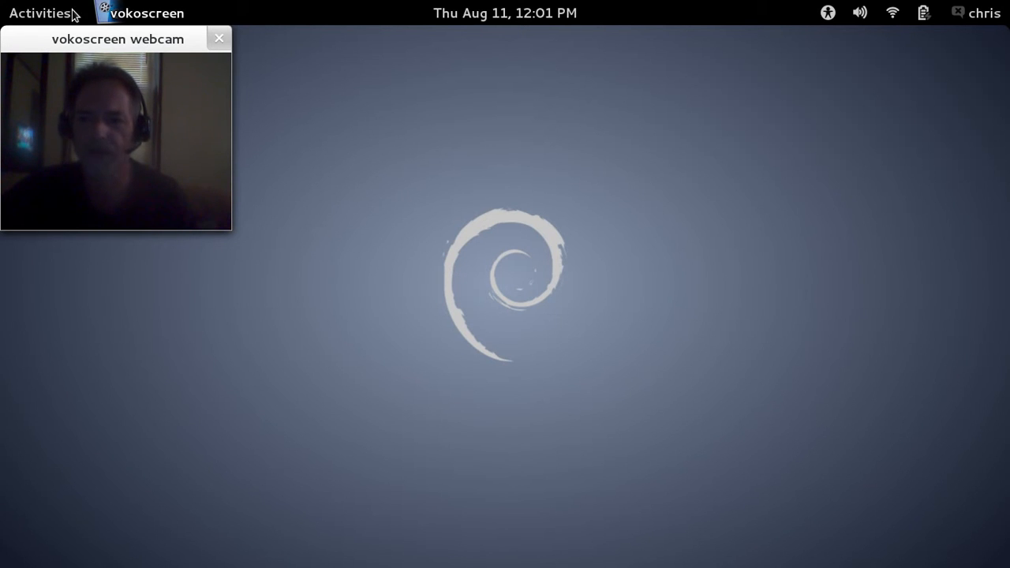
Set the vokoscreen webcam window to Always on Visible Workspace, then return to the Firefox workspace
click(41, 12)
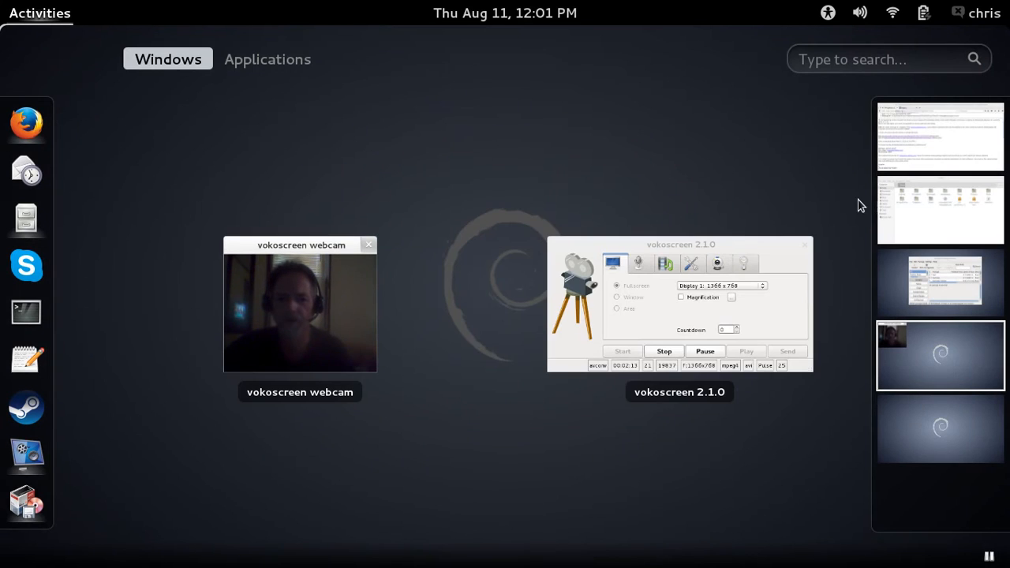
click(940, 136)
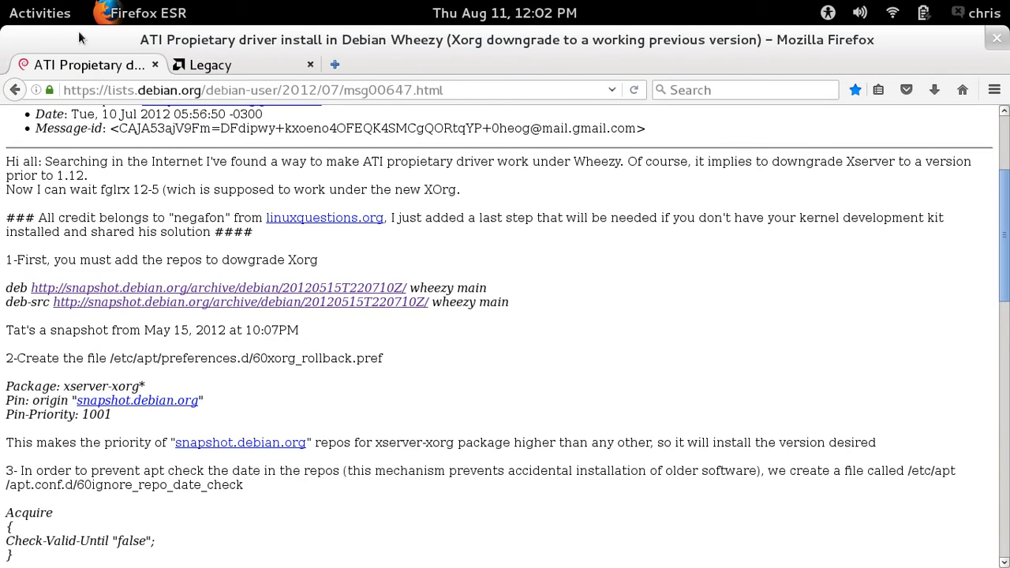
mouse_move(39, 14)
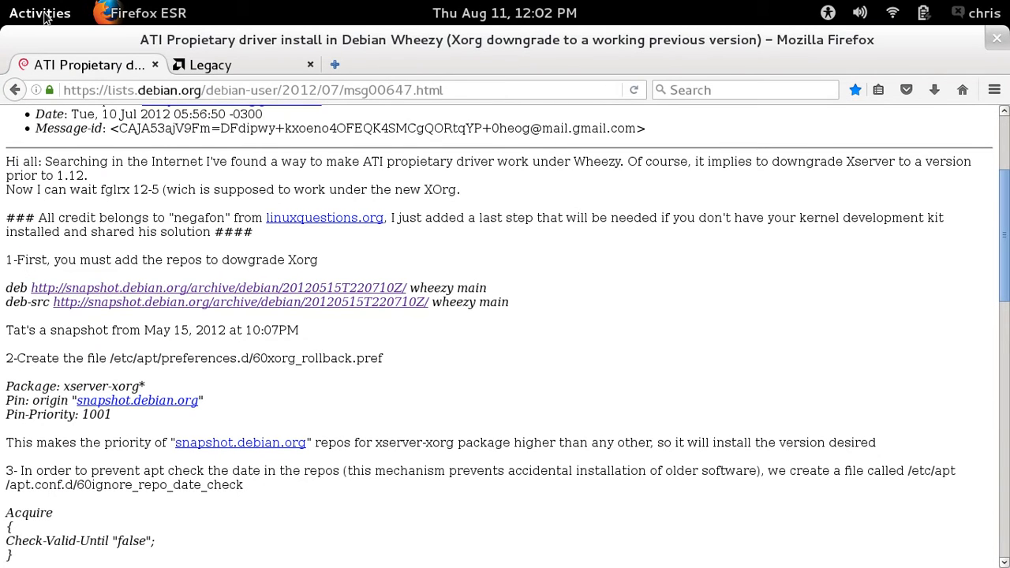
click(39, 13)
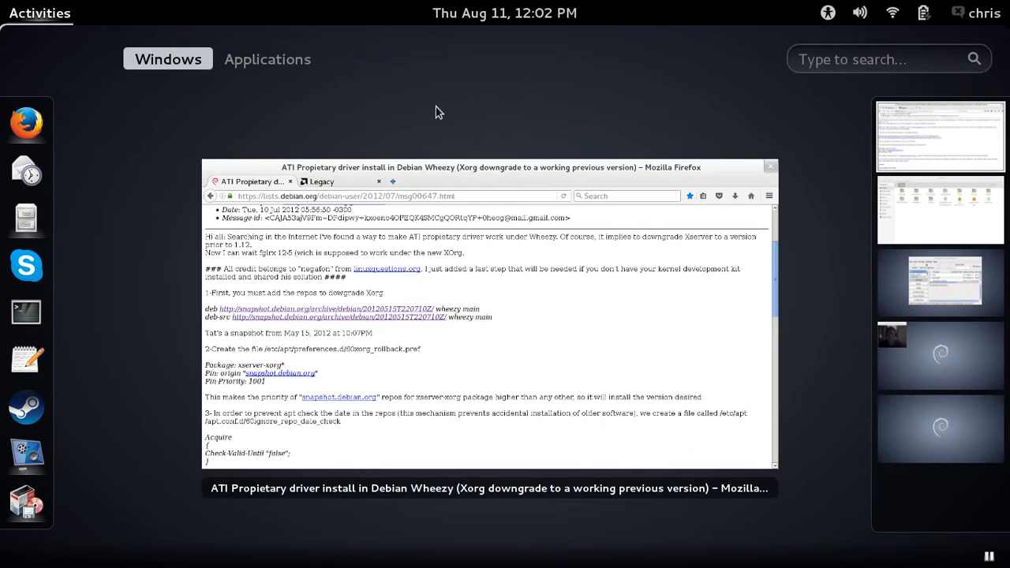
mouse_move(933, 363)
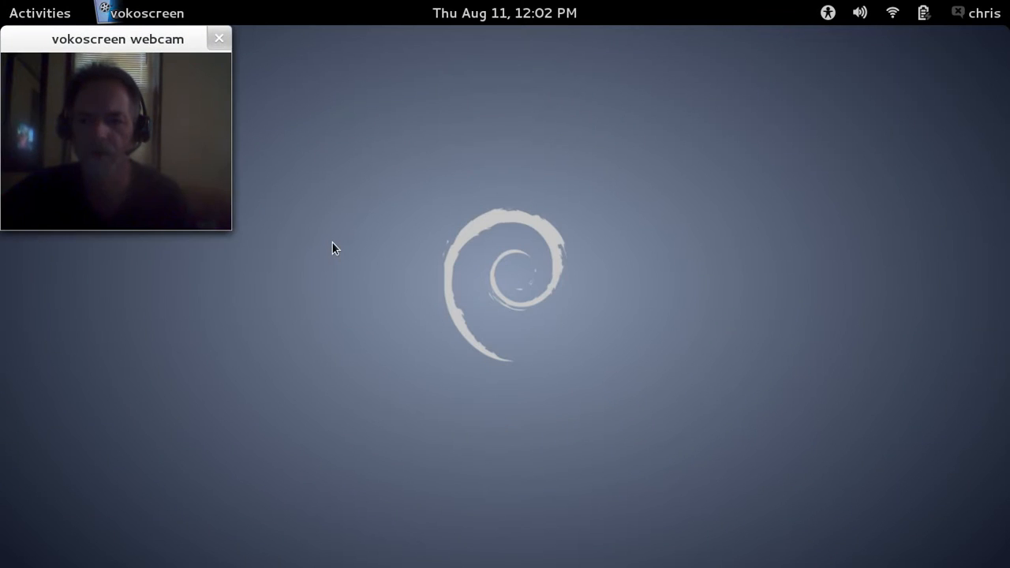
right_click(116, 39)
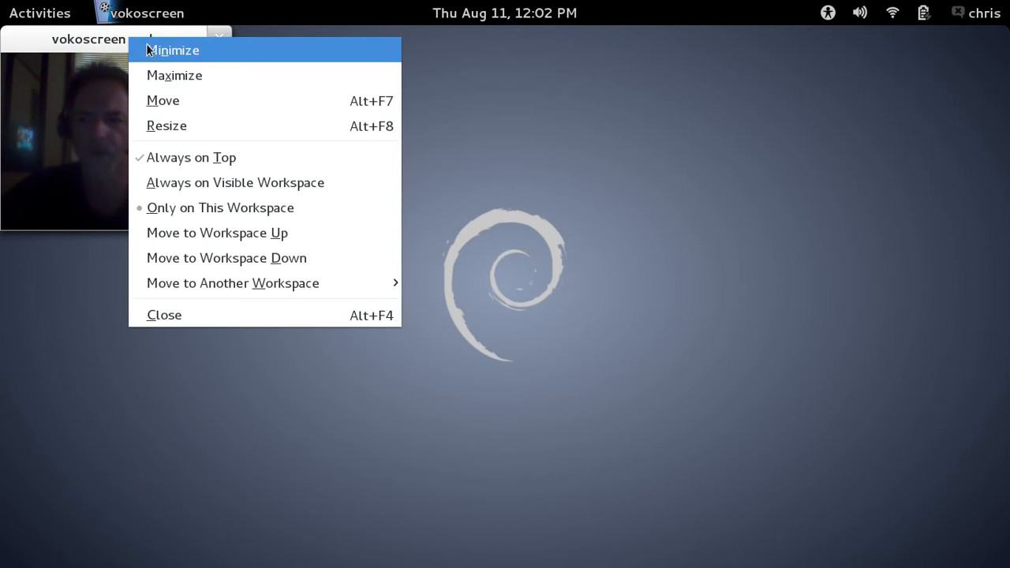
mouse_move(217, 232)
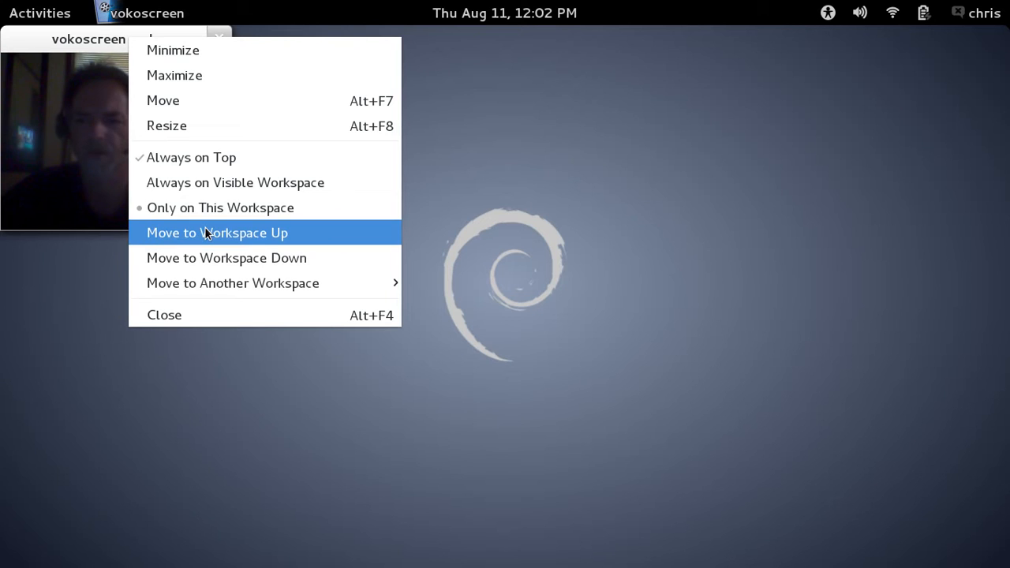
mouse_move(235, 182)
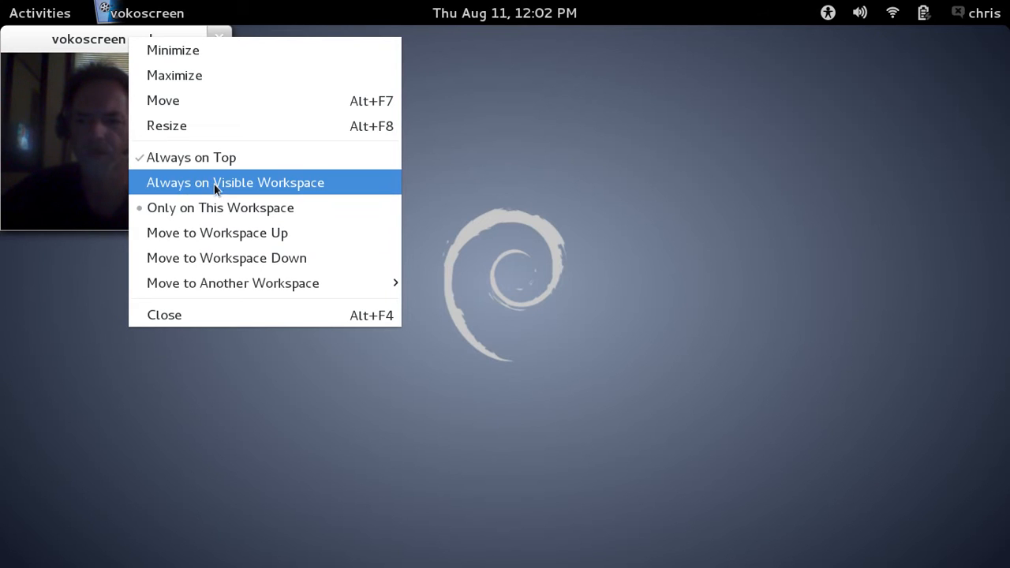
click(234, 183)
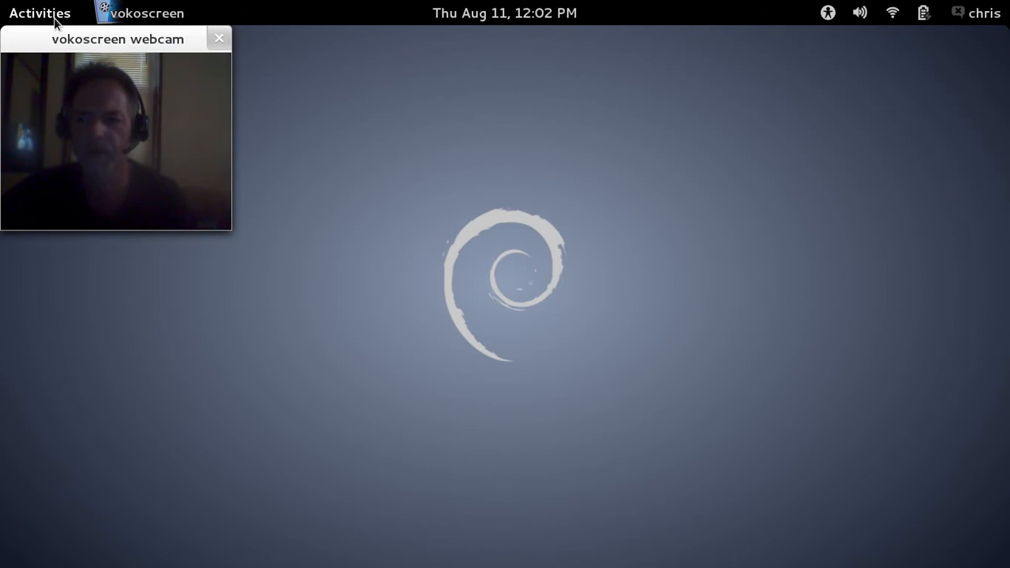
click(40, 13)
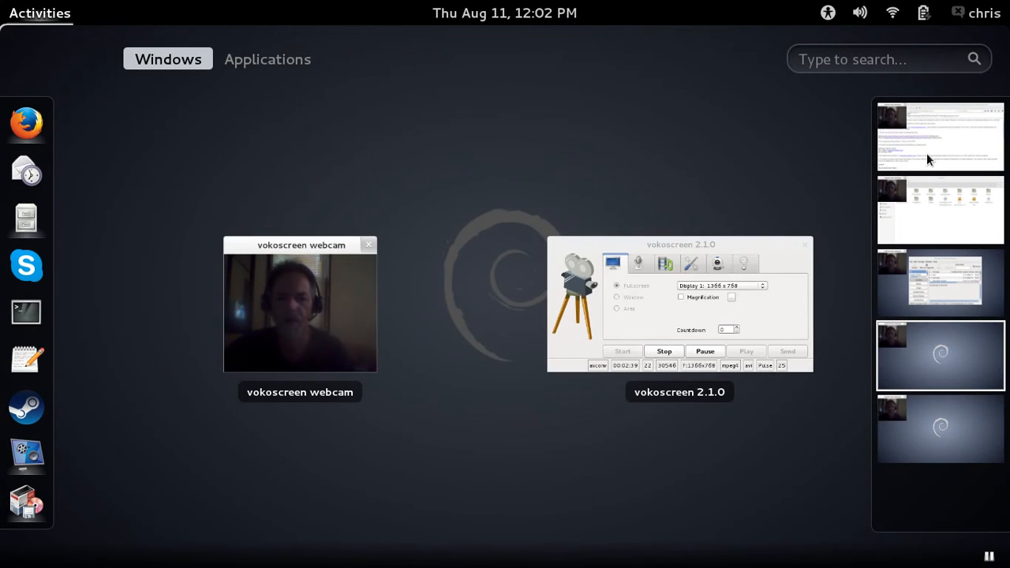
click(939, 136)
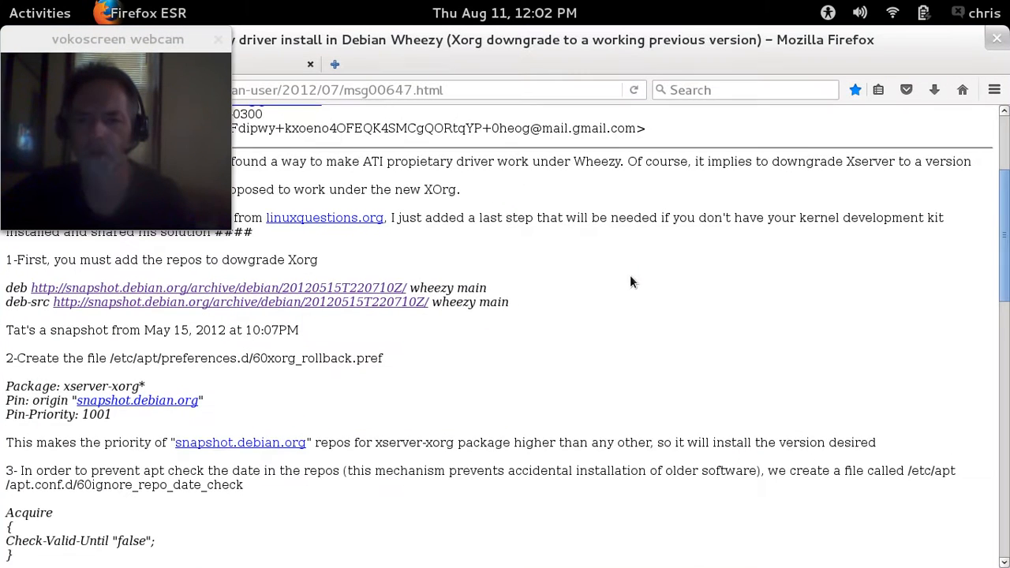
mouse_move(430, 240)
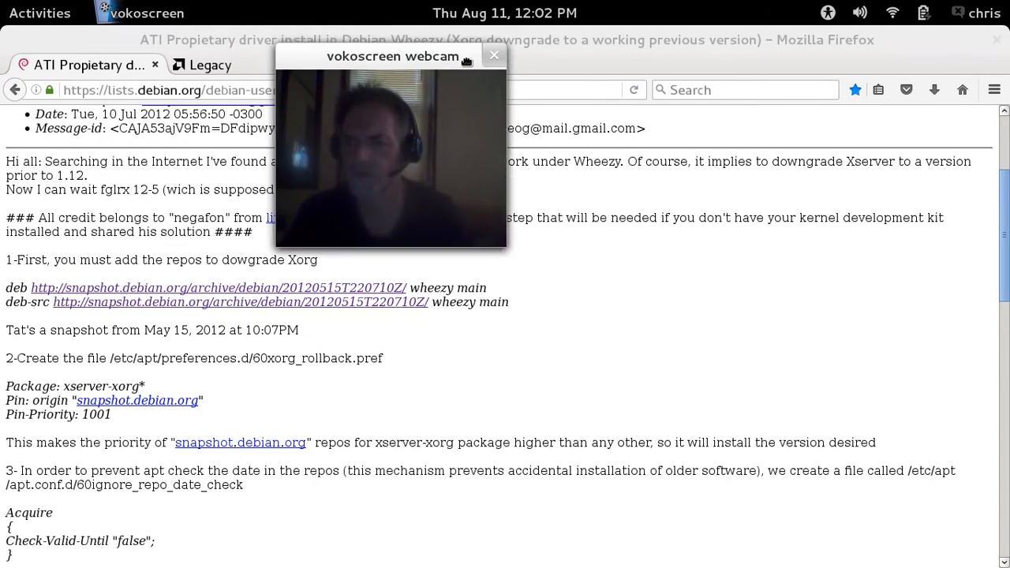
Move the webcam window off the article and scroll through the Xorg downgrade page
drag(392, 56, 879, 39)
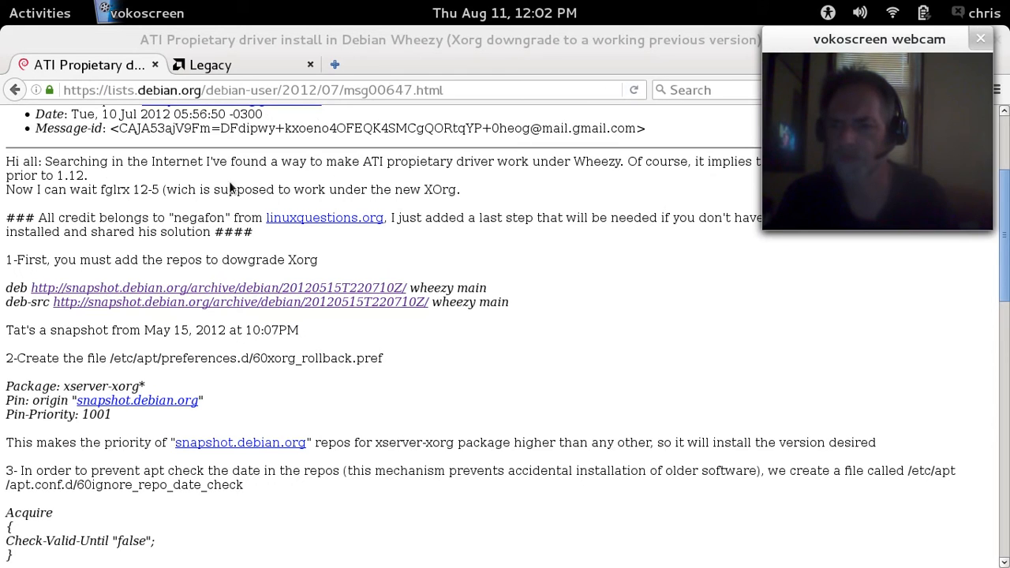
scroll(up, 3)
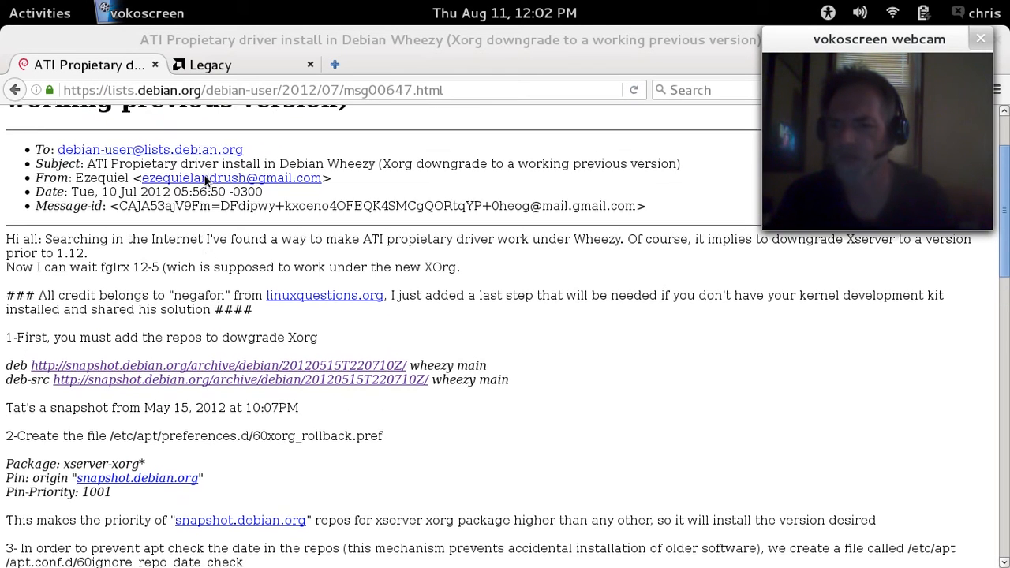
scroll(up, 3)
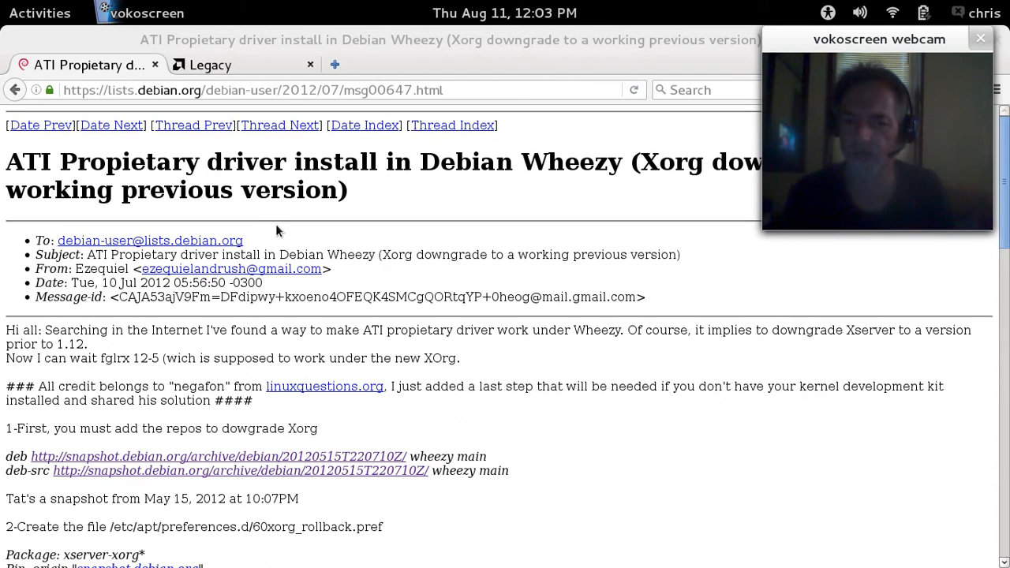
mouse_move(392, 208)
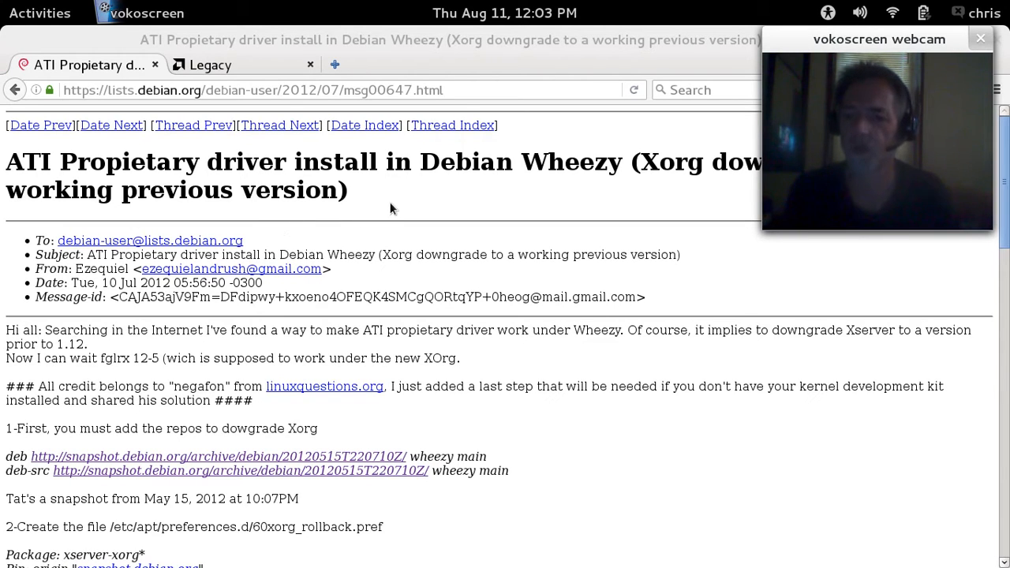
mouse_move(400, 208)
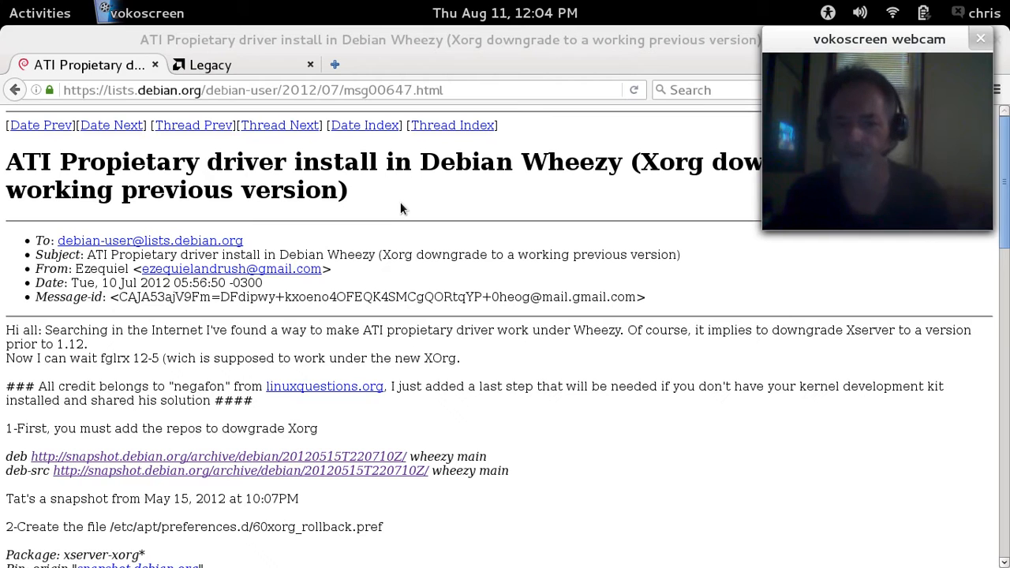
scroll(down, 3)
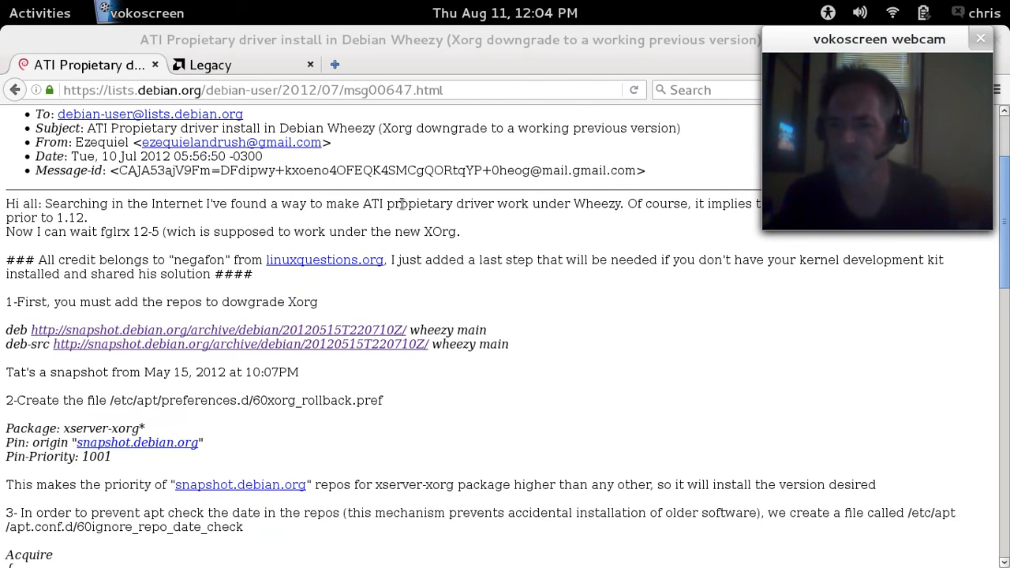
scroll(down, 3)
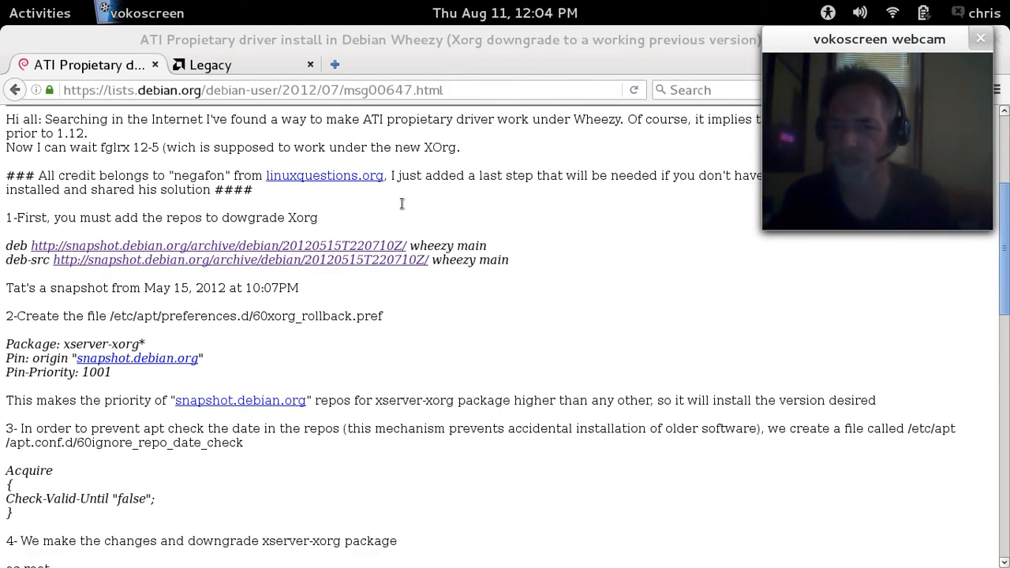
mouse_move(401, 208)
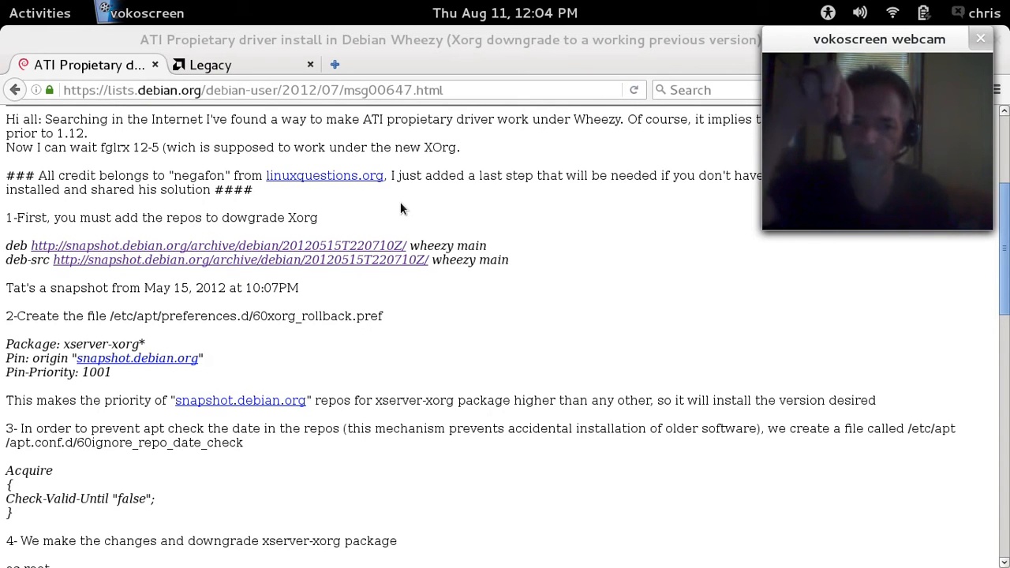
scroll(up, 3)
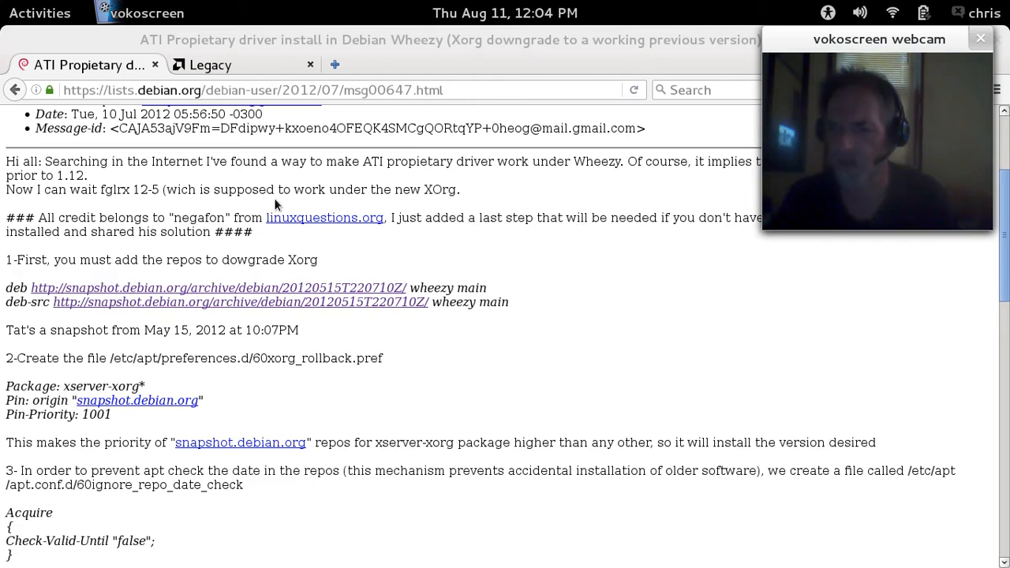
mouse_move(361, 204)
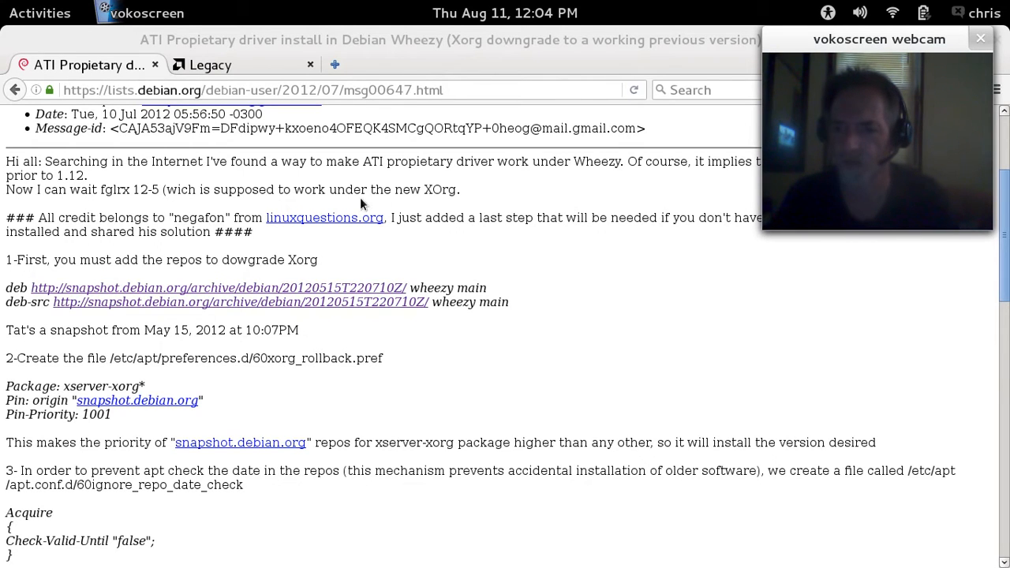
scroll(down, 3)
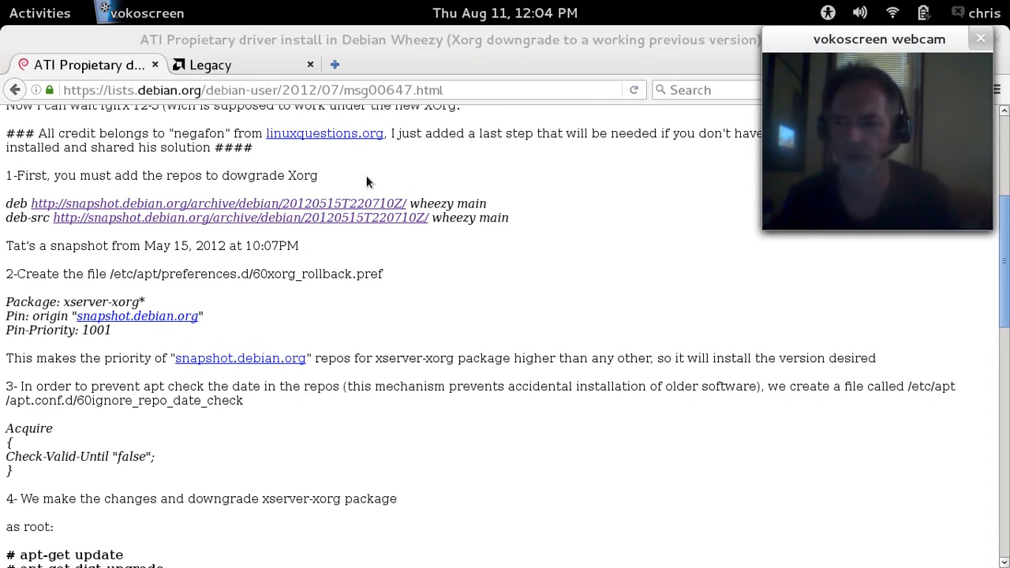
mouse_move(99, 174)
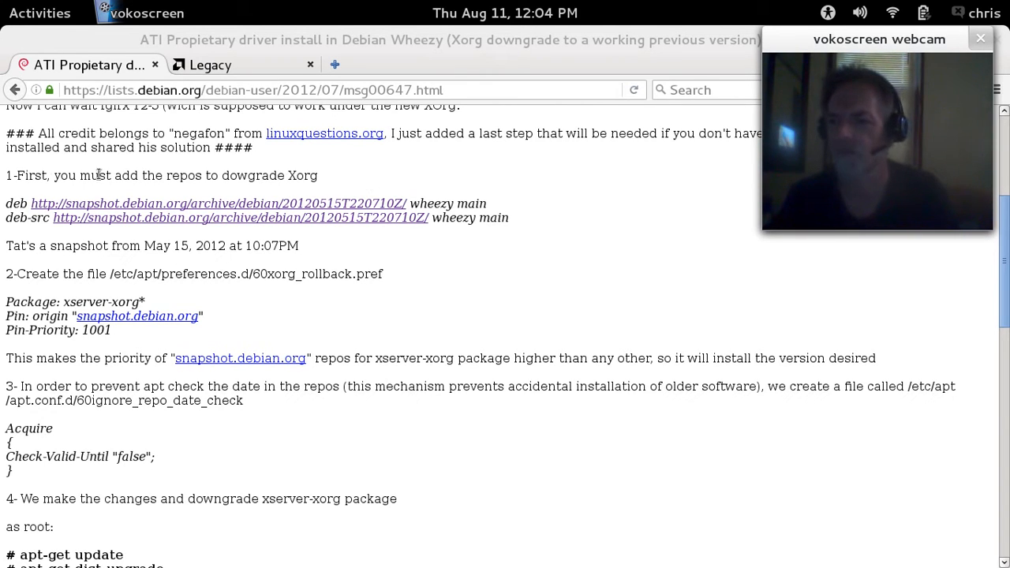
mouse_move(187, 180)
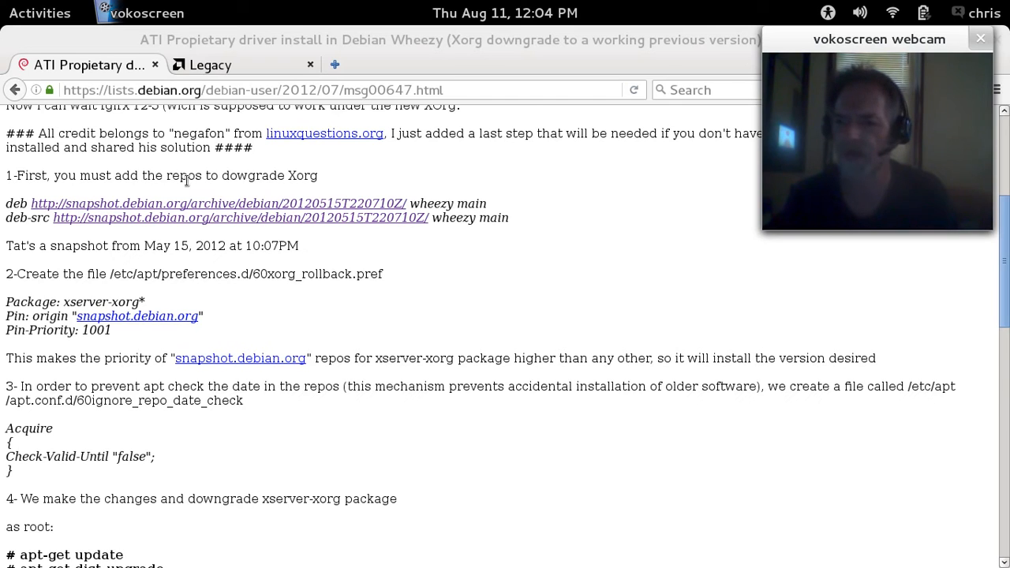
mouse_move(276, 192)
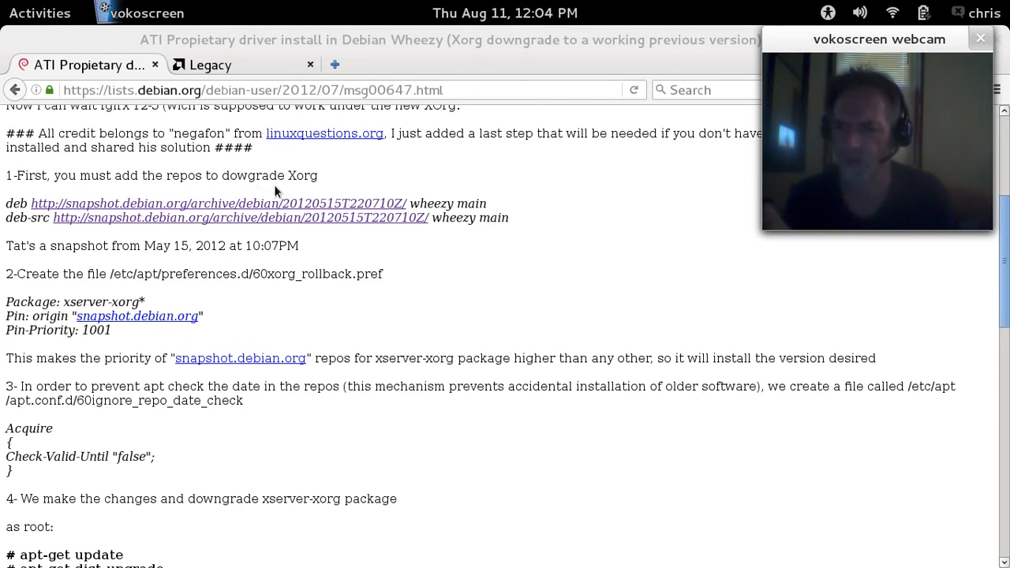
mouse_move(351, 187)
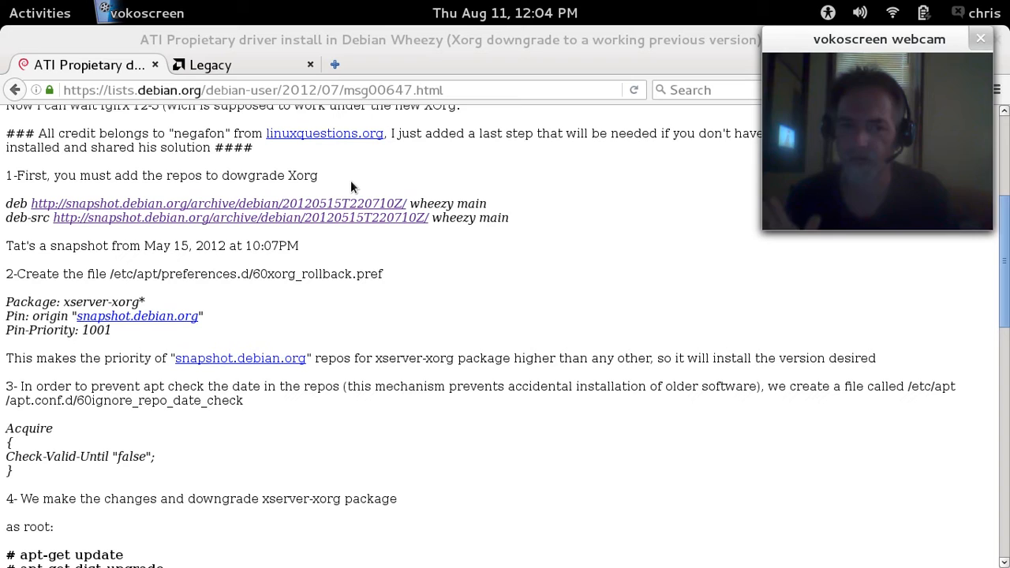
mouse_move(243, 209)
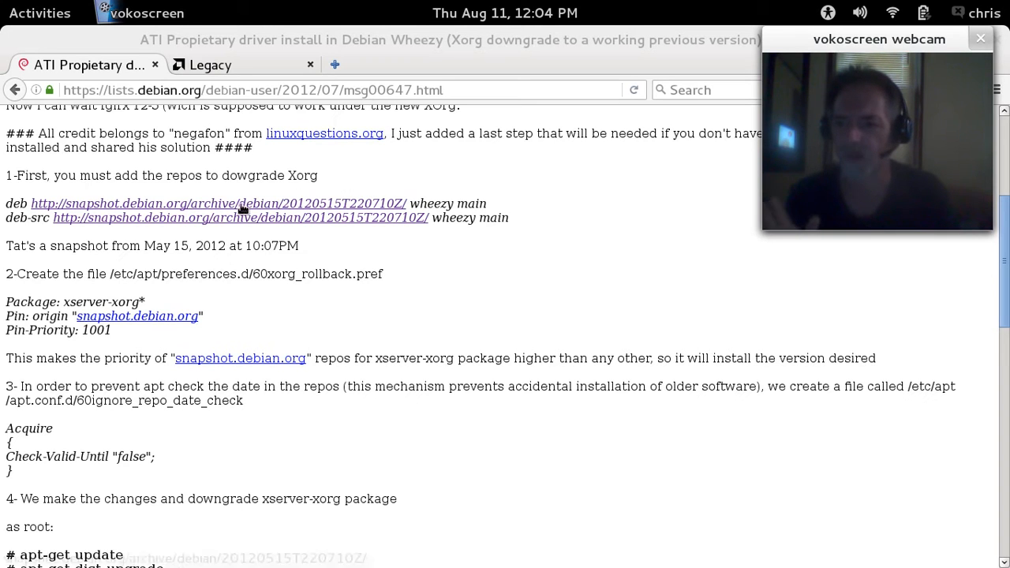
mouse_move(309, 206)
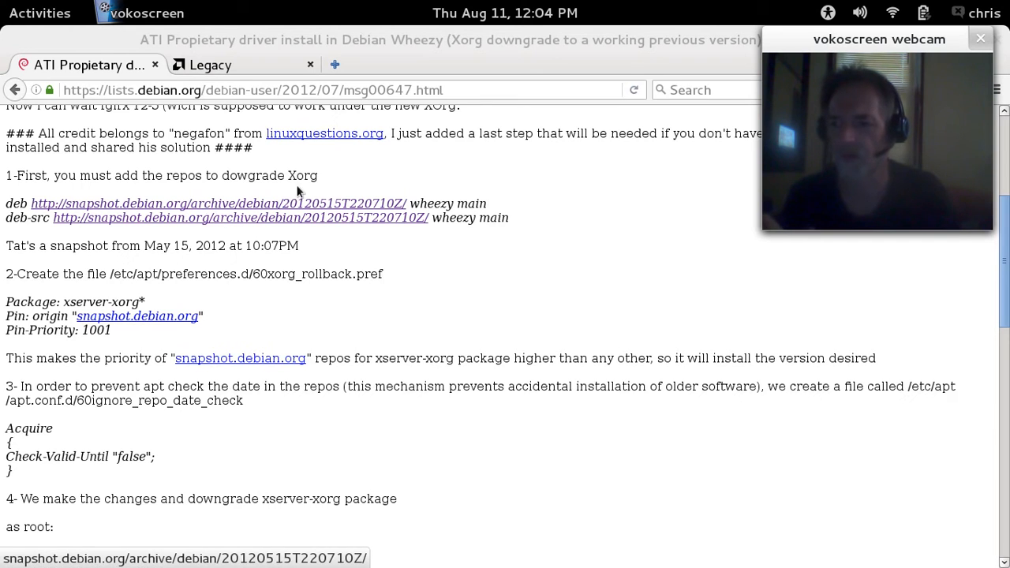
Bring the Synaptic Package Manager window forward from the third workspace
click(39, 12)
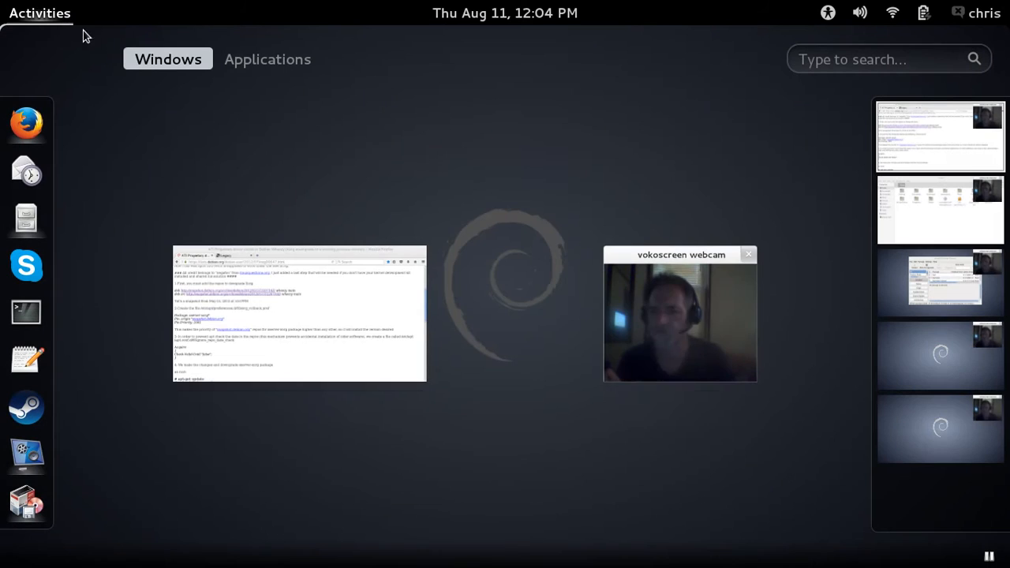
mouse_move(896, 286)
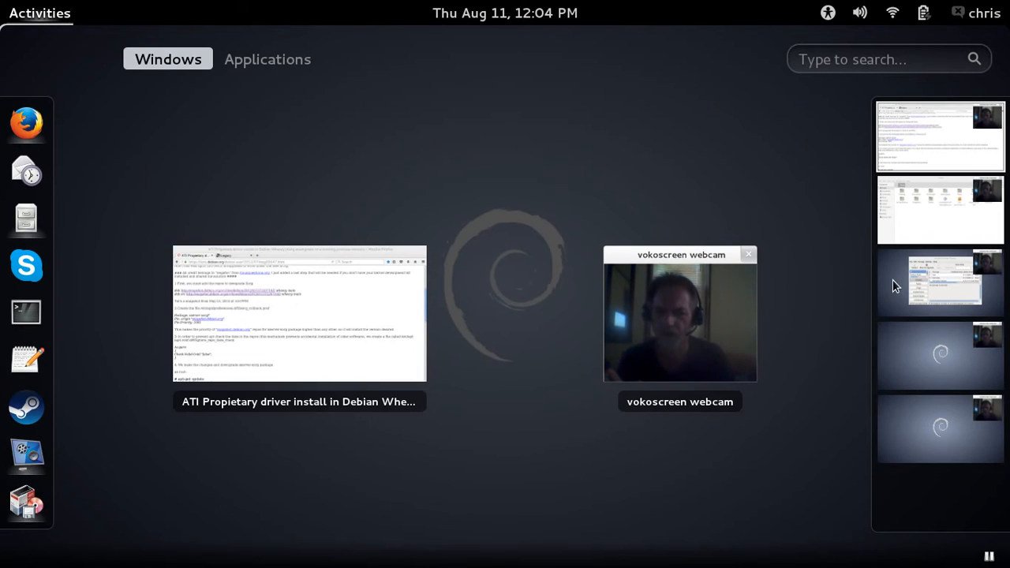
click(938, 282)
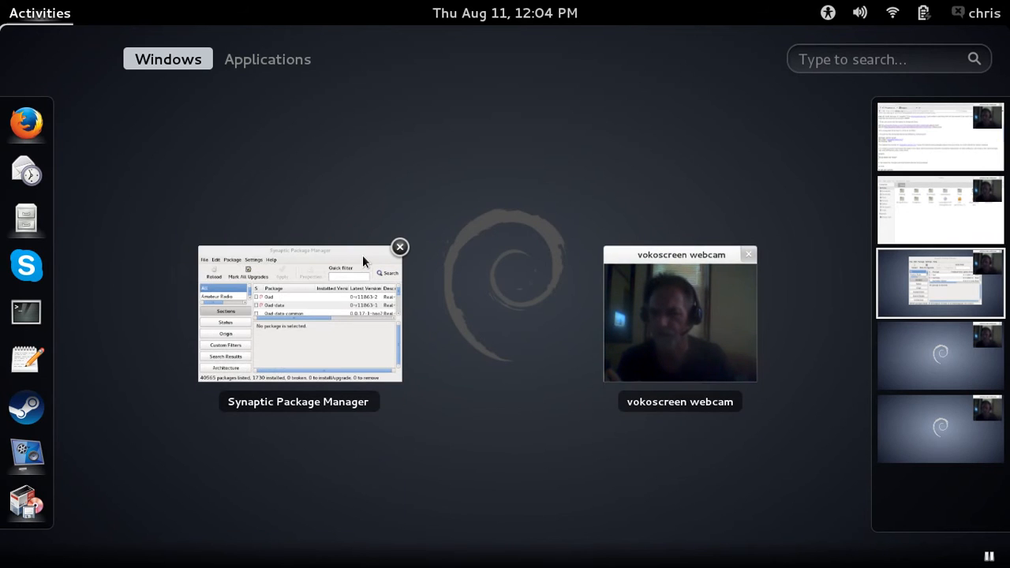
click(298, 311)
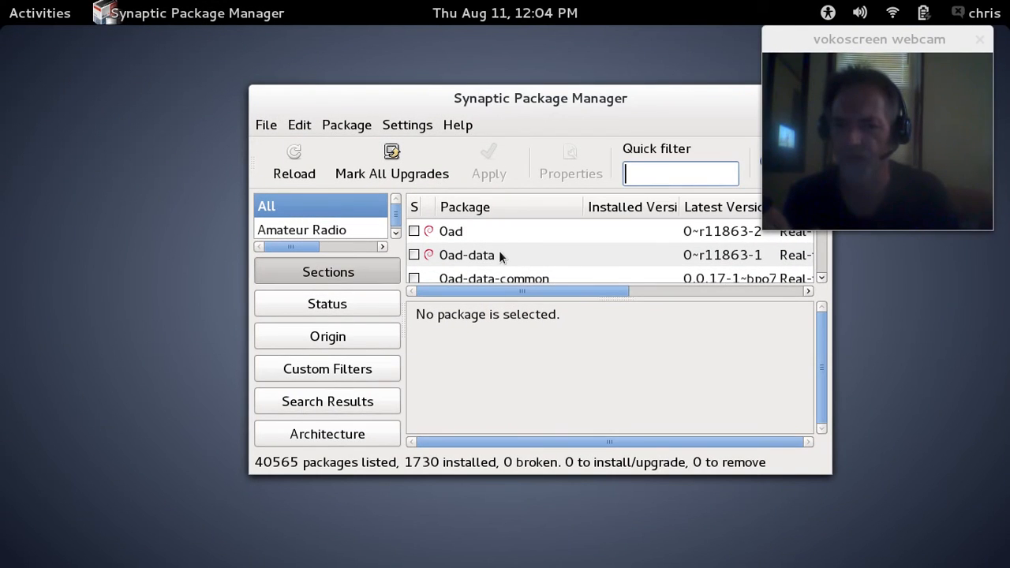
mouse_move(592, 253)
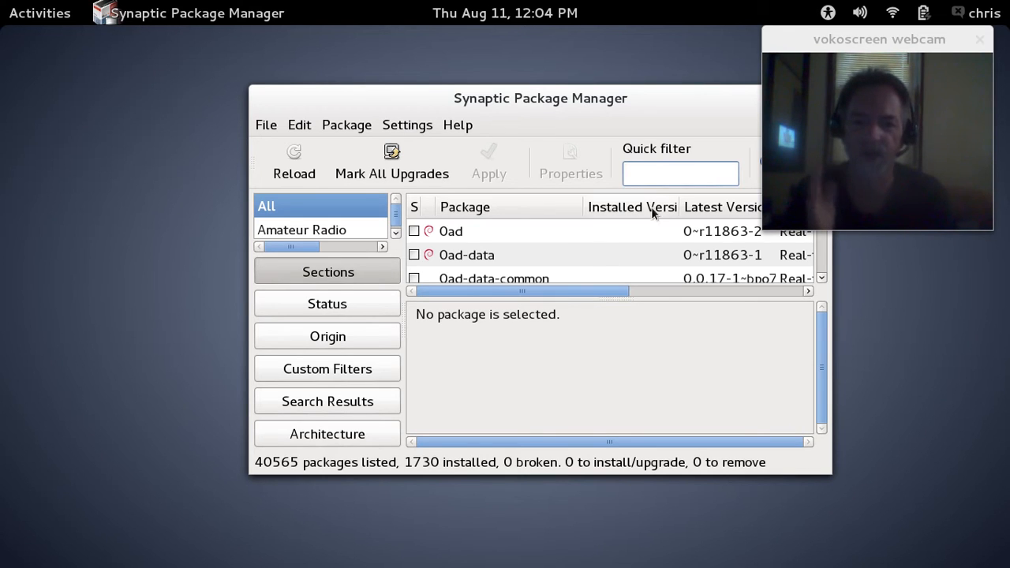
Type 'open in' in Synaptic's quick filter to check nautilus-open-terminal is installed
click(680, 173)
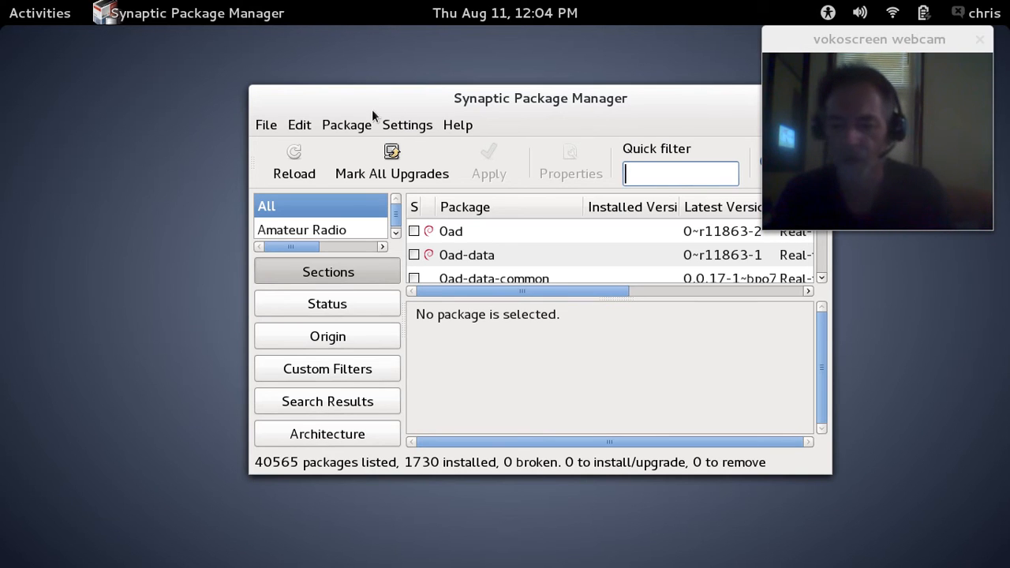
text(peeee)
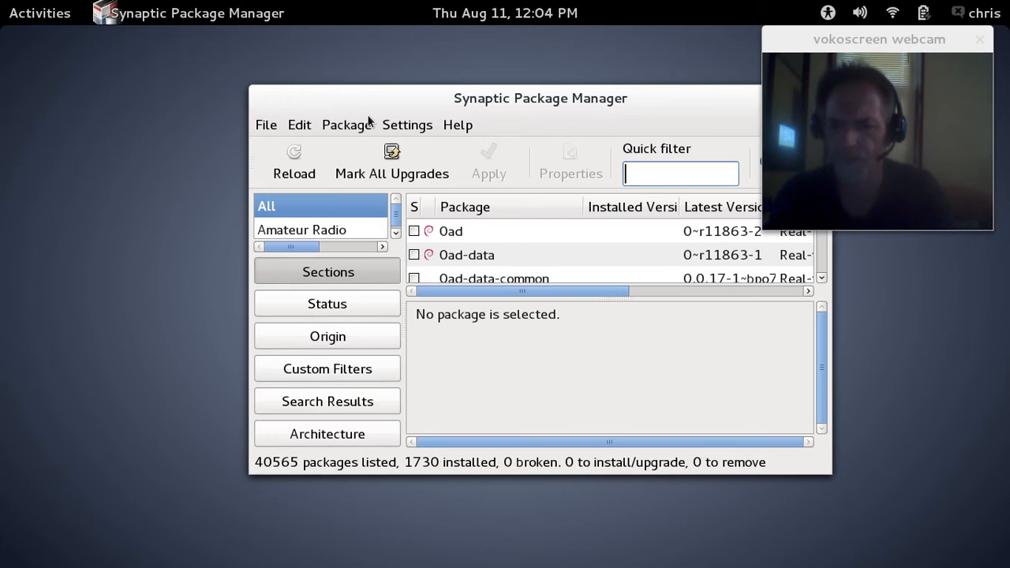
text(0)
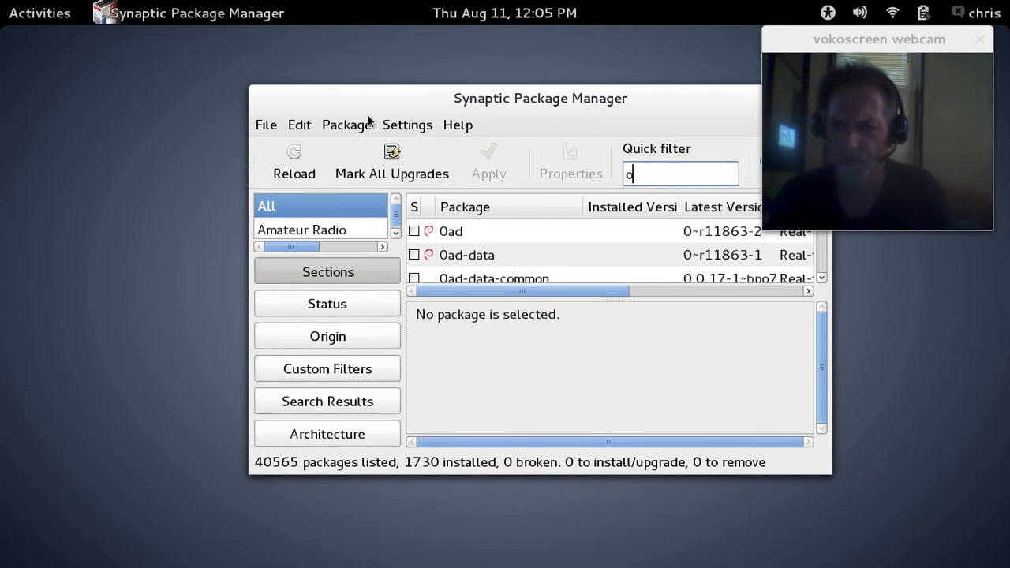
text(pe in)
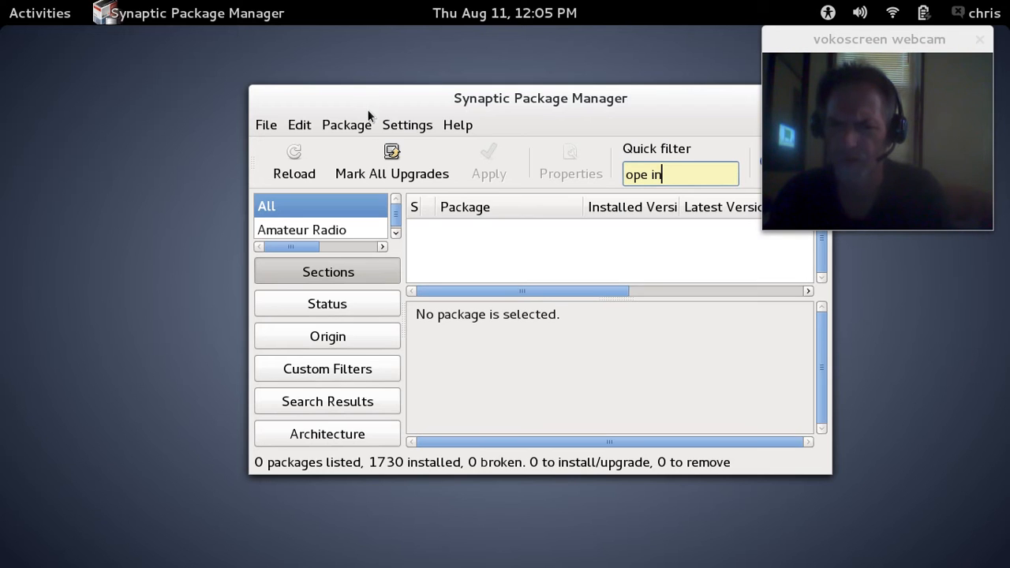
key(BackSpace)
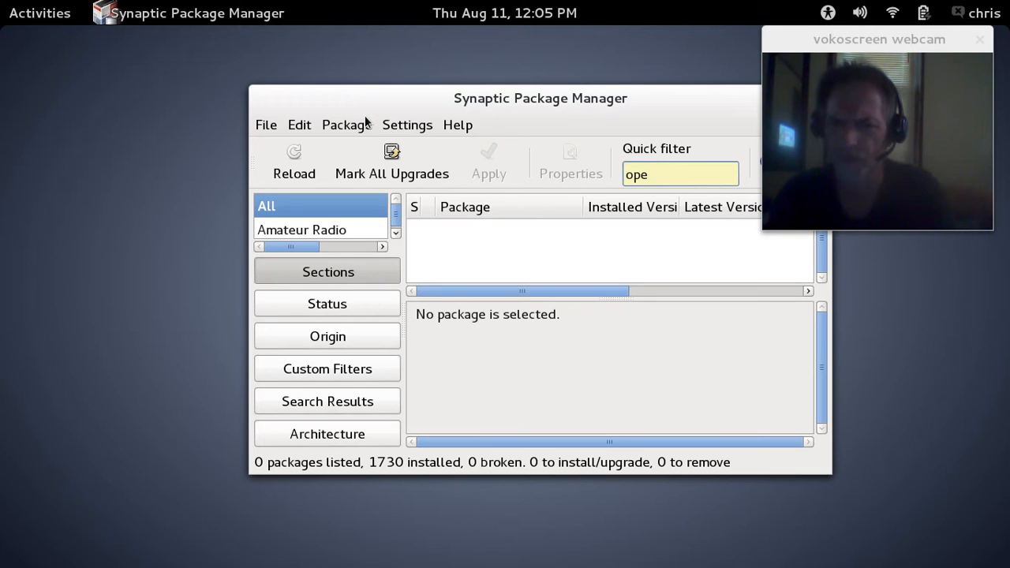
key(BackSpace)
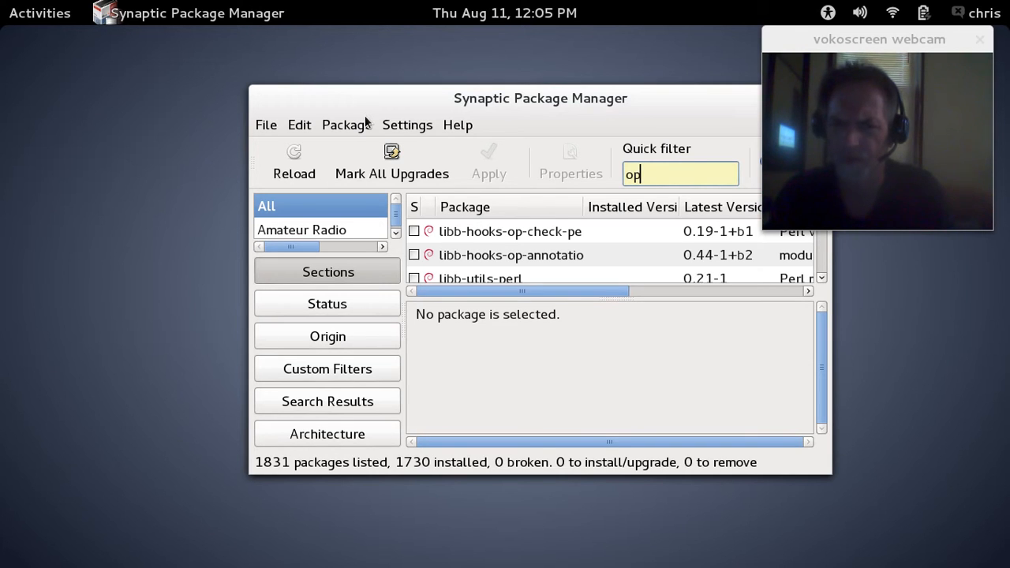
text(en)
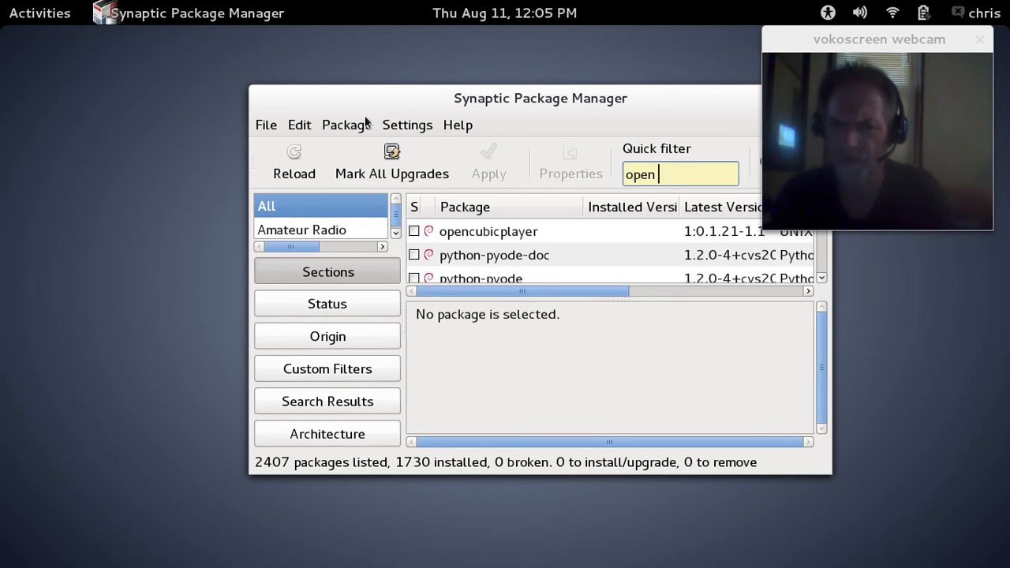
text(iiiiiiiiiii)
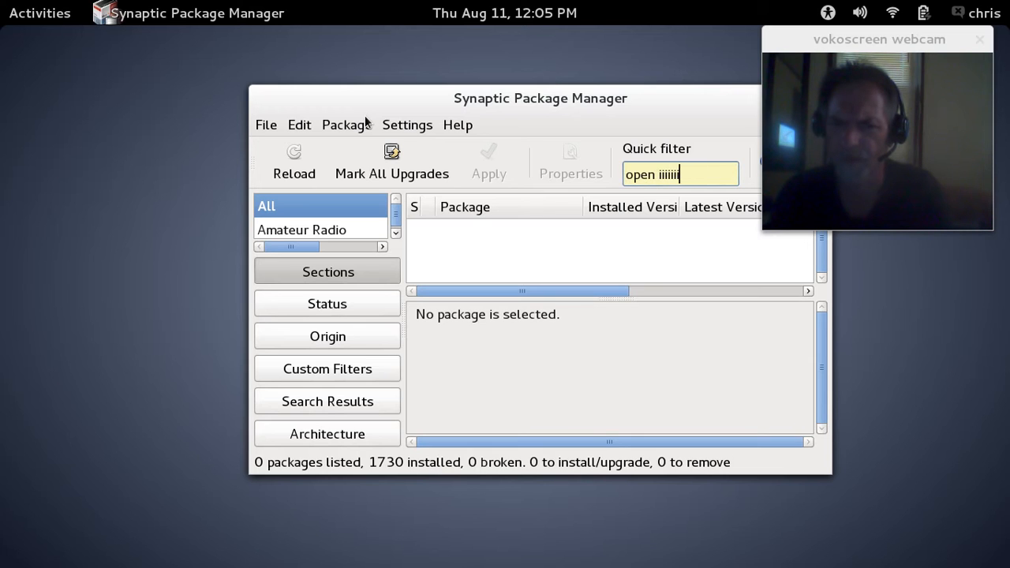
key(BackSpace)
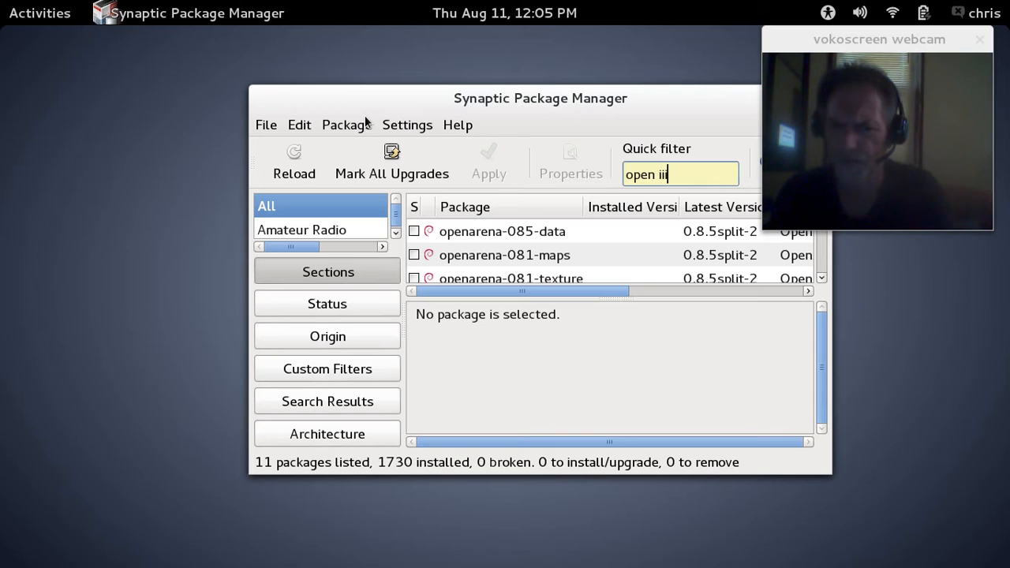
key(BackSpace)
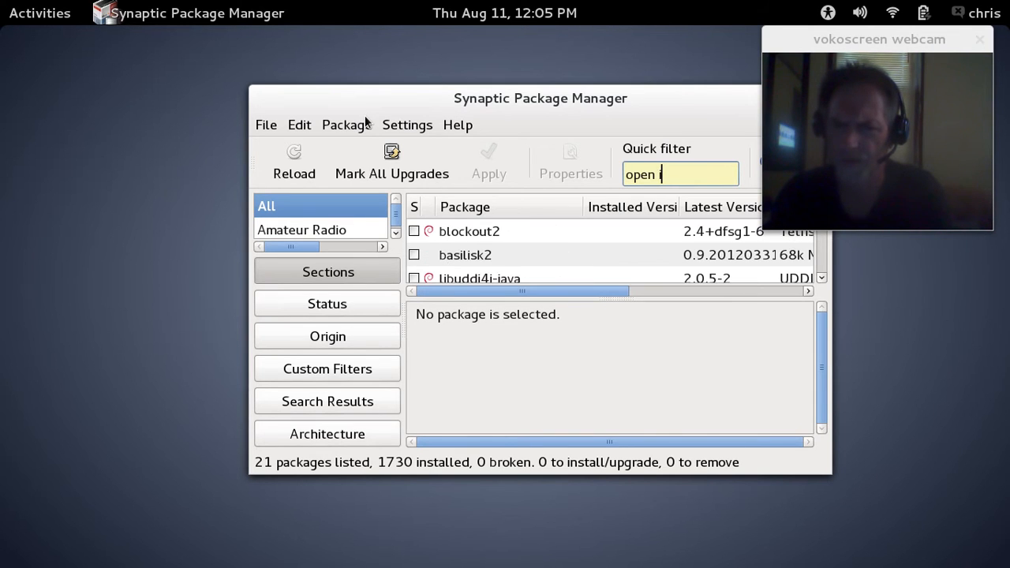
text(n)
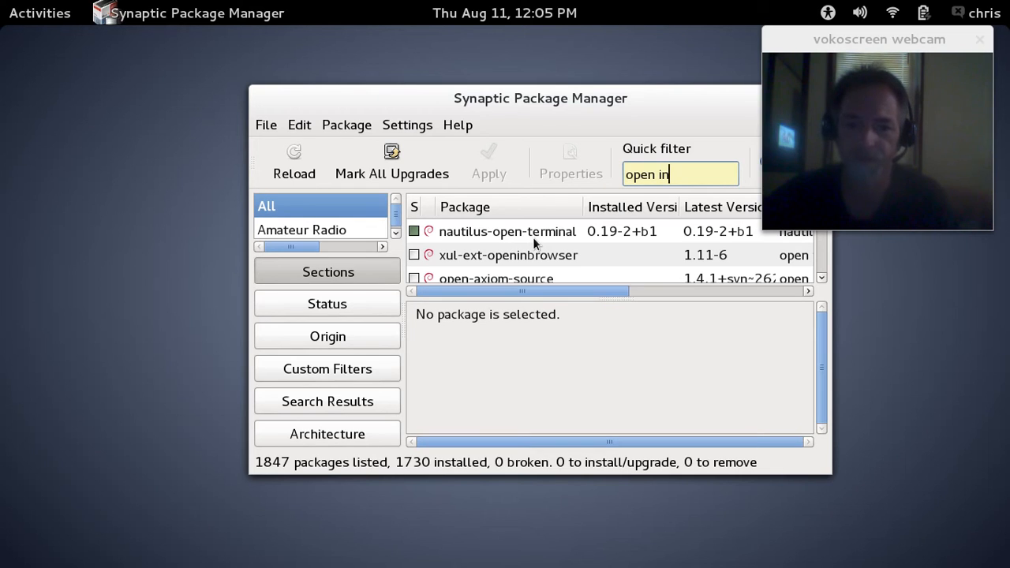
mouse_move(489, 243)
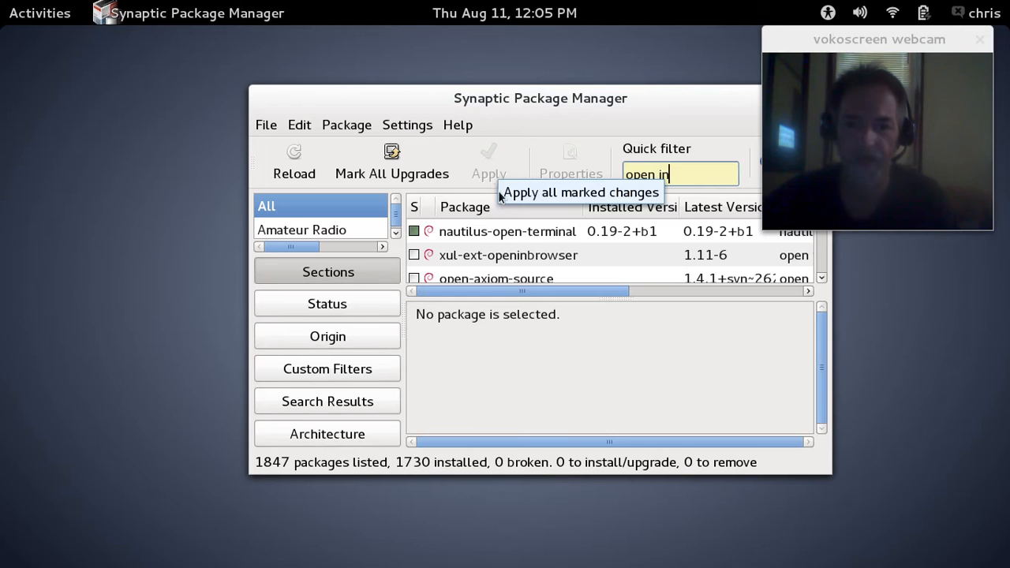
mouse_move(525, 236)
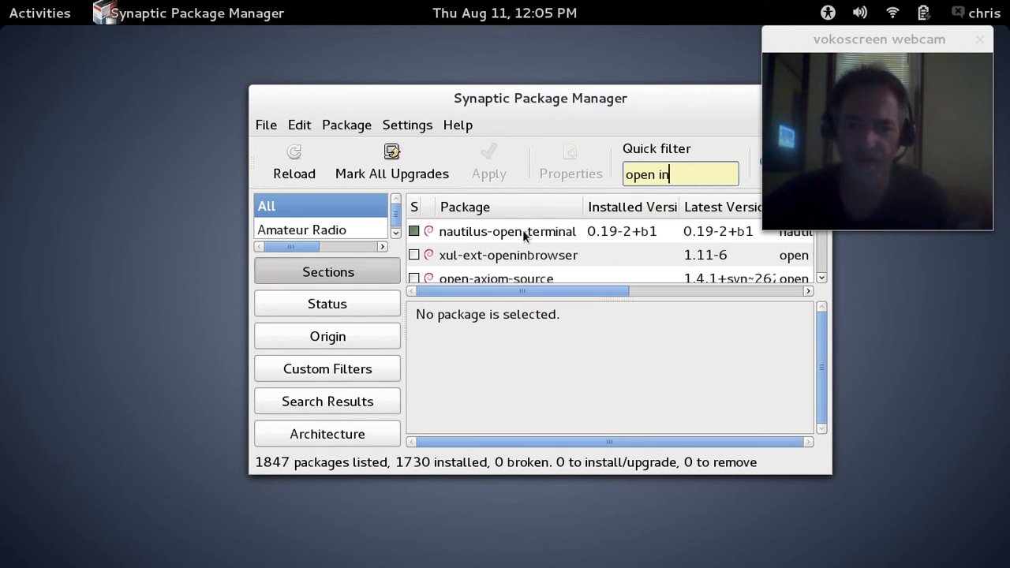
mouse_move(519, 180)
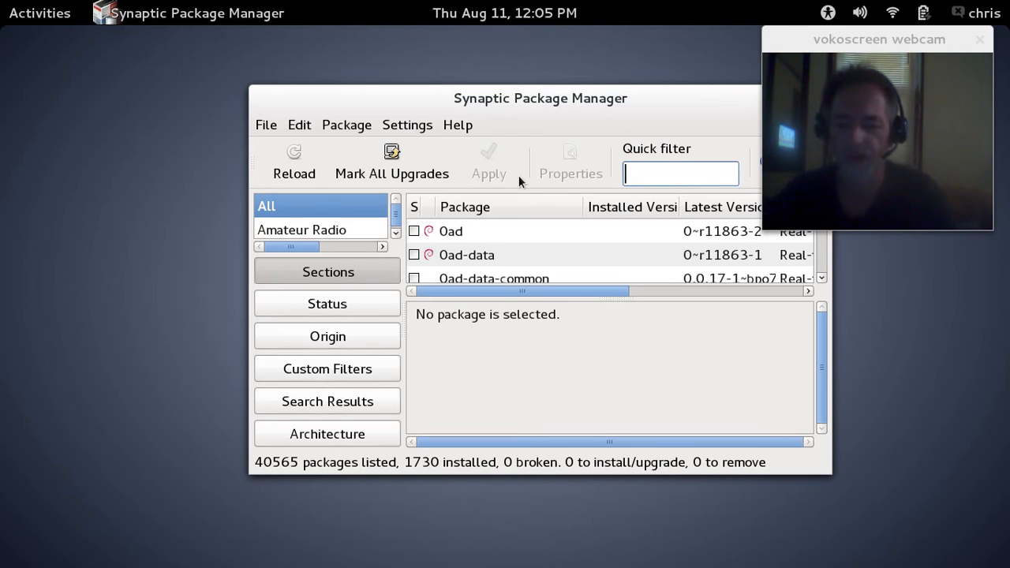
Change the quick filter to 'make', confirming make 3.81-8.2 is installed
text(m)
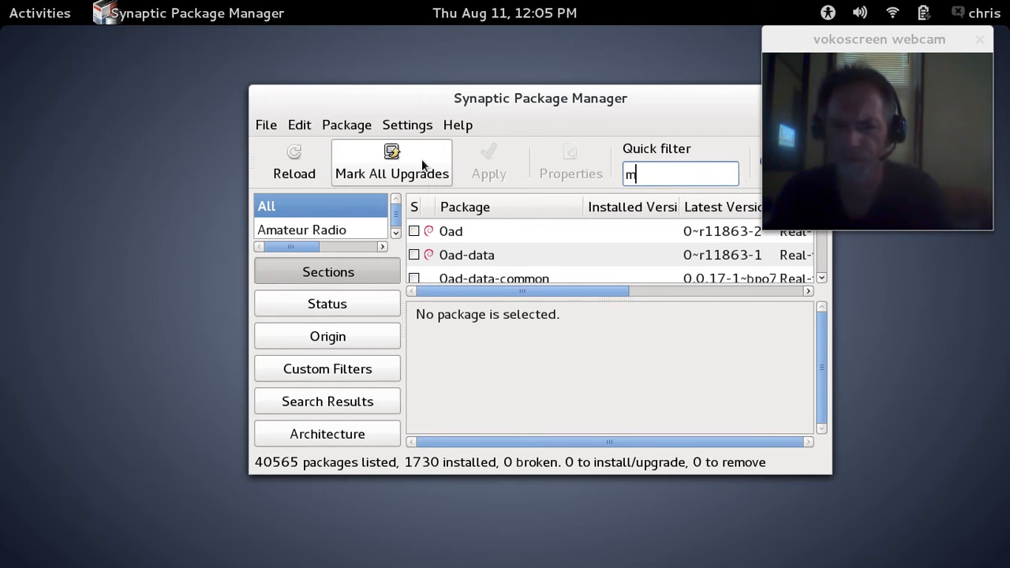
text(akk)
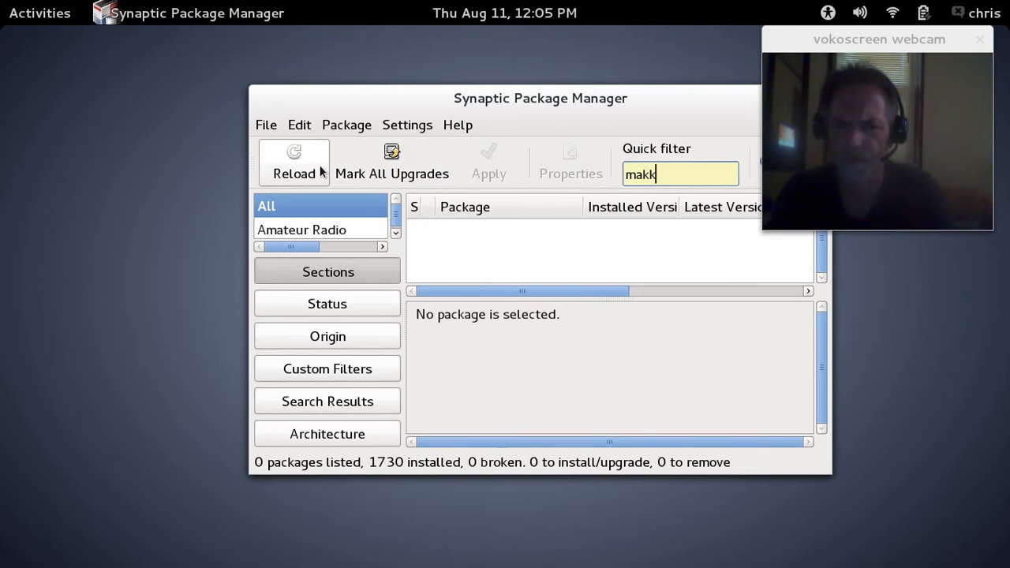
mouse_move(247, 164)
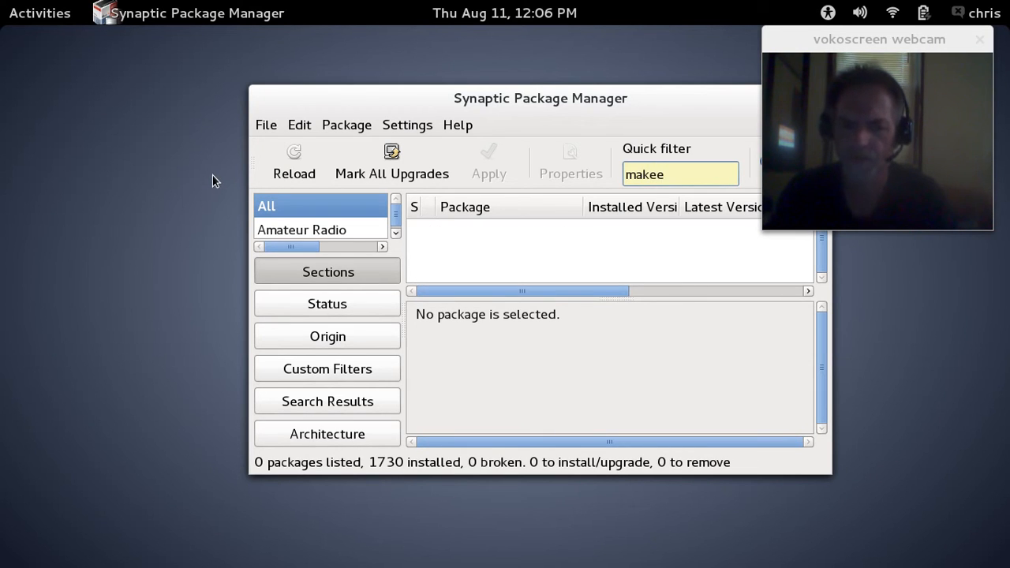
key(BackSpace)
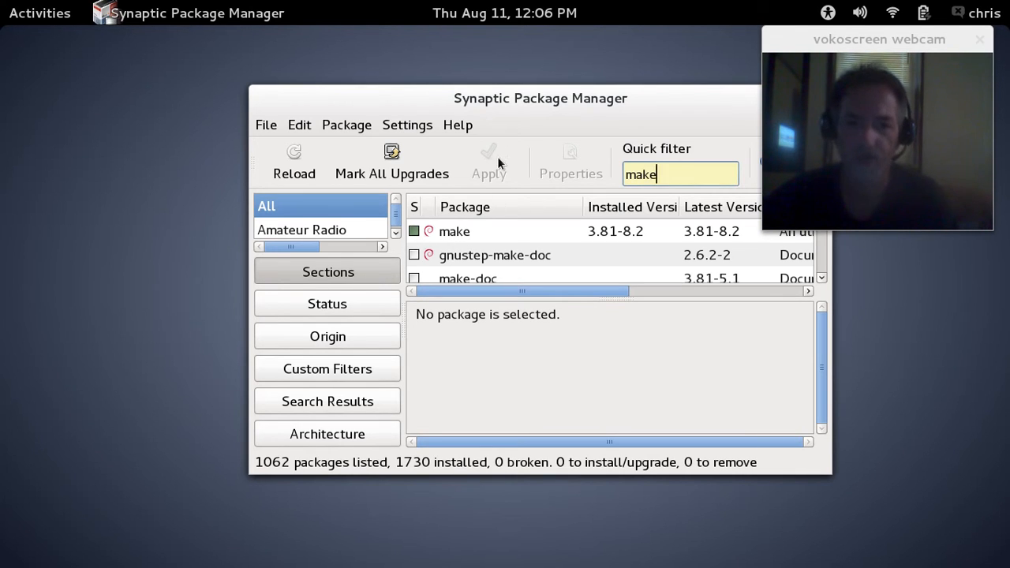
mouse_move(473, 231)
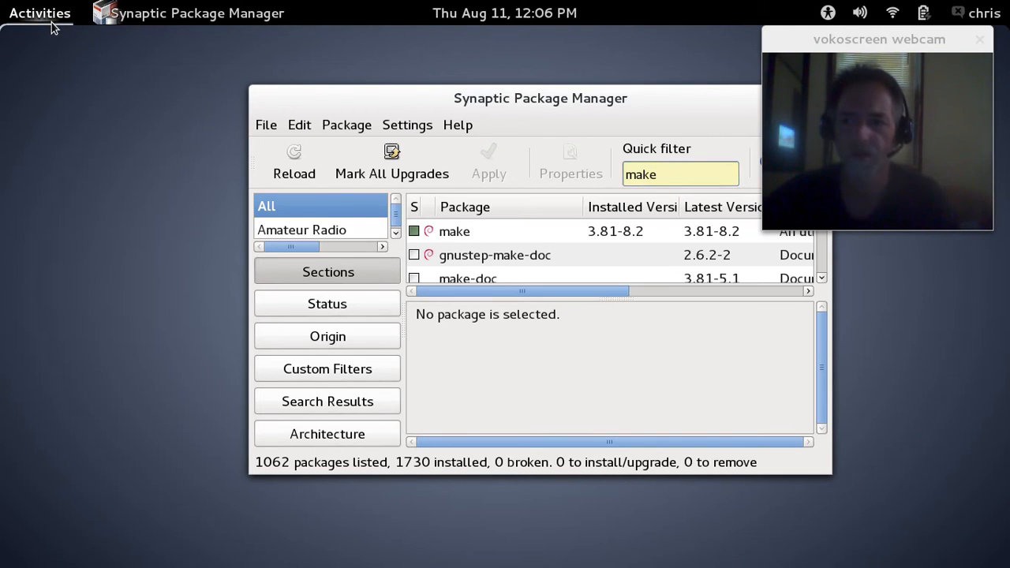
Bring the Home folder file manager window to the front via the overview
click(39, 13)
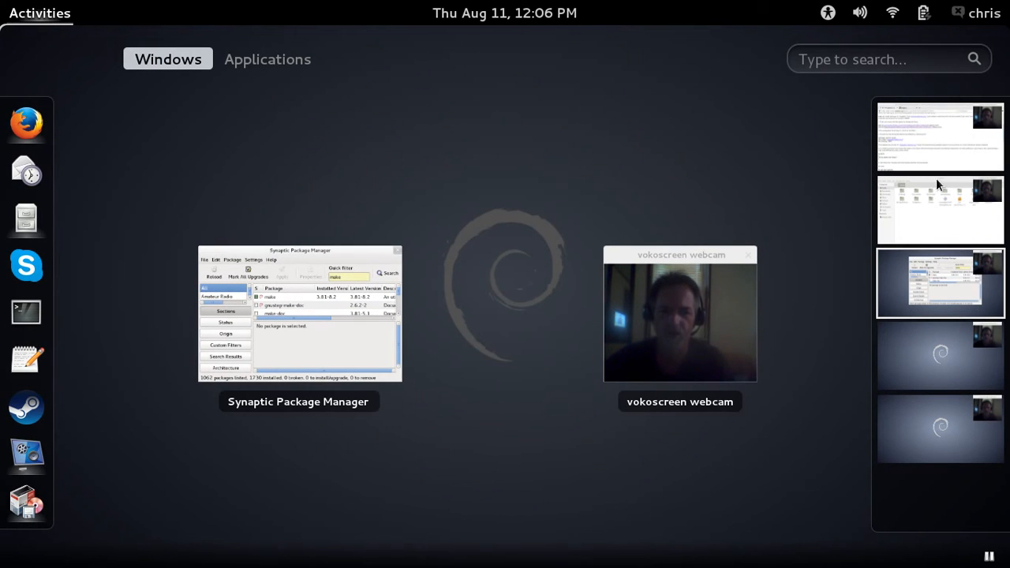
click(939, 209)
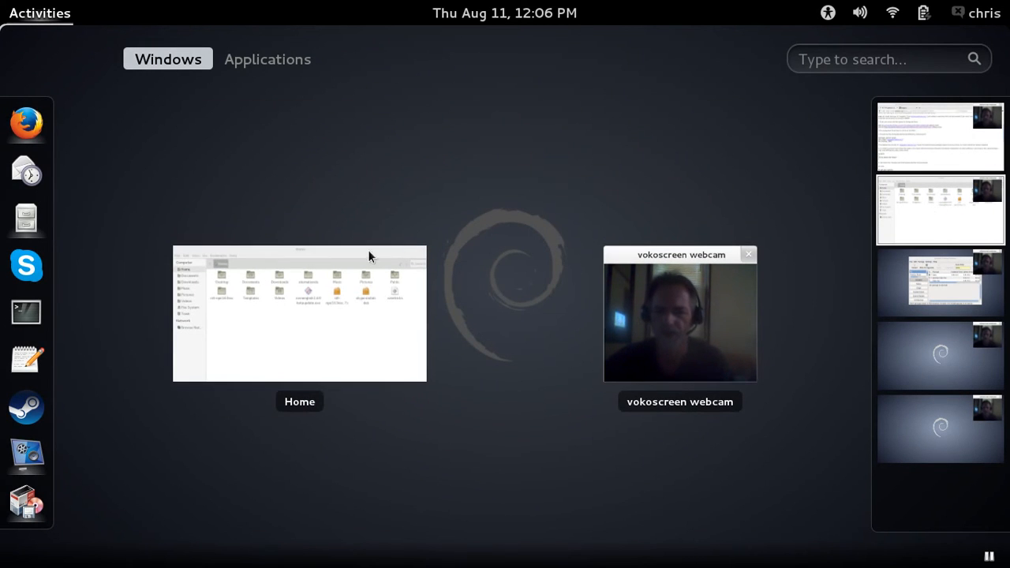
click(299, 313)
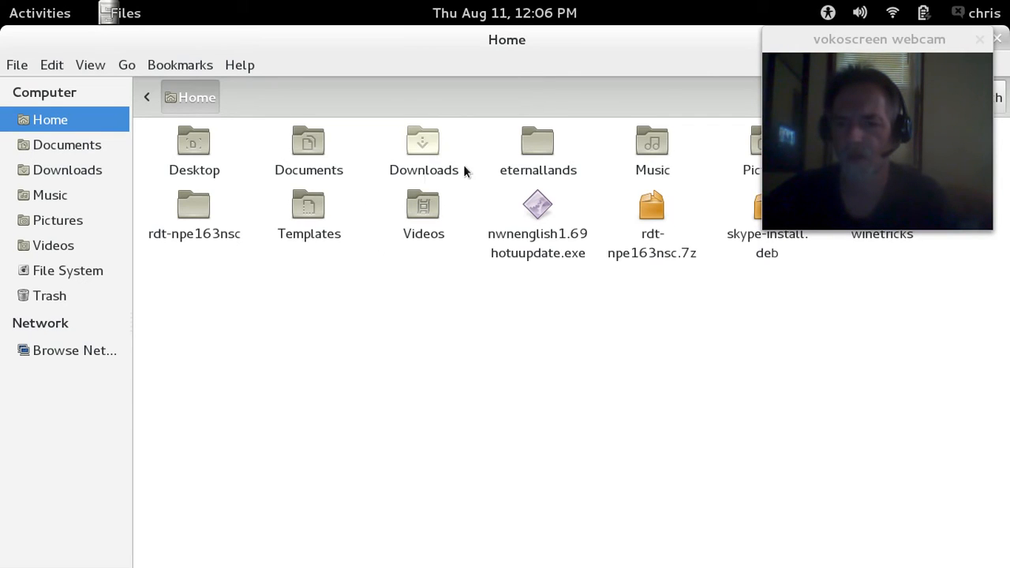
Browse from the File System root into the /etc/apt folder
click(68, 270)
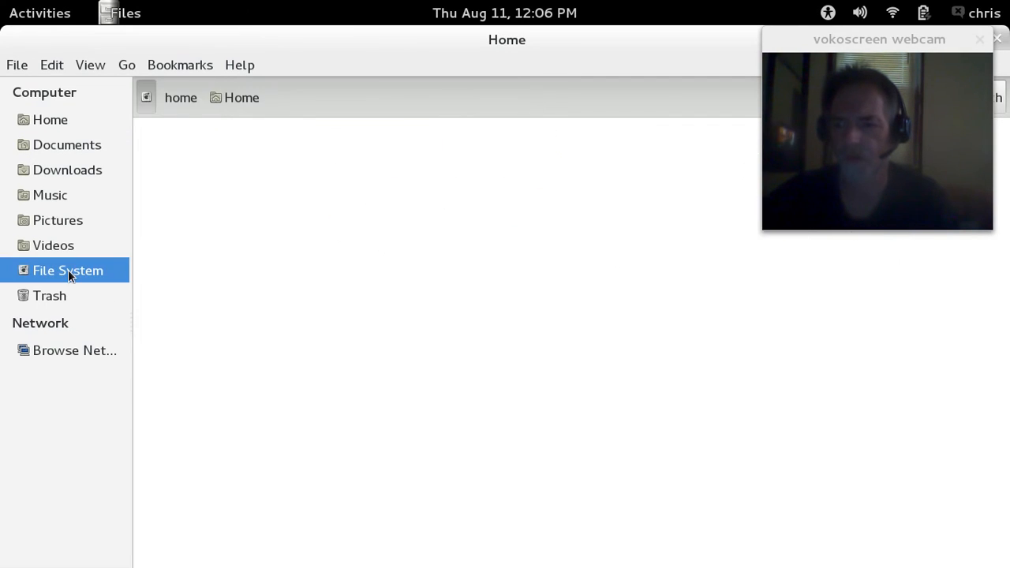
click(68, 270)
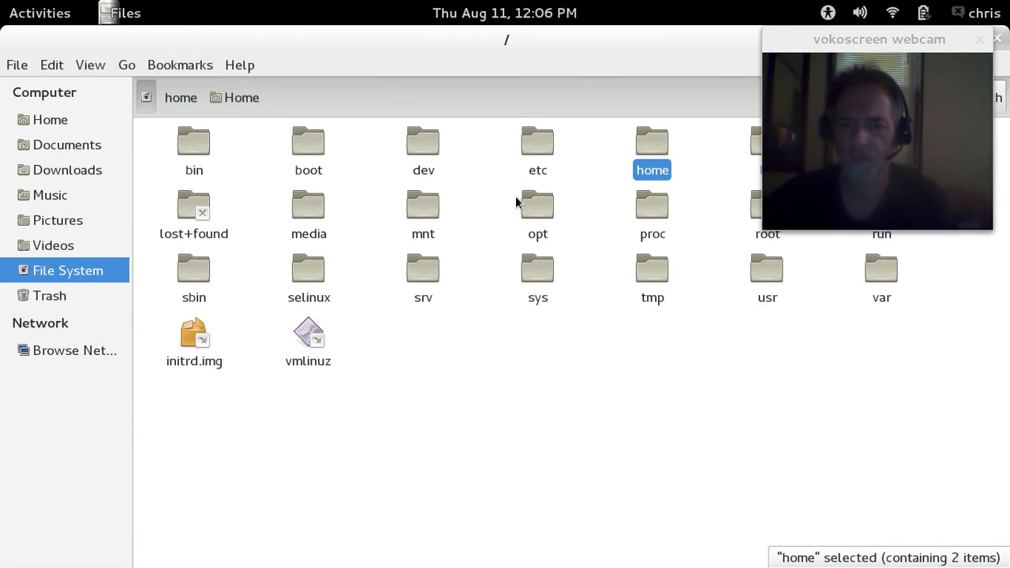
double_click(537, 142)
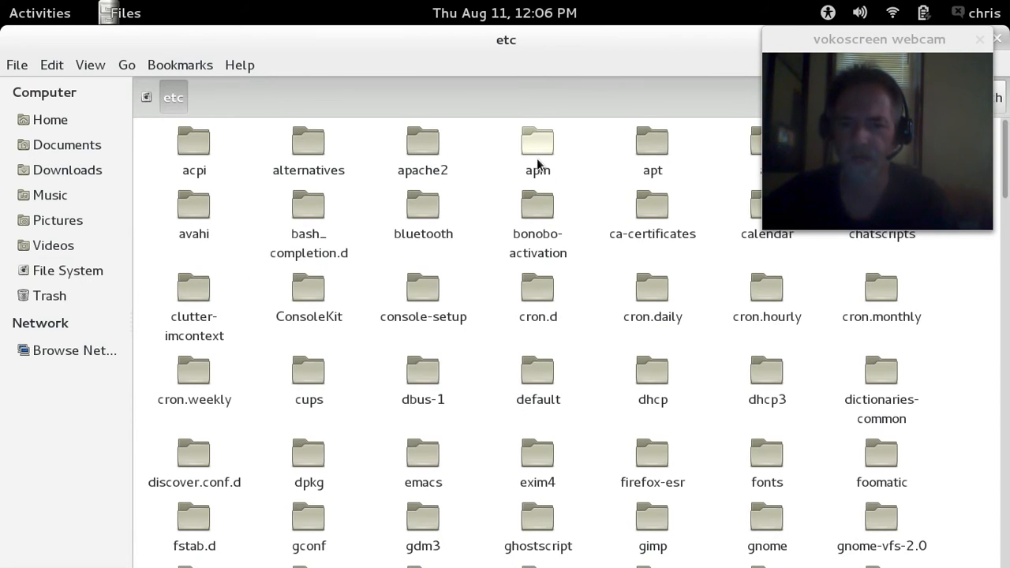
mouse_move(652, 142)
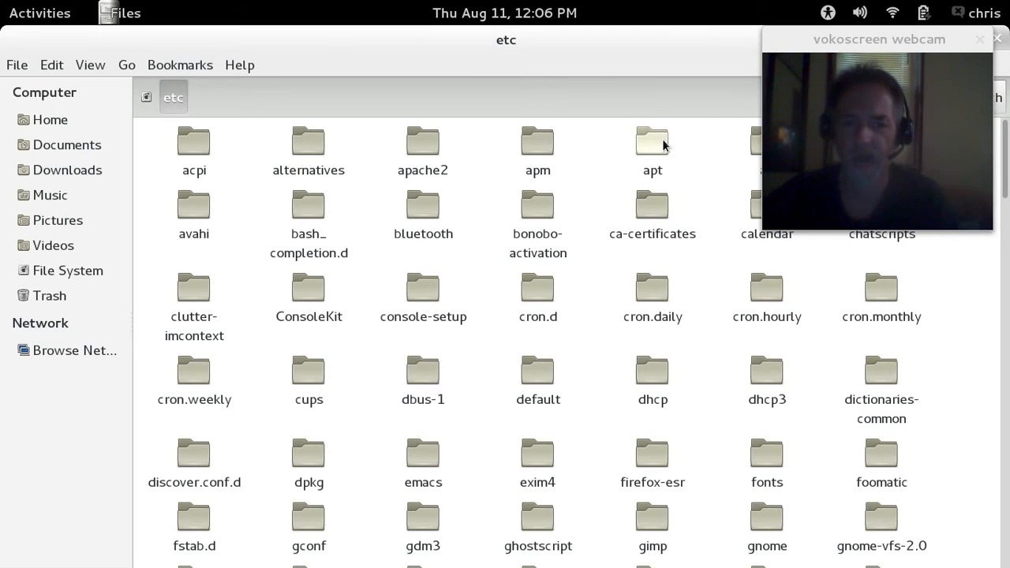
double_click(652, 142)
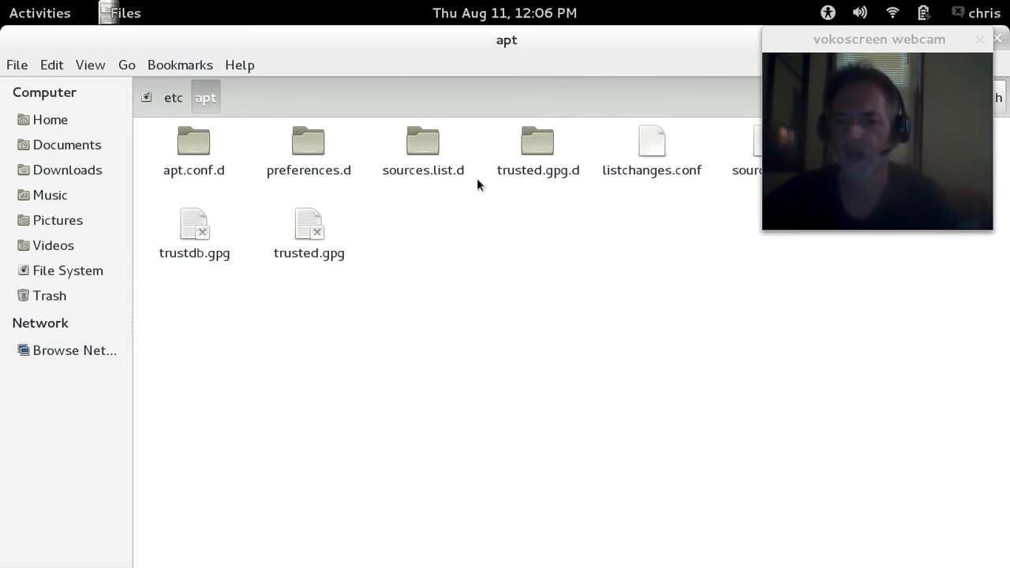
mouse_move(728, 155)
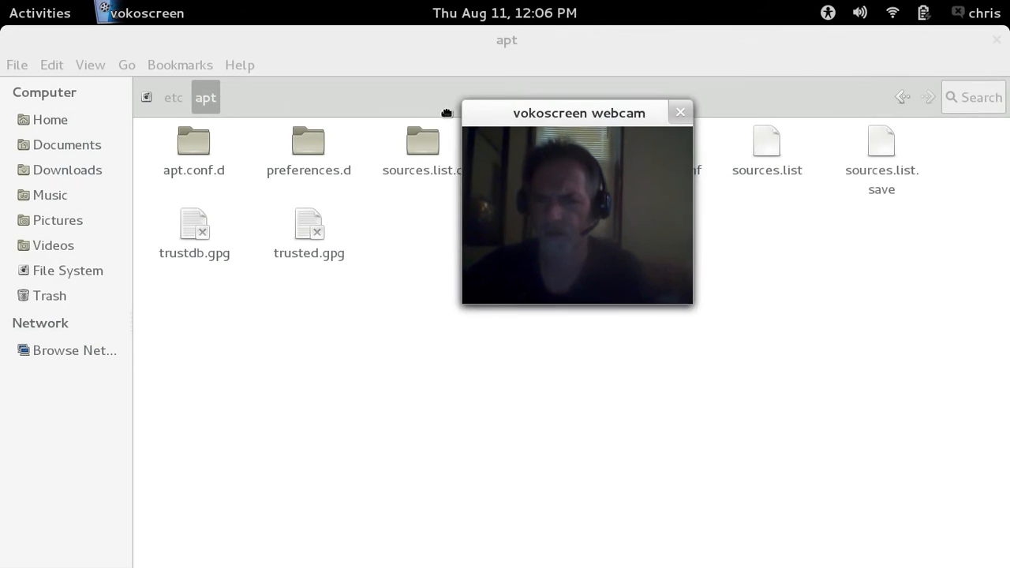
Open sources.list from /etc/apt and submit the administrator password, which fails
drag(578, 112, 220, 106)
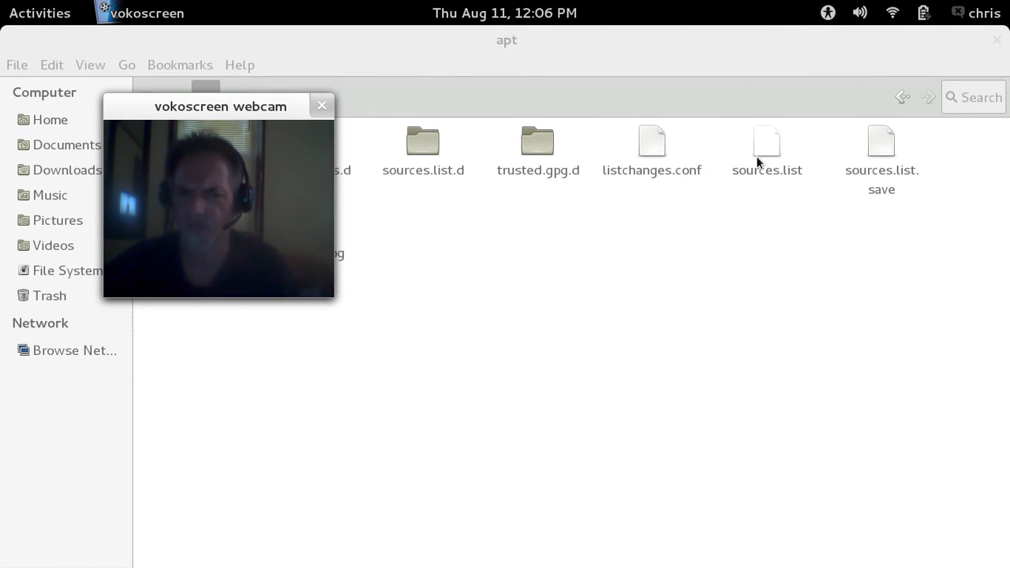
click(766, 150)
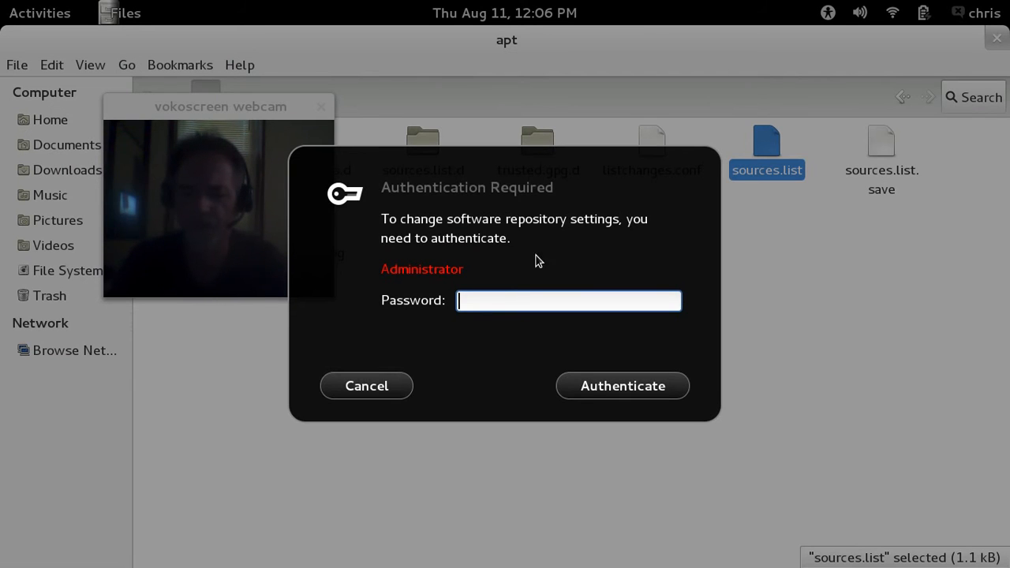
text(•)
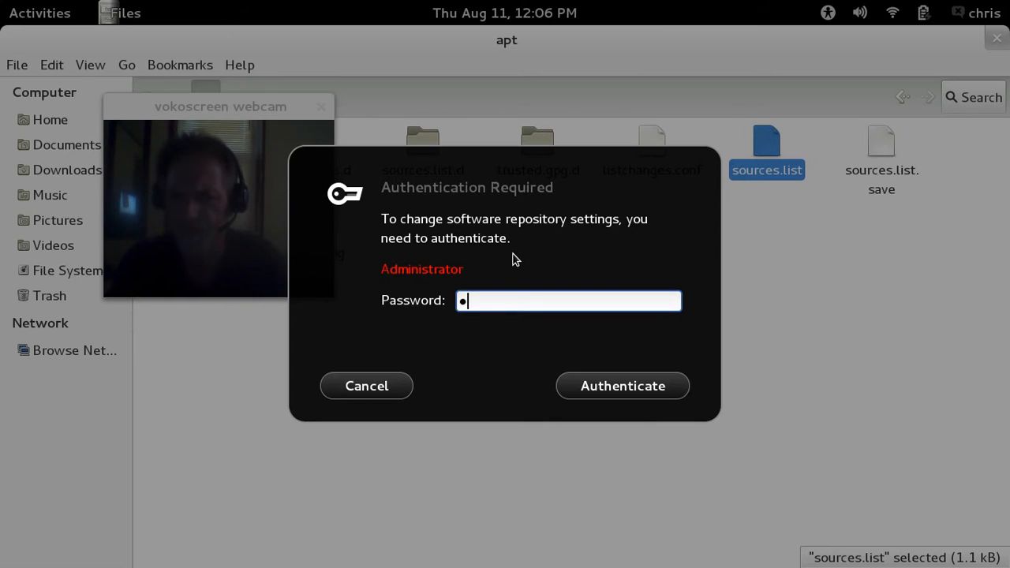
text(password)
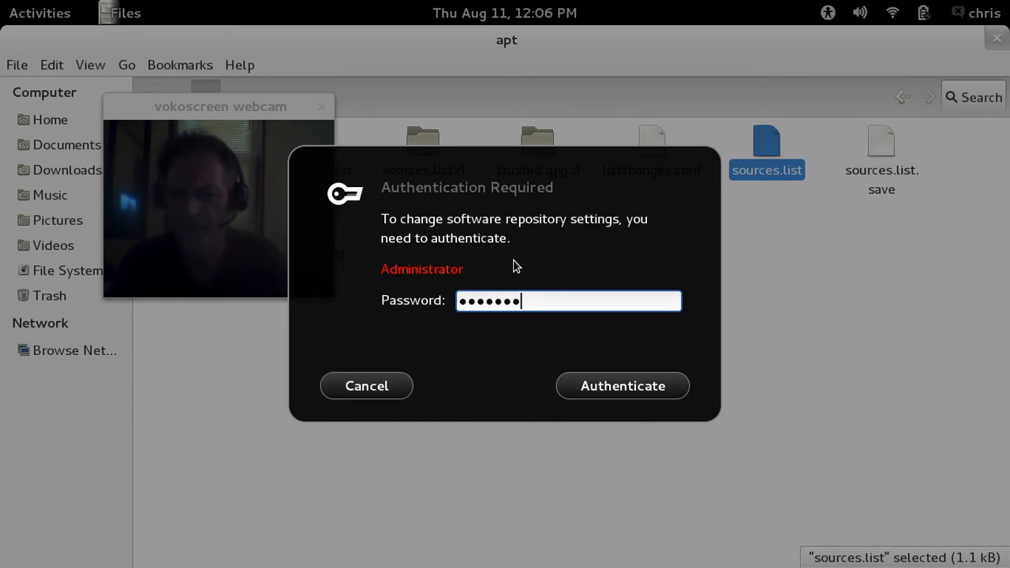
mouse_move(529, 271)
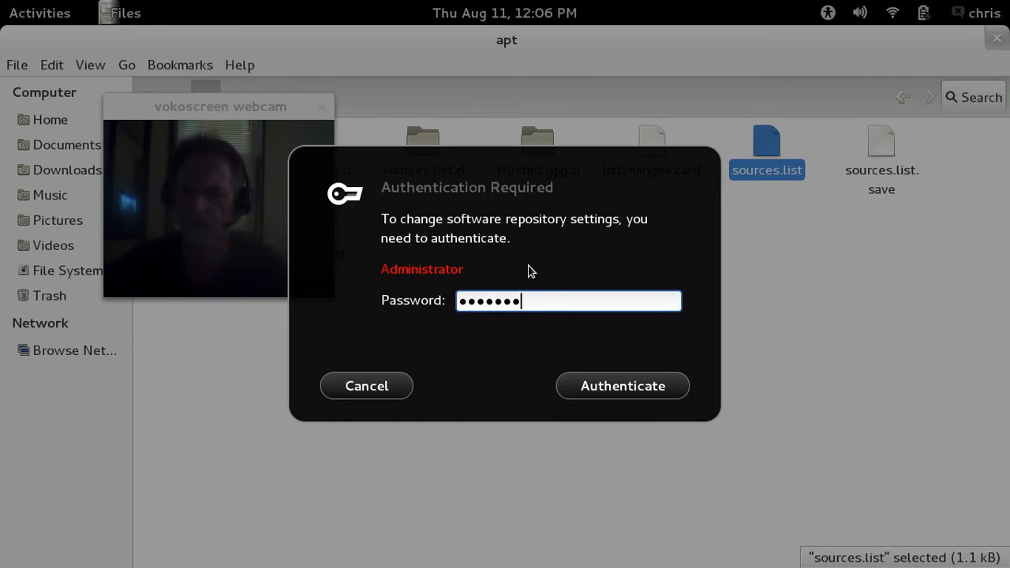
click(623, 386)
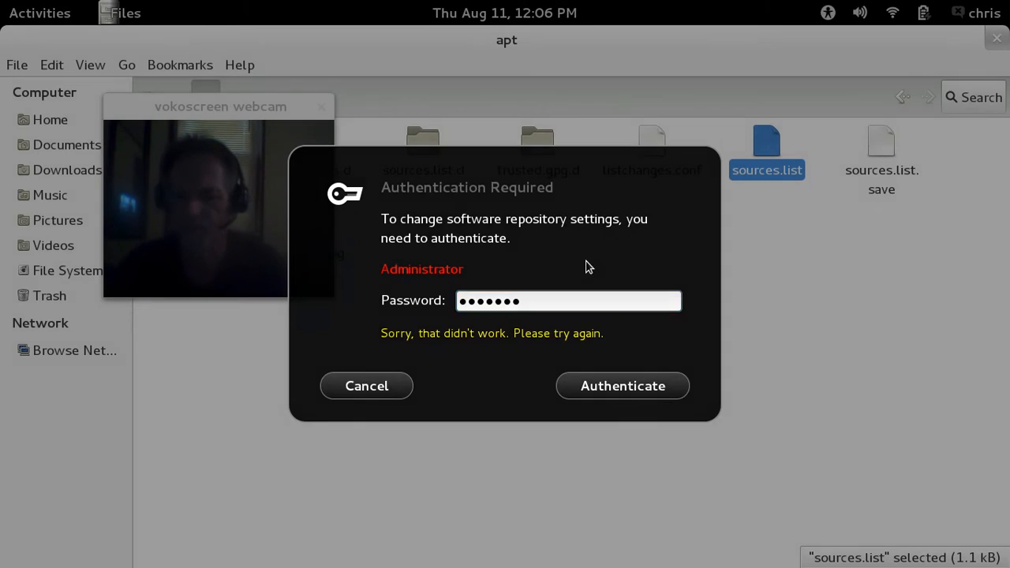
Reopen sources.list and submit the administrator password a second time
click(366, 385)
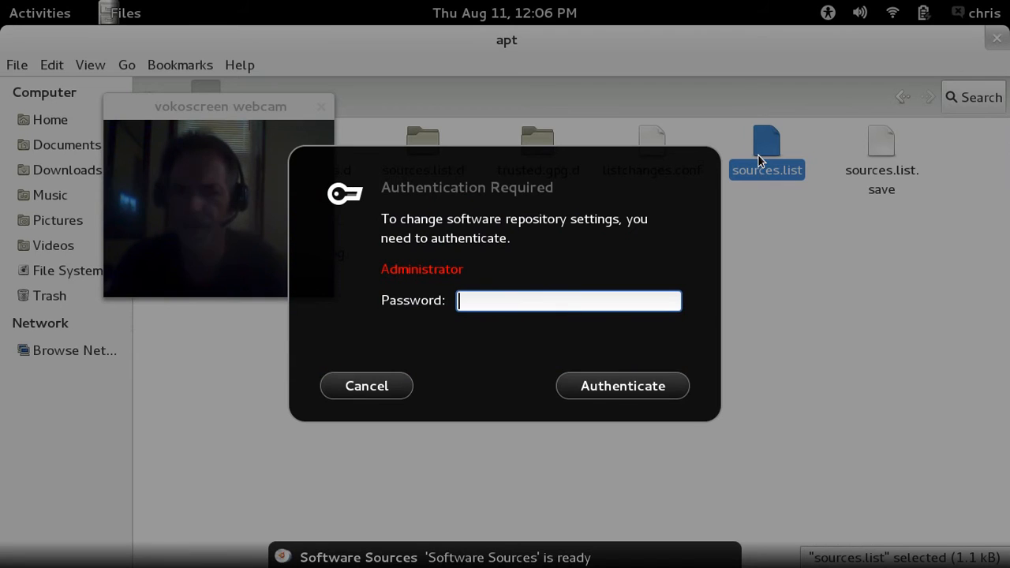
mouse_move(570, 250)
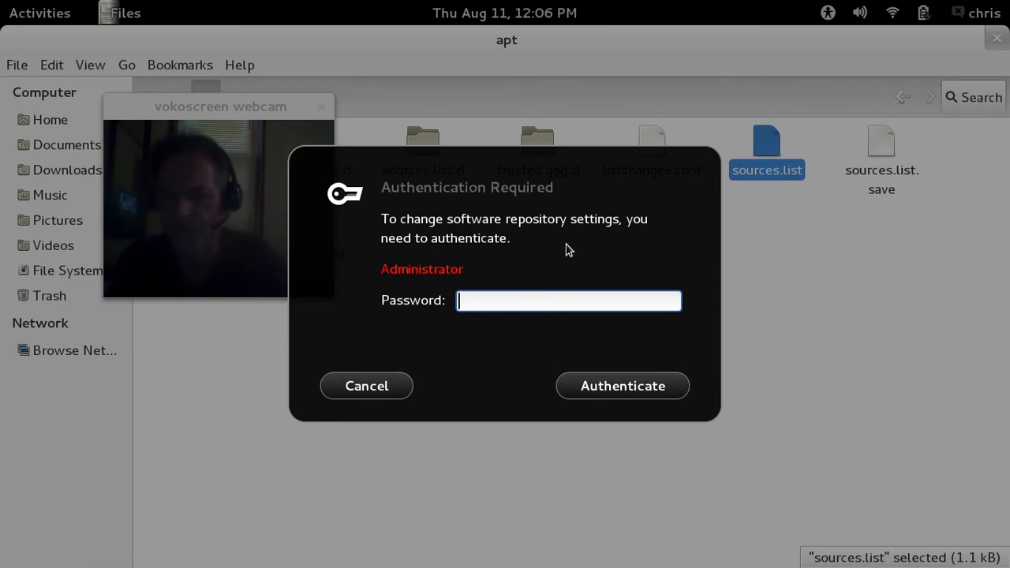
text(•)
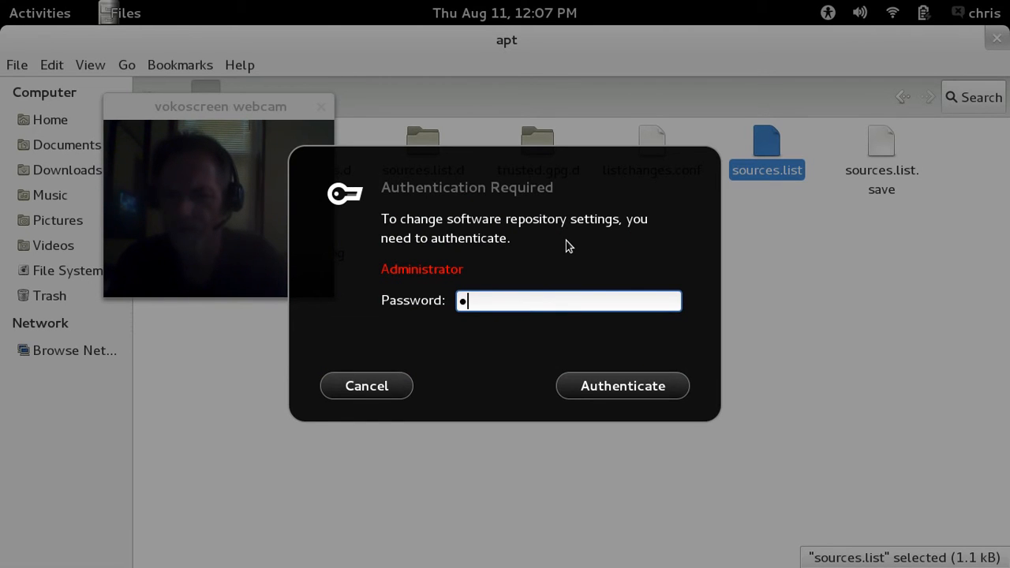
text(password)
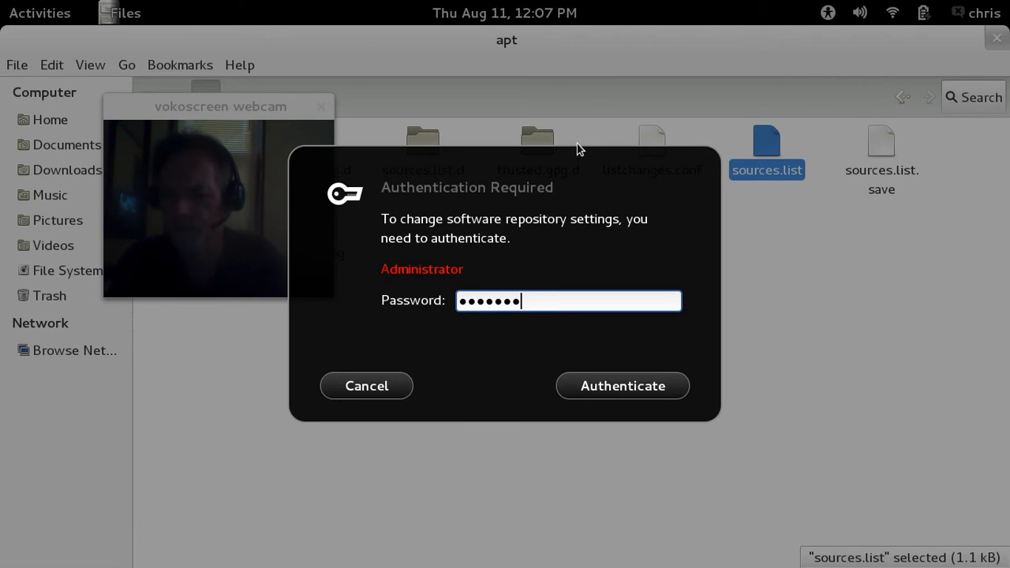
click(622, 386)
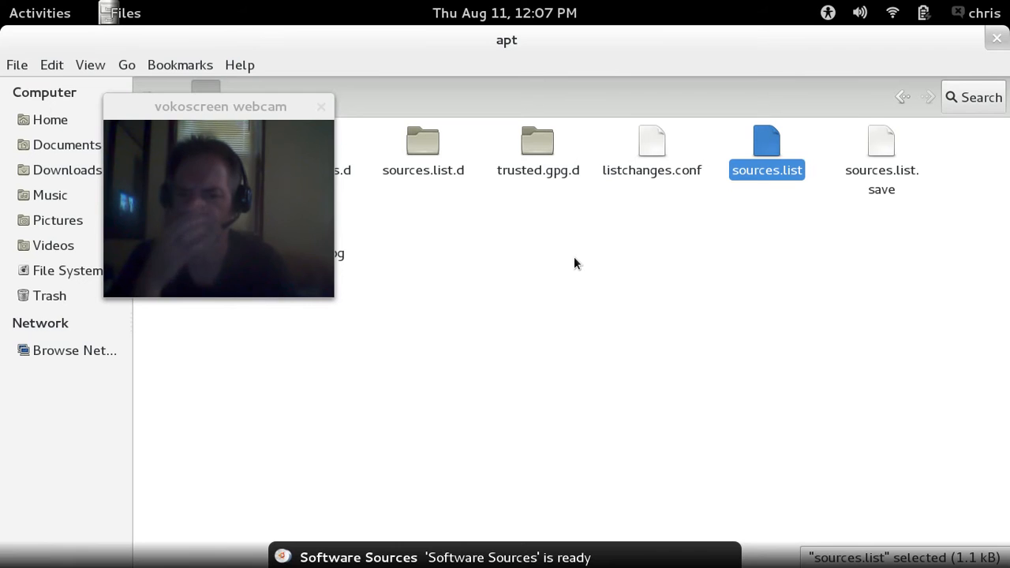
mouse_move(578, 251)
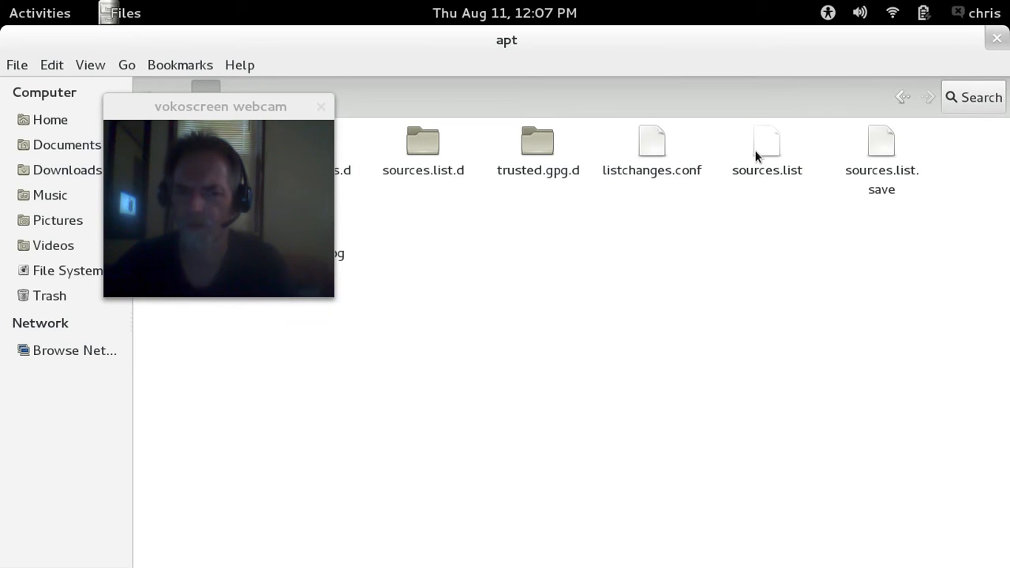
Open sources.list once more and authenticate so Software Sources launches
click(766, 150)
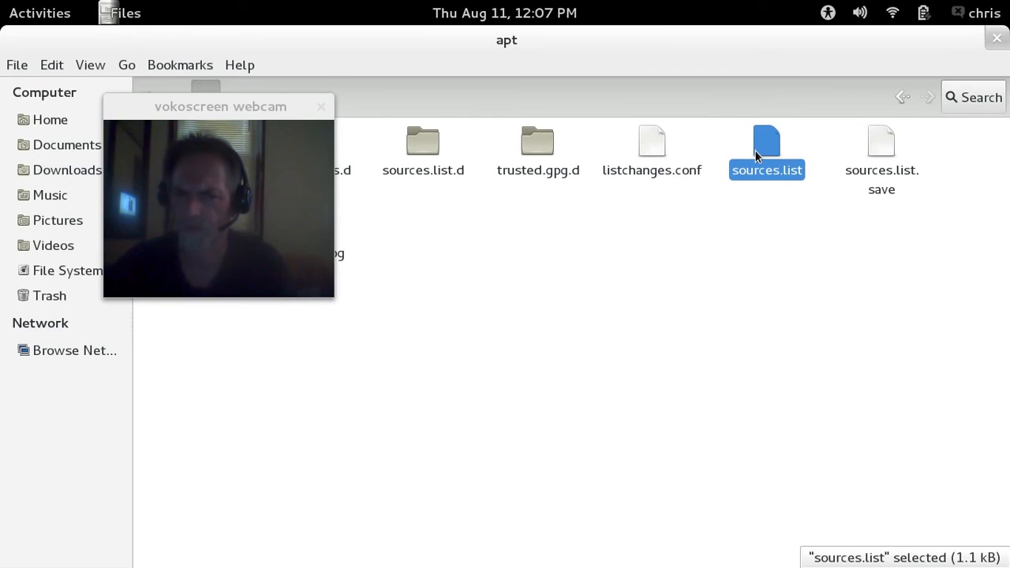
double_click(765, 150)
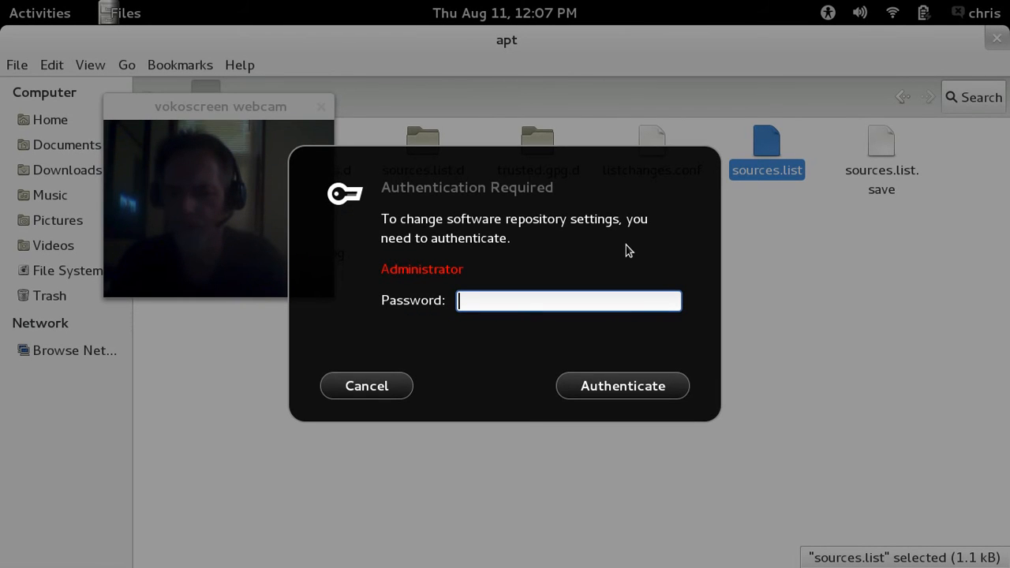
text(•)
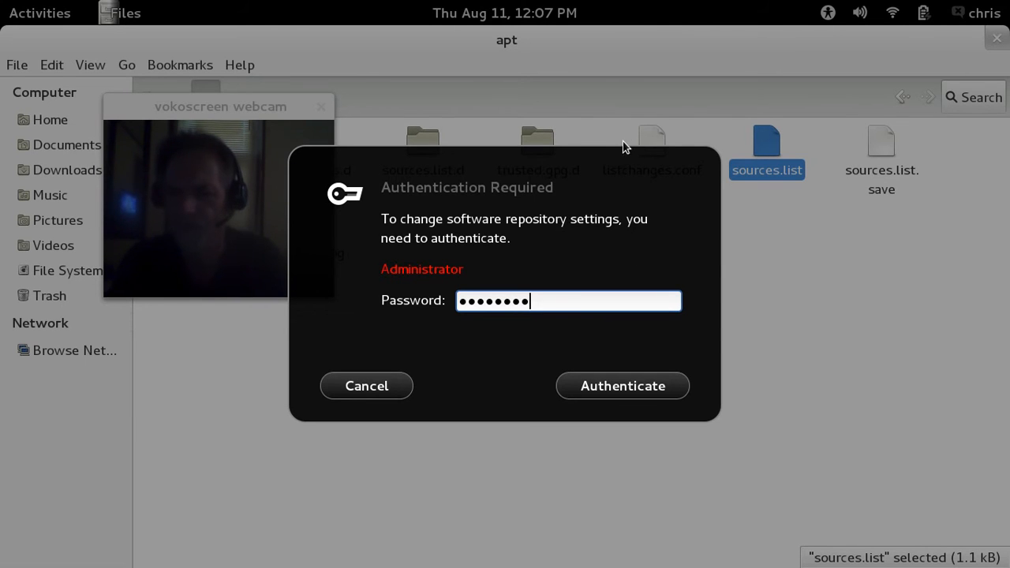
click(623, 385)
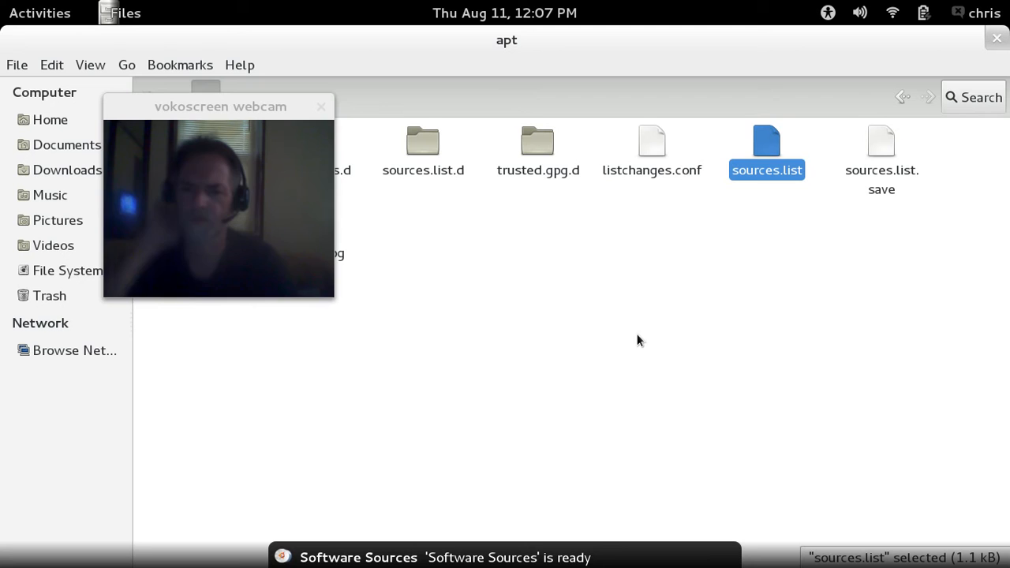
mouse_move(568, 340)
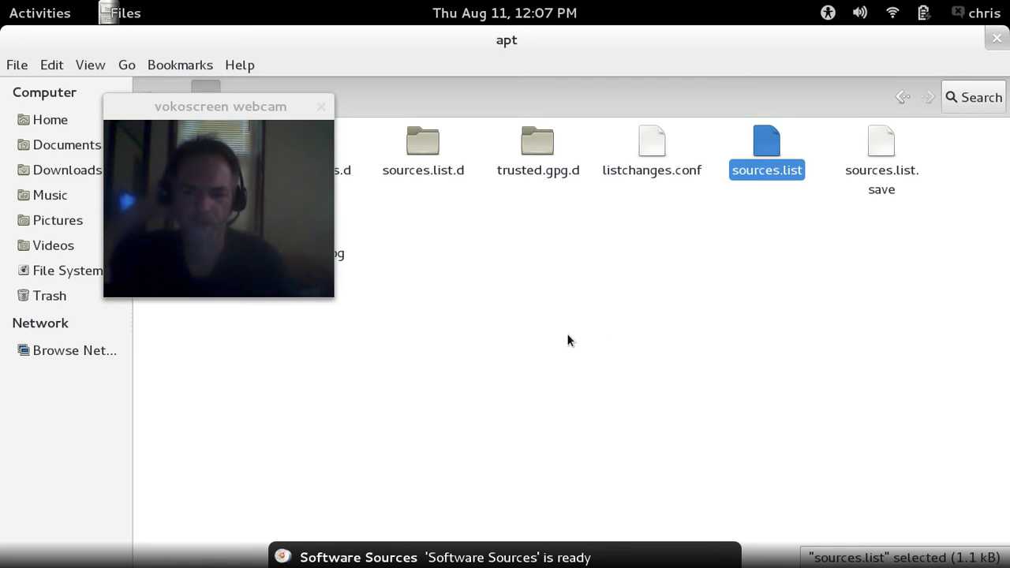
mouse_move(507, 337)
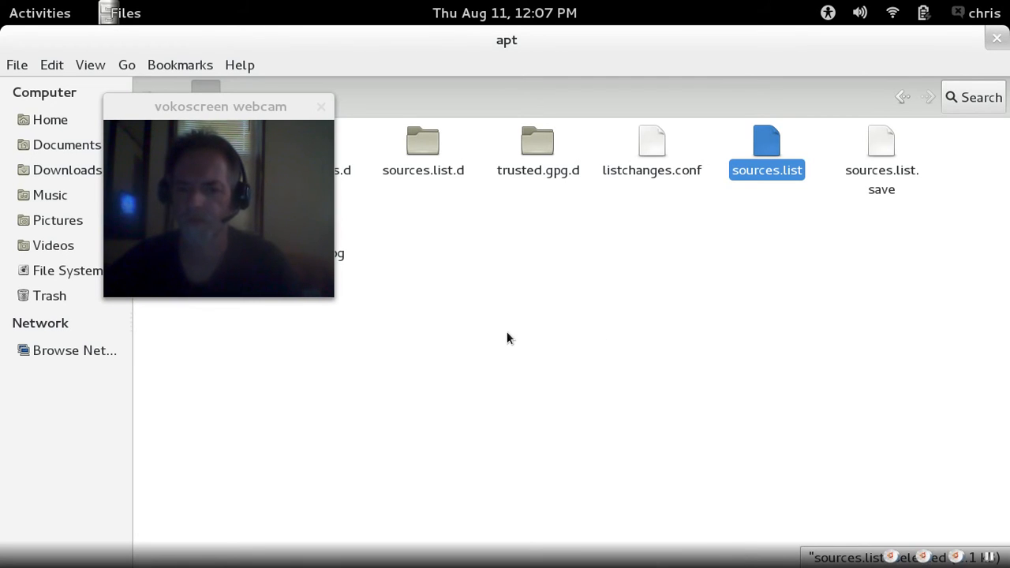
mouse_move(614, 298)
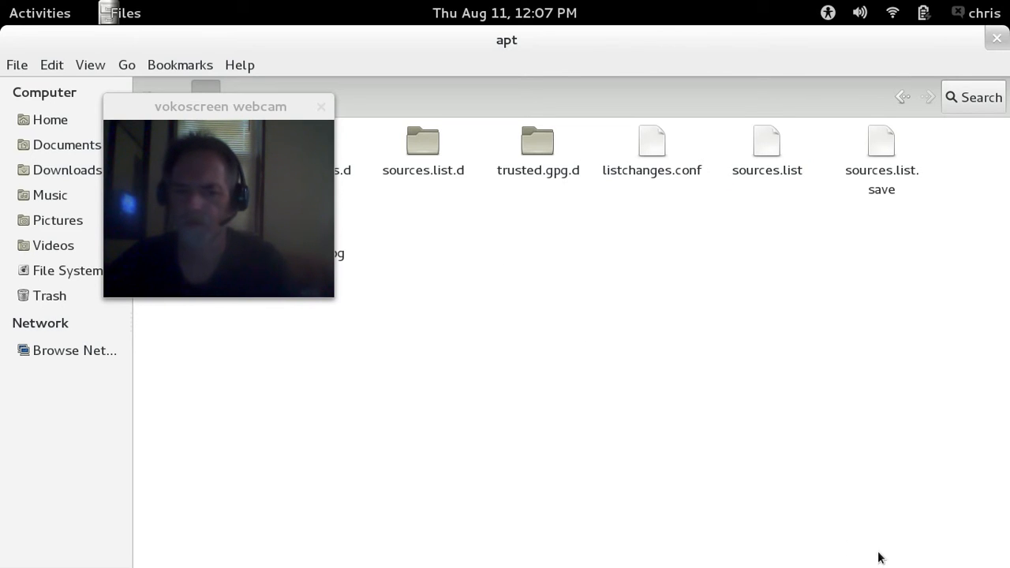
mouse_move(564, 280)
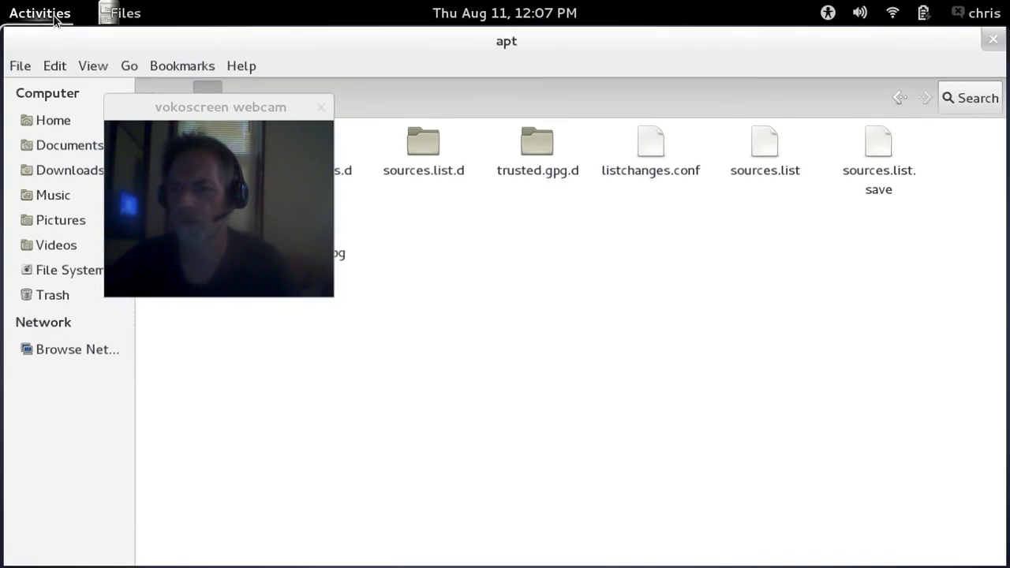
Close the duplicate Software Sources window from the overview, then reopen the overview
click(40, 14)
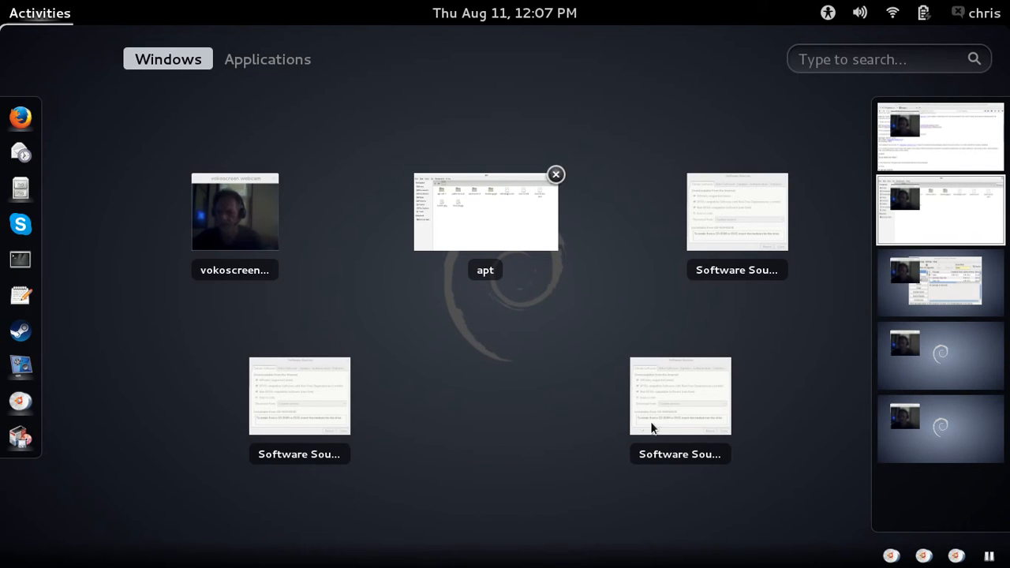
mouse_move(314, 372)
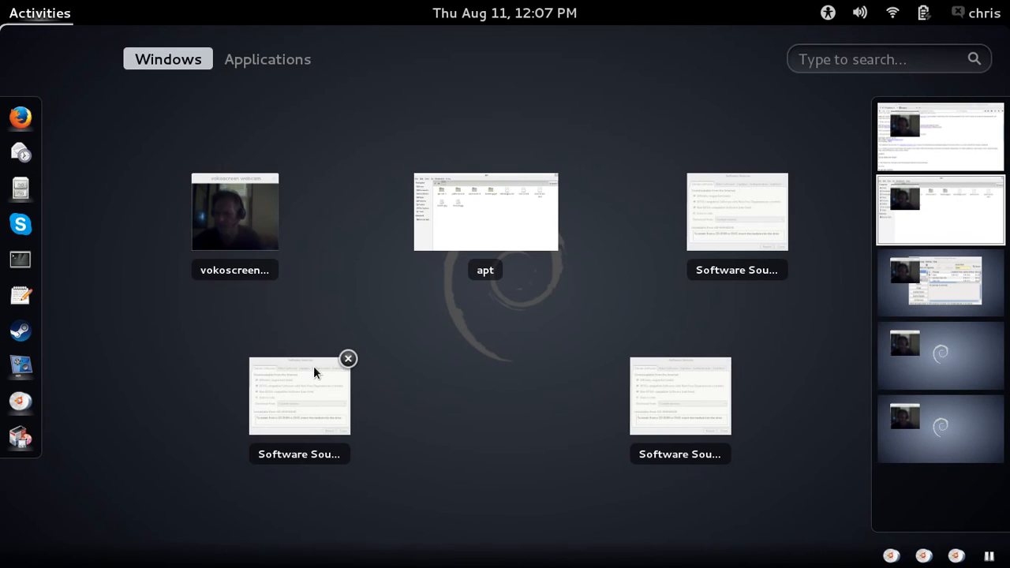
click(300, 394)
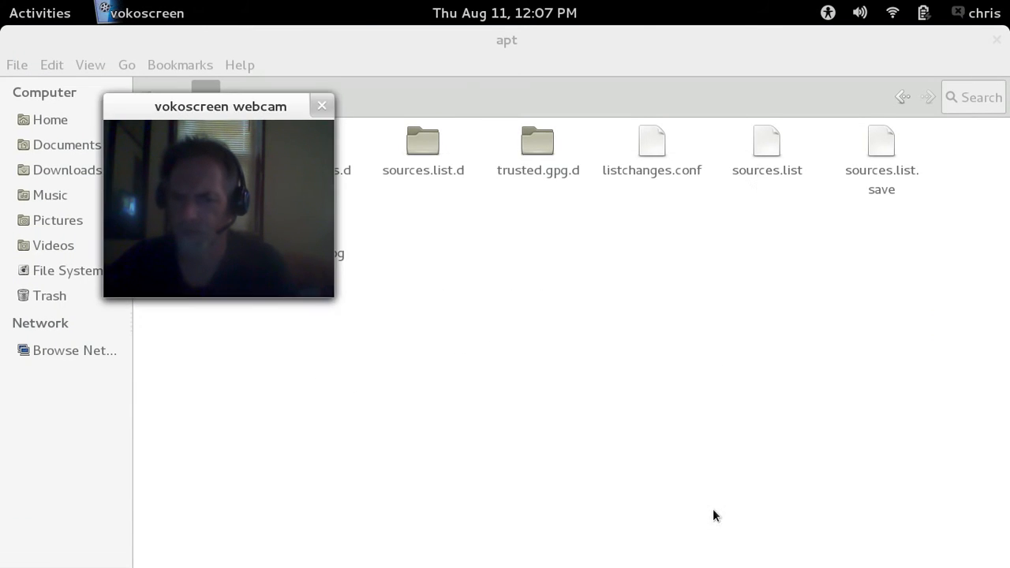
click(40, 13)
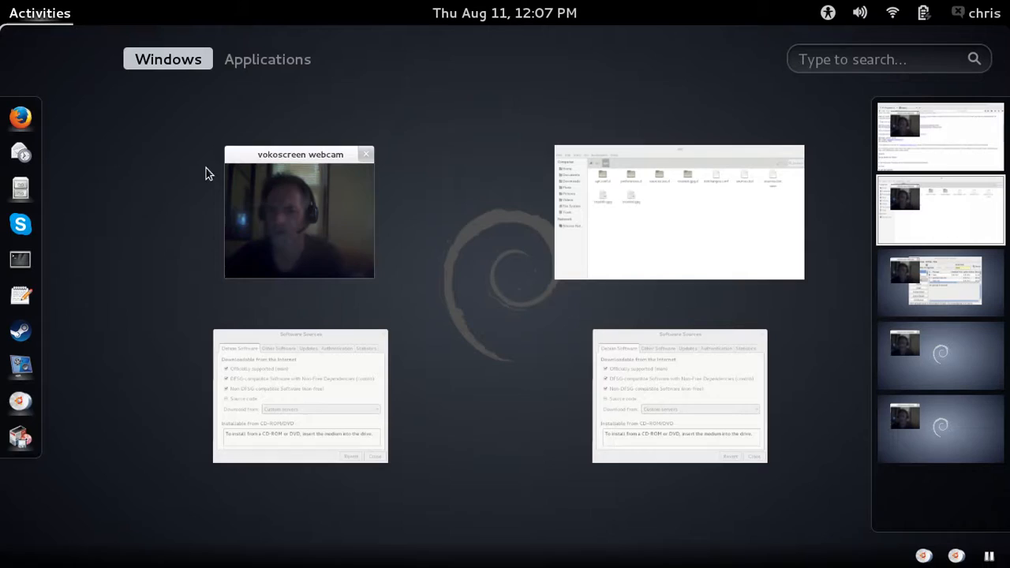
mouse_move(641, 367)
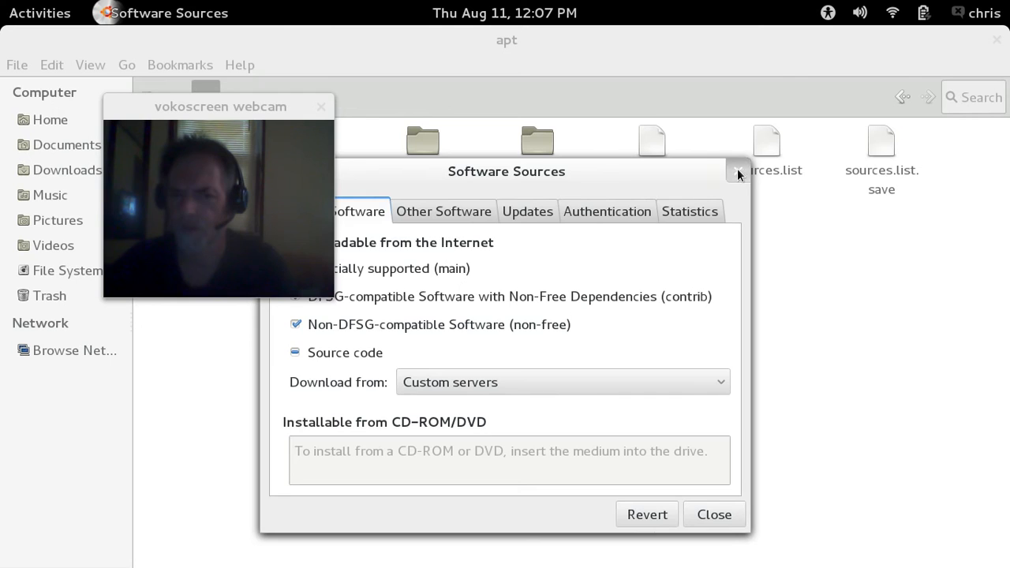
Bring Software Sources to the front and move it further right
click(40, 13)
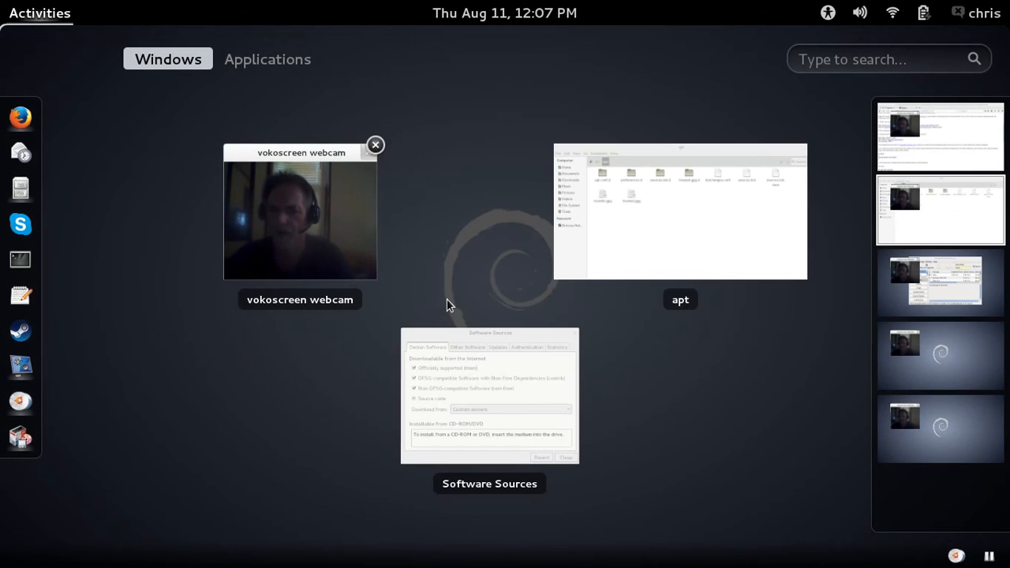
click(489, 394)
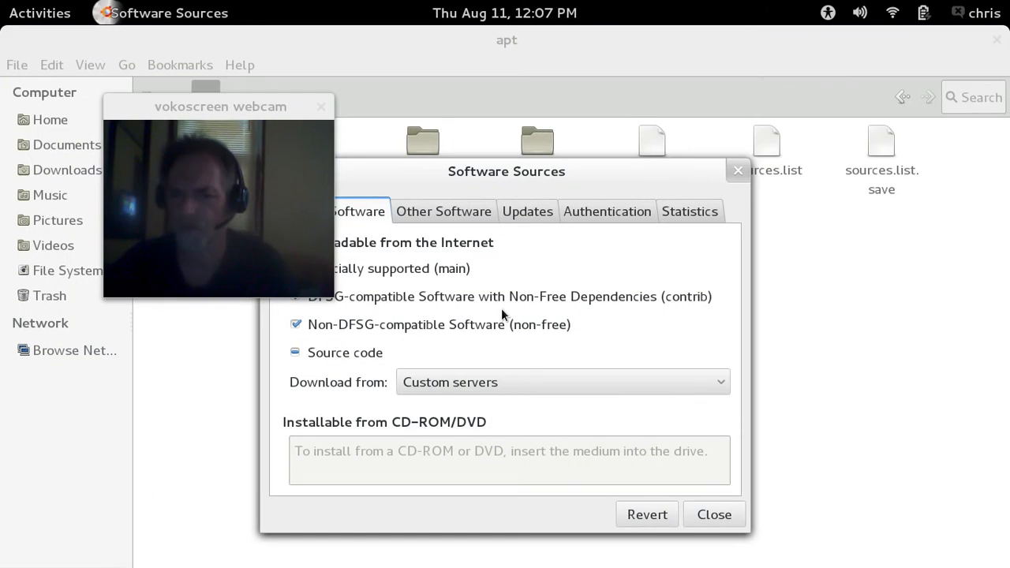
drag(505, 171, 572, 165)
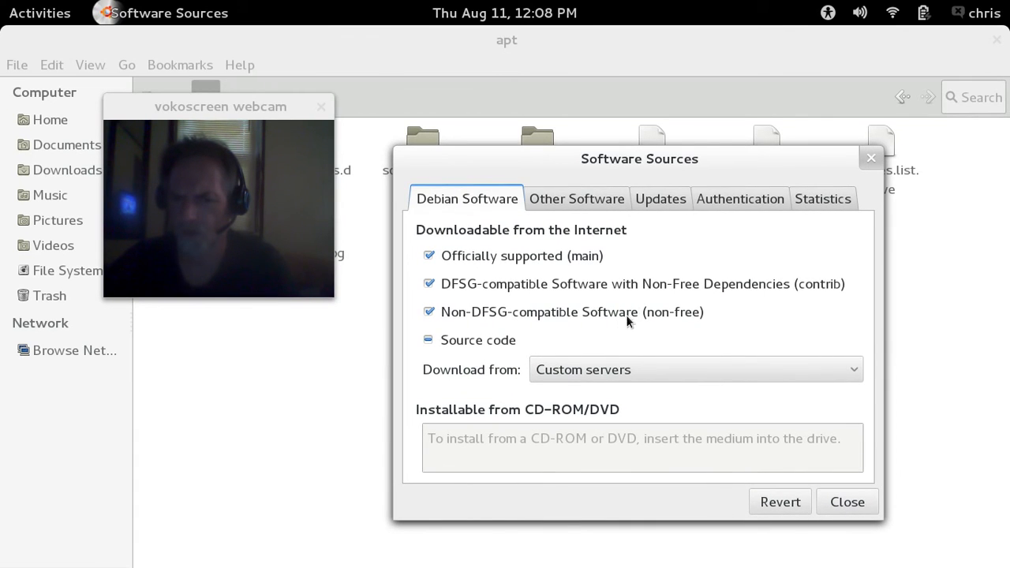
Show the Other Software tab and scroll horizontally through the repository entries
click(576, 198)
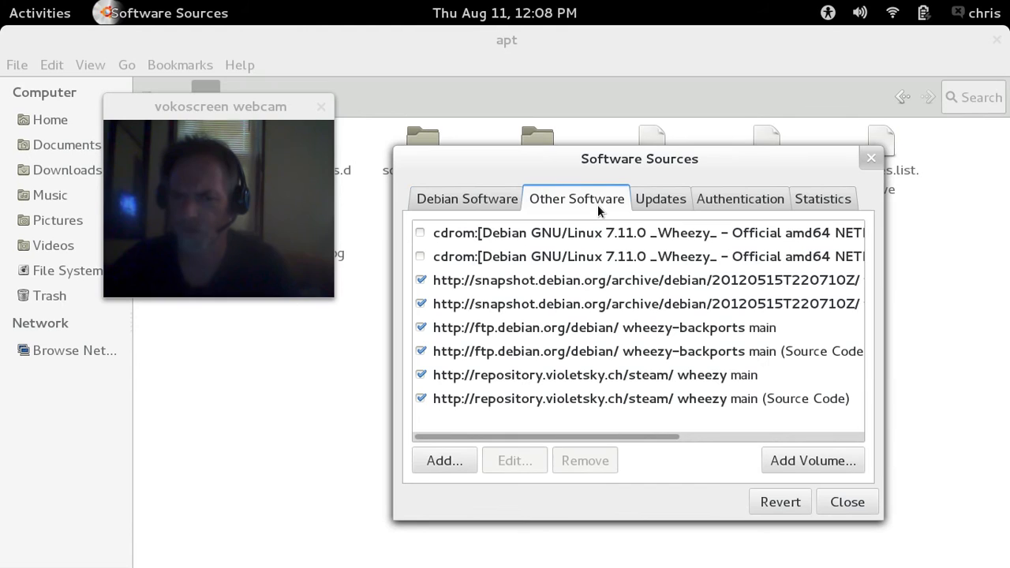
mouse_move(607, 310)
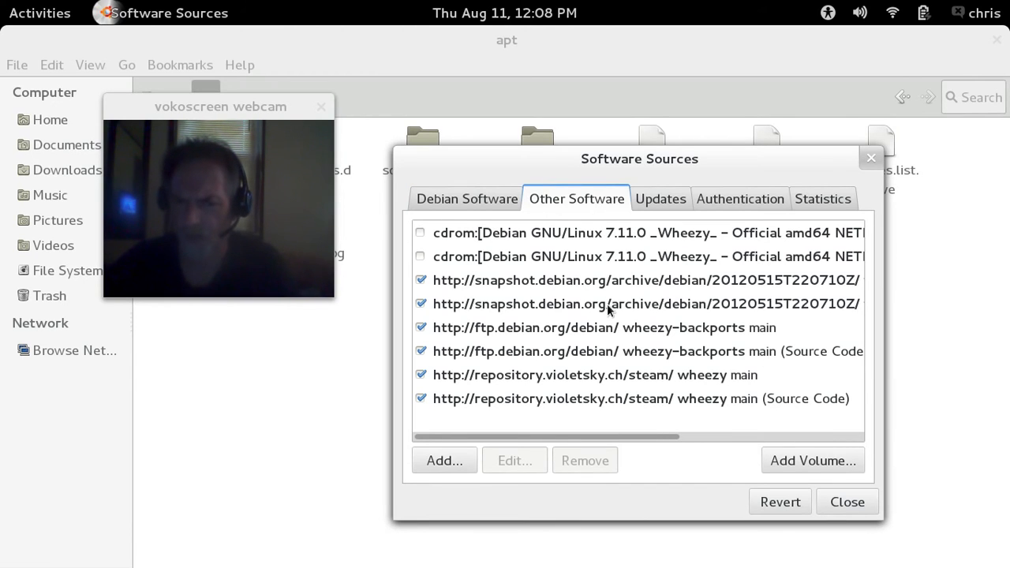
mouse_move(655, 339)
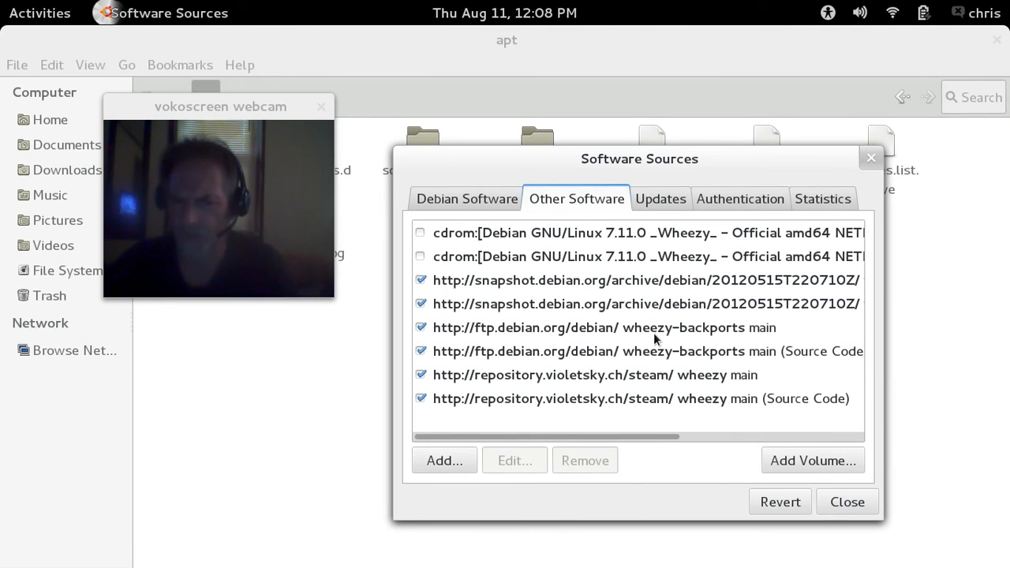
mouse_move(710, 339)
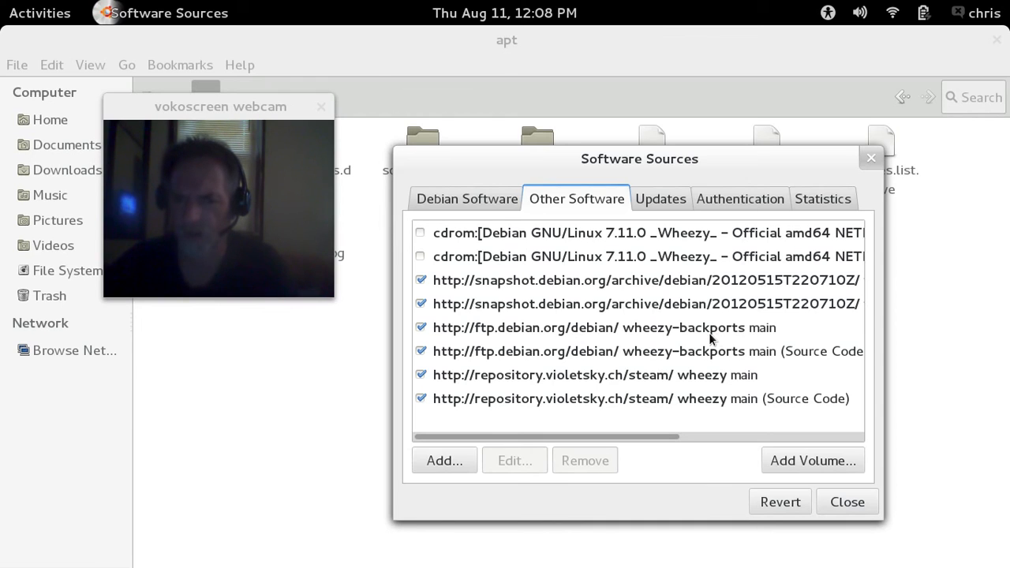
mouse_move(623, 380)
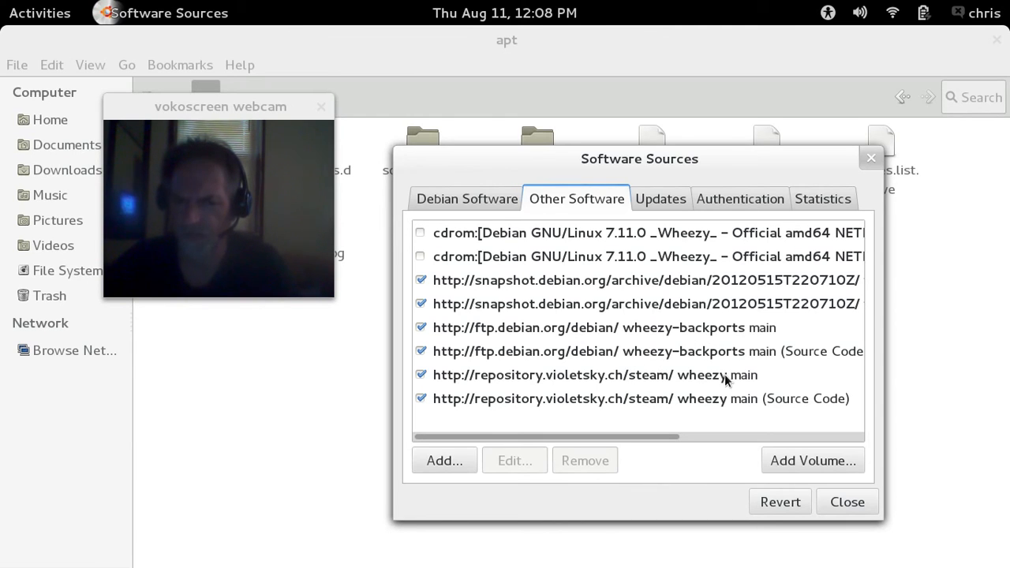
mouse_move(627, 438)
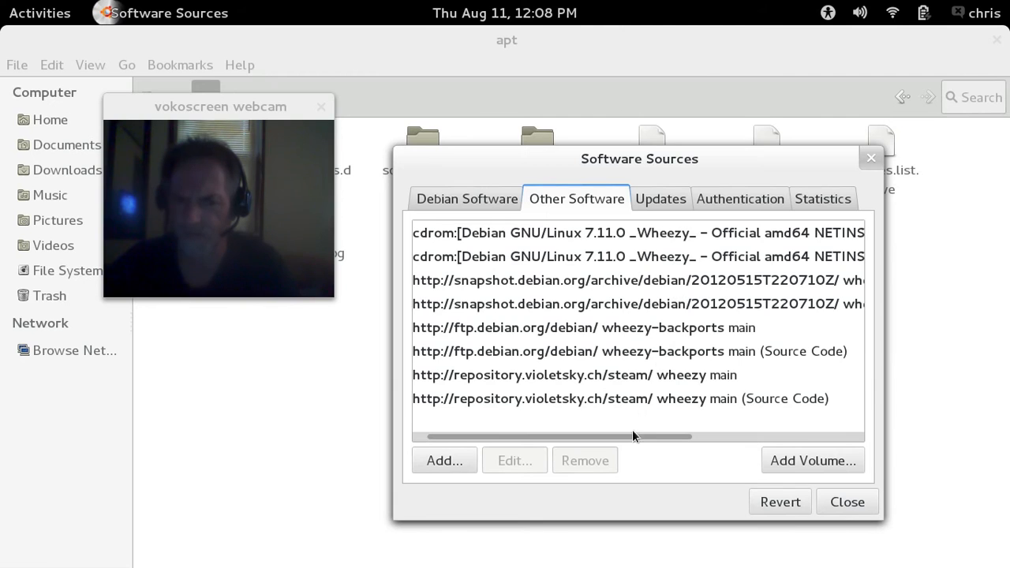
scroll(right, 3)
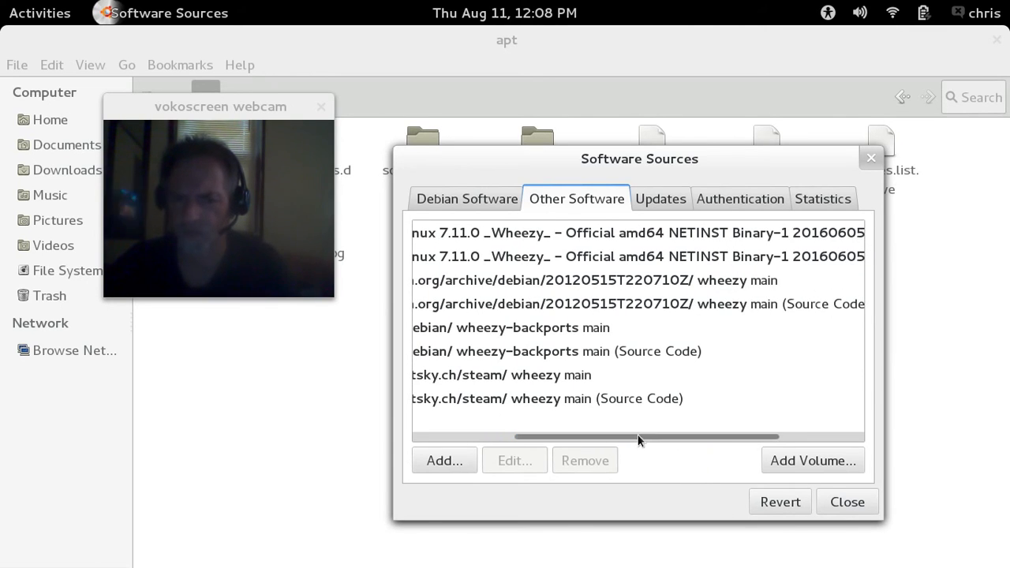
scroll(left, 3)
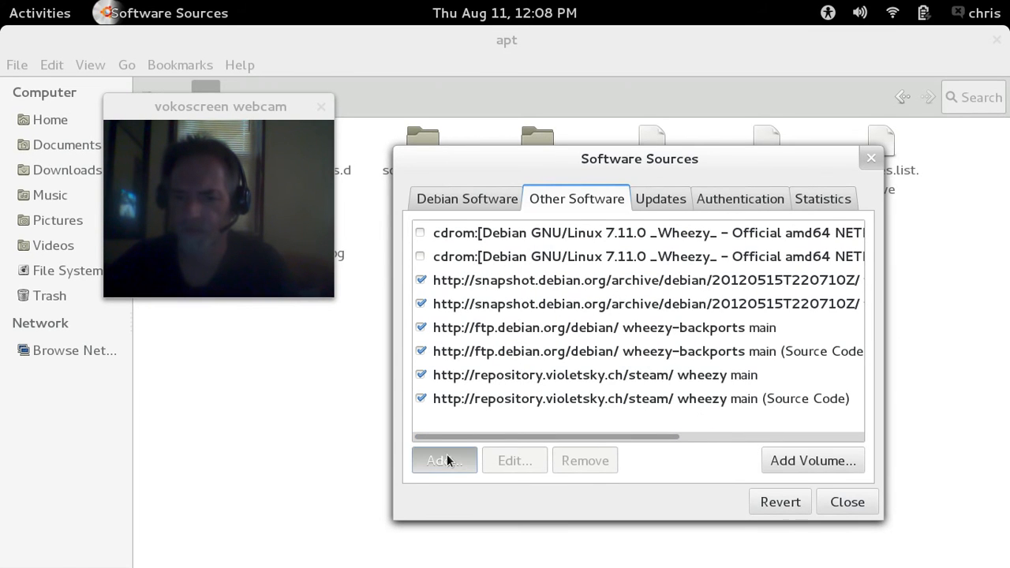
click(444, 460)
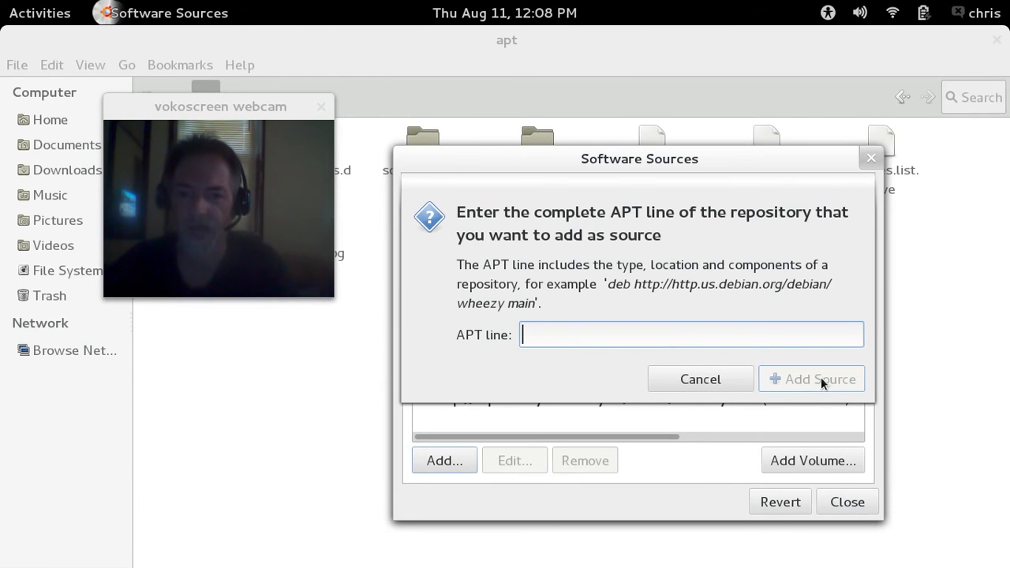
click(699, 379)
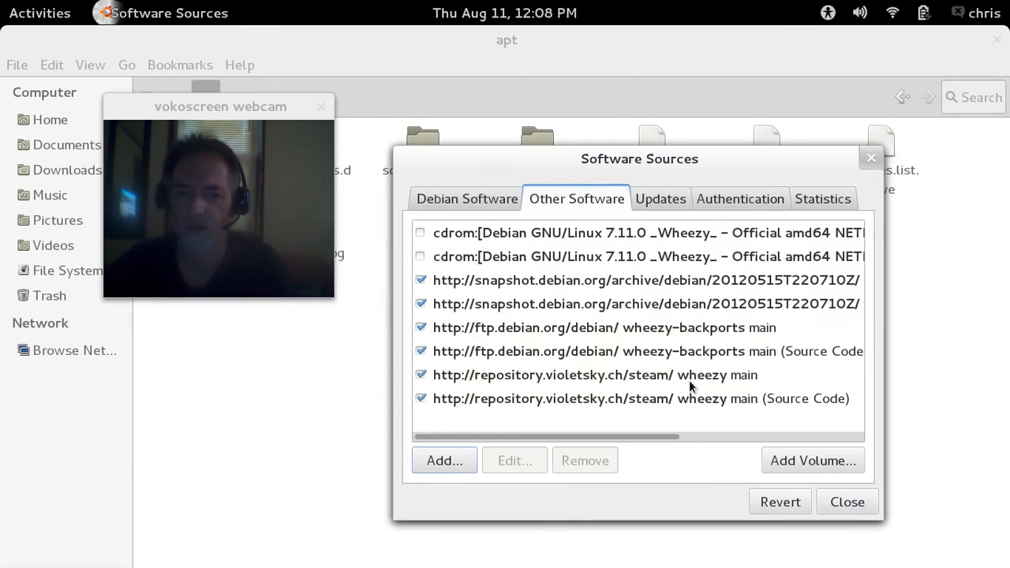
mouse_move(588, 303)
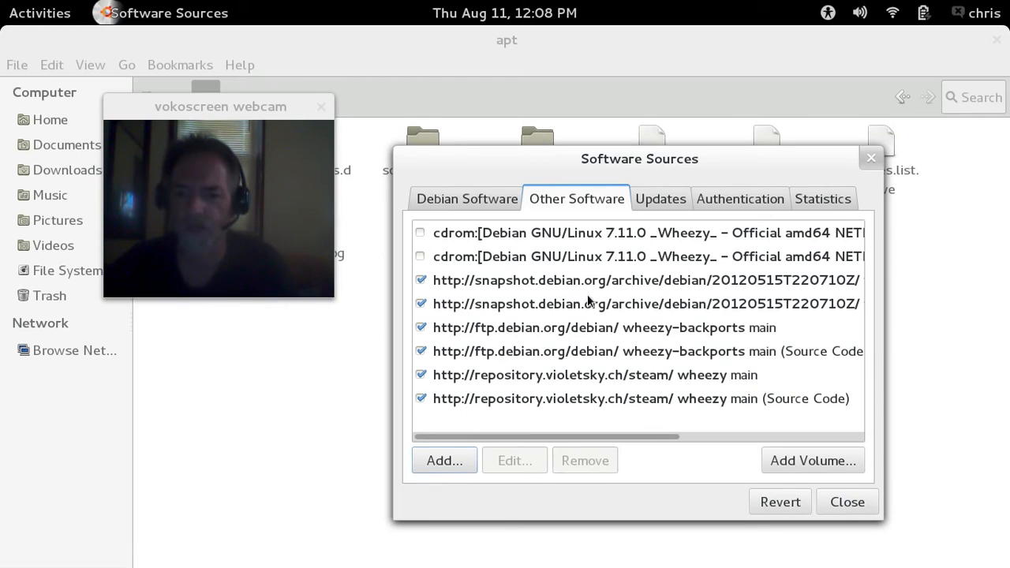
mouse_move(692, 310)
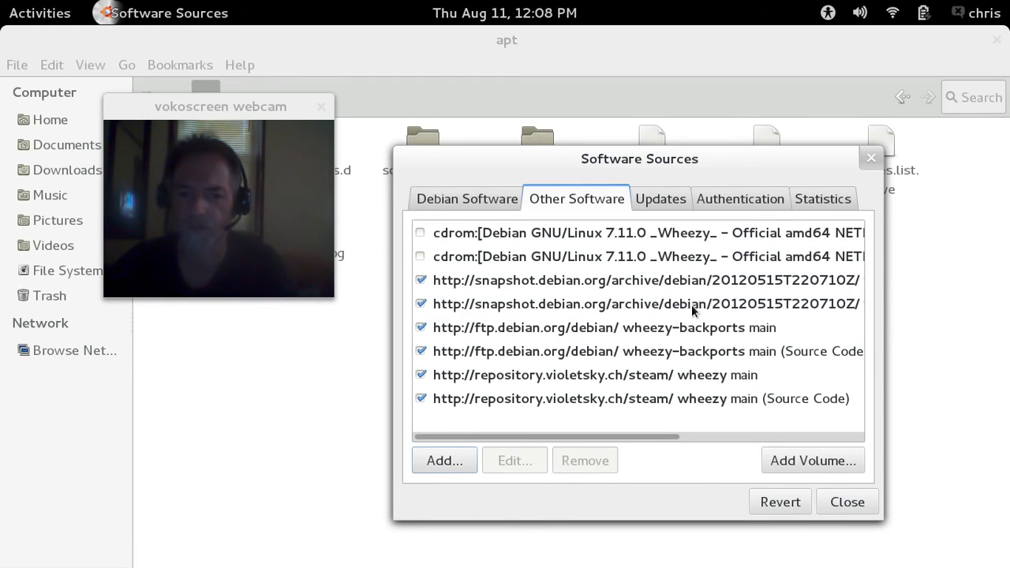
mouse_move(671, 294)
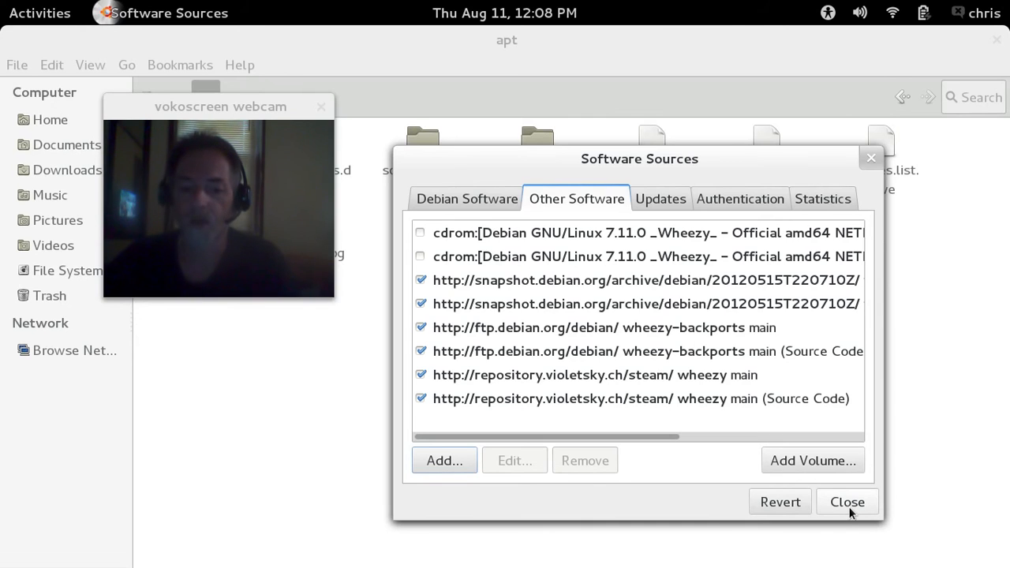
Close Software Sources and bring the Firefox ATI driver guide back to the front
click(846, 501)
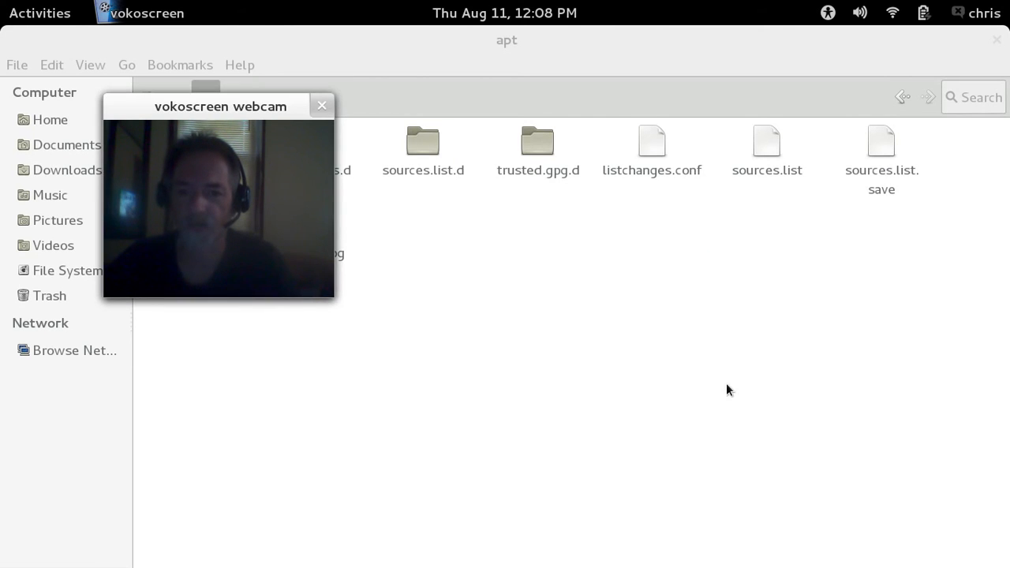
mouse_move(65, 42)
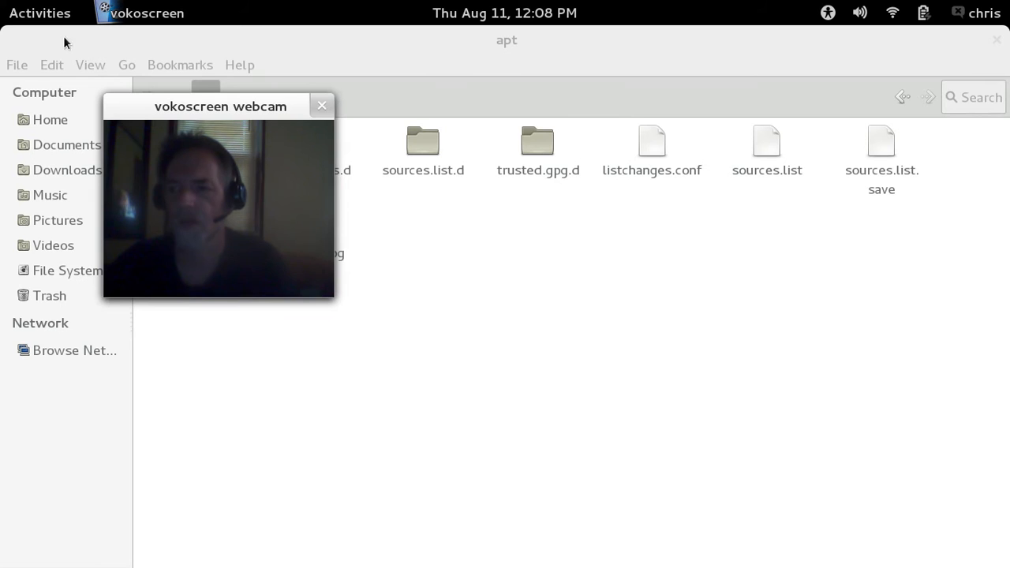
click(39, 13)
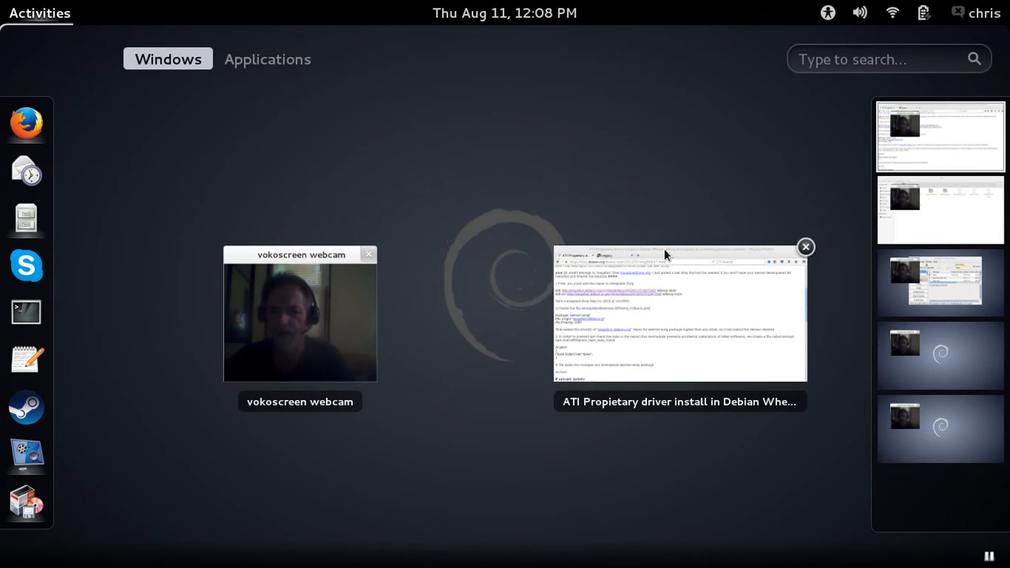
click(680, 315)
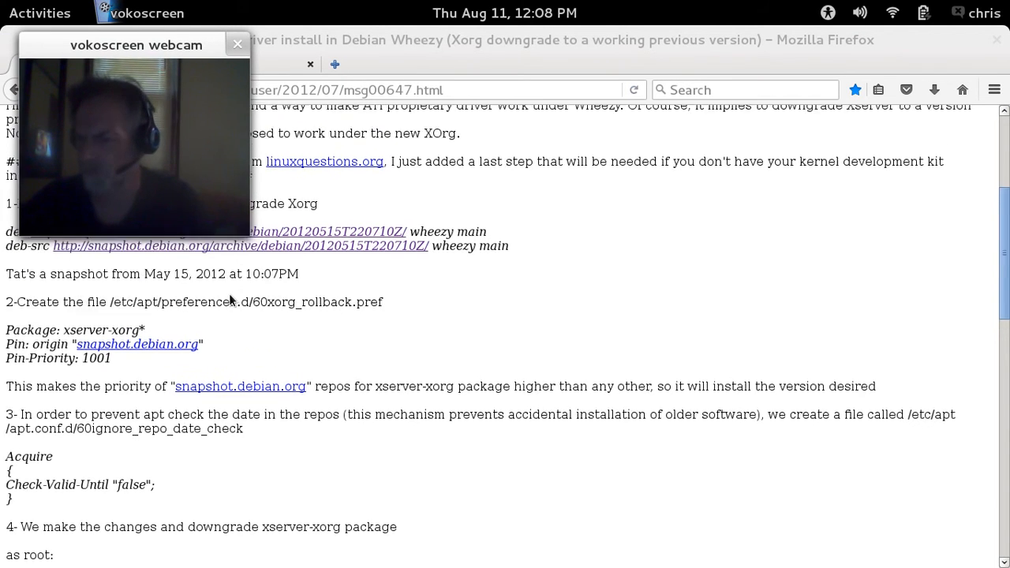
scroll(up, 3)
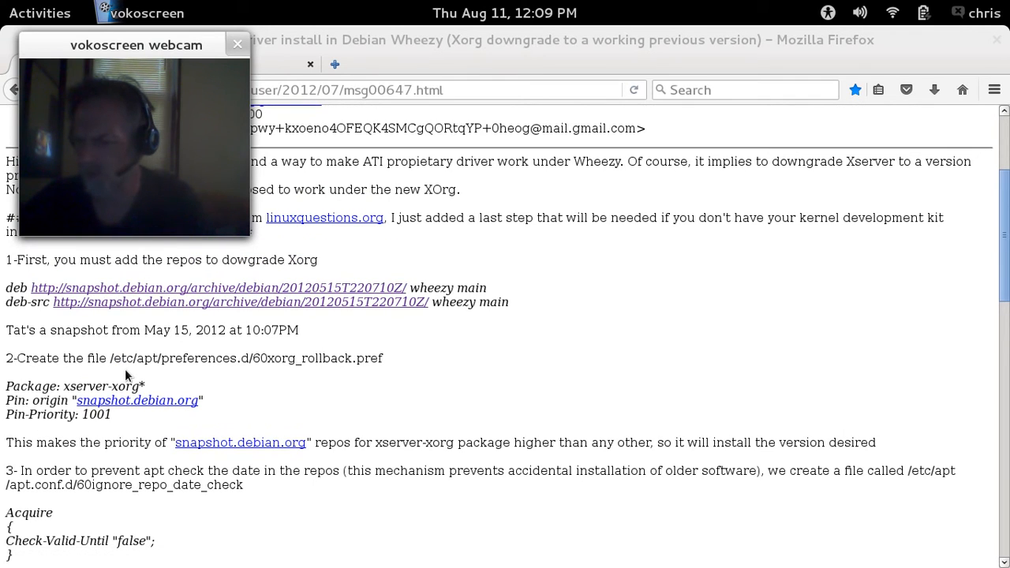
mouse_move(160, 375)
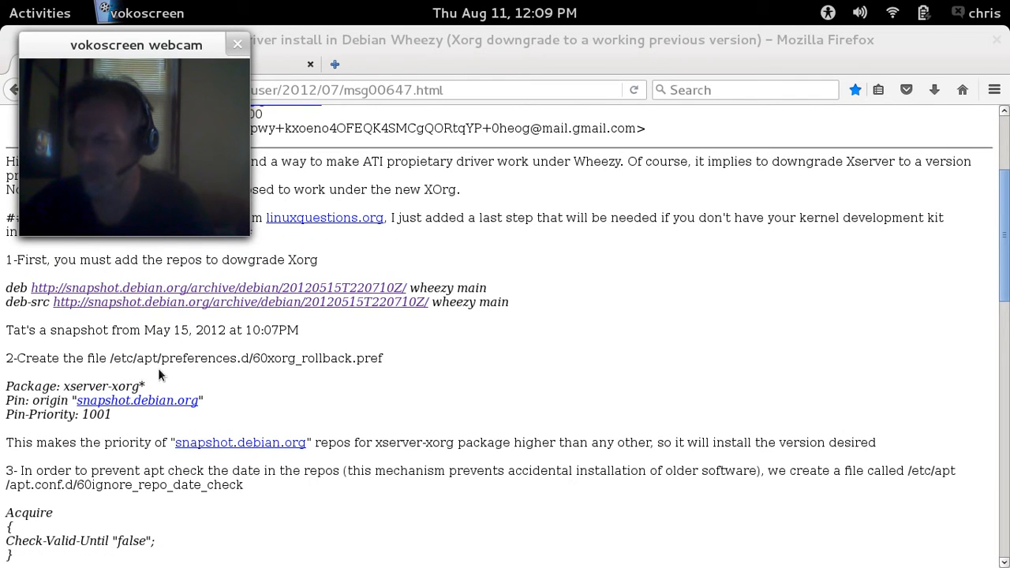
mouse_move(271, 373)
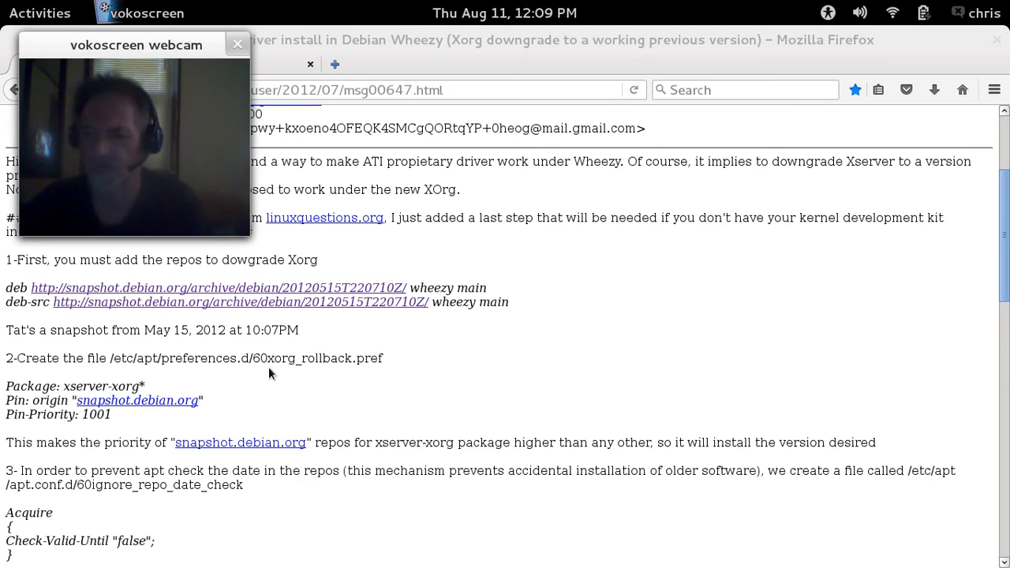
mouse_move(320, 372)
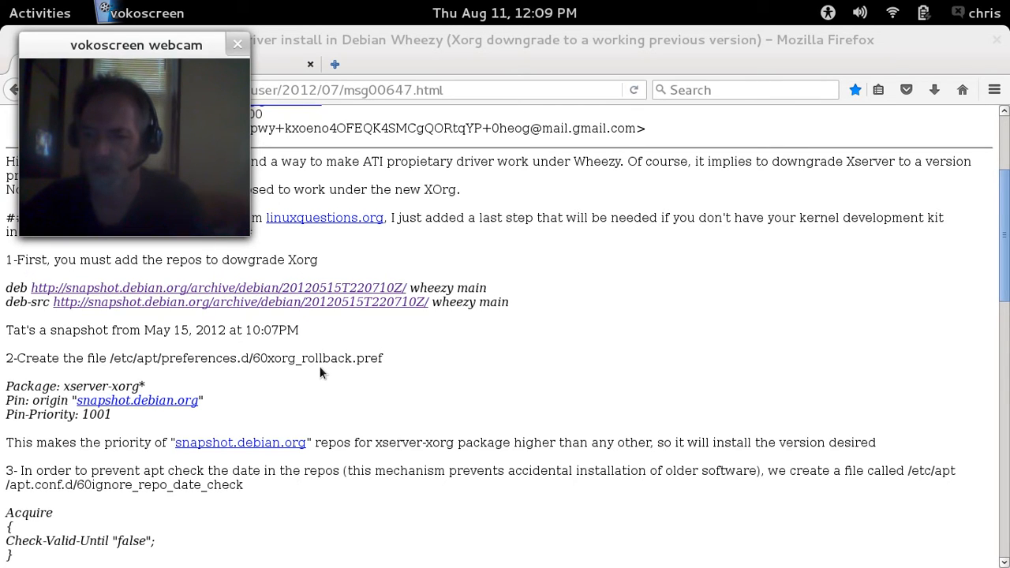
mouse_move(365, 372)
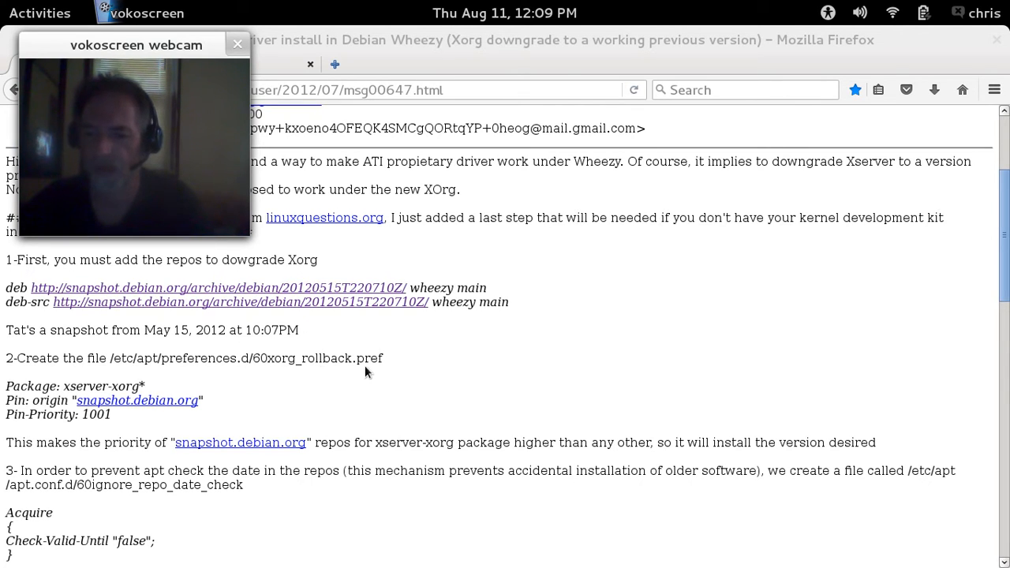
mouse_move(193, 366)
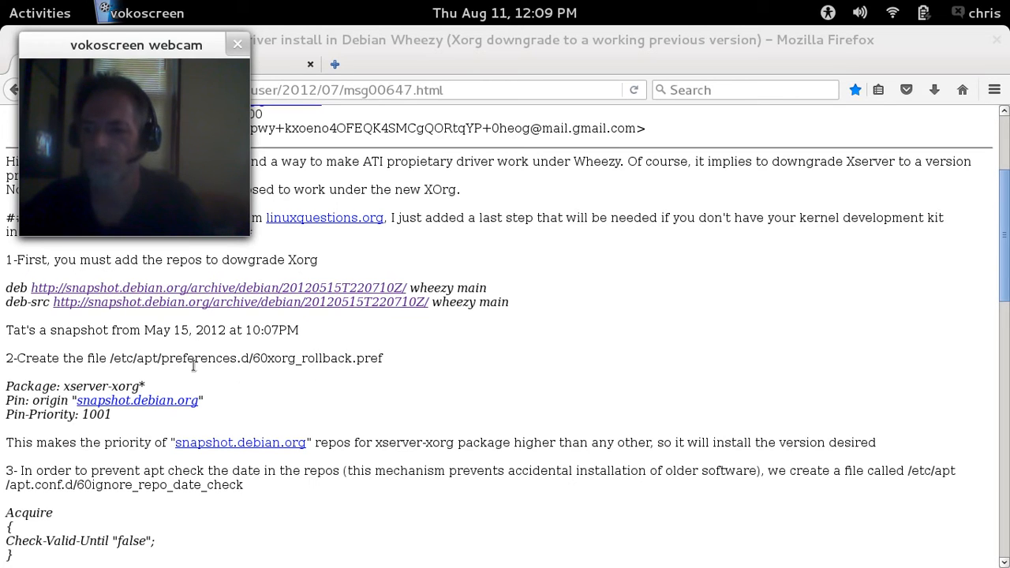
mouse_move(312, 376)
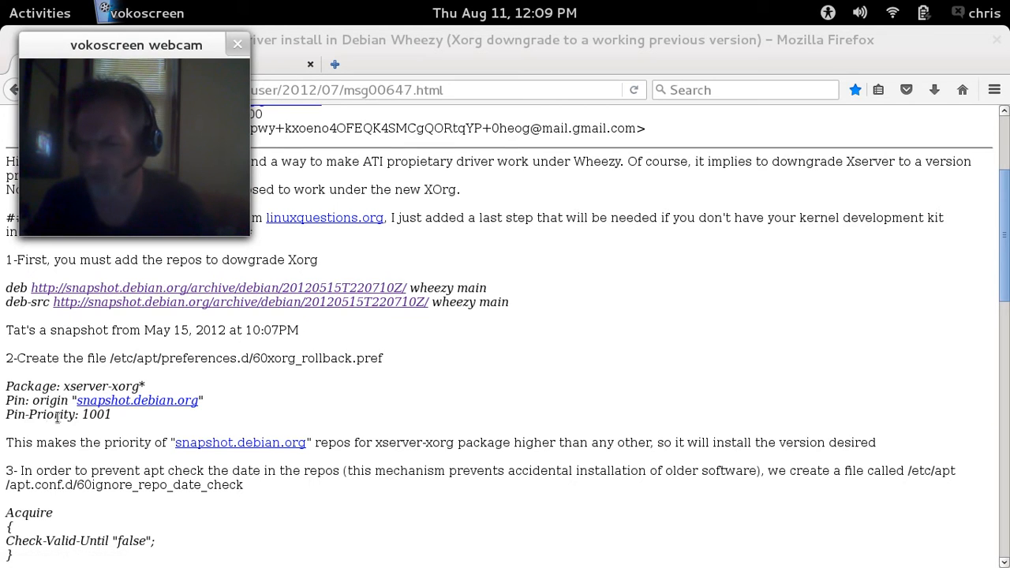
mouse_move(190, 409)
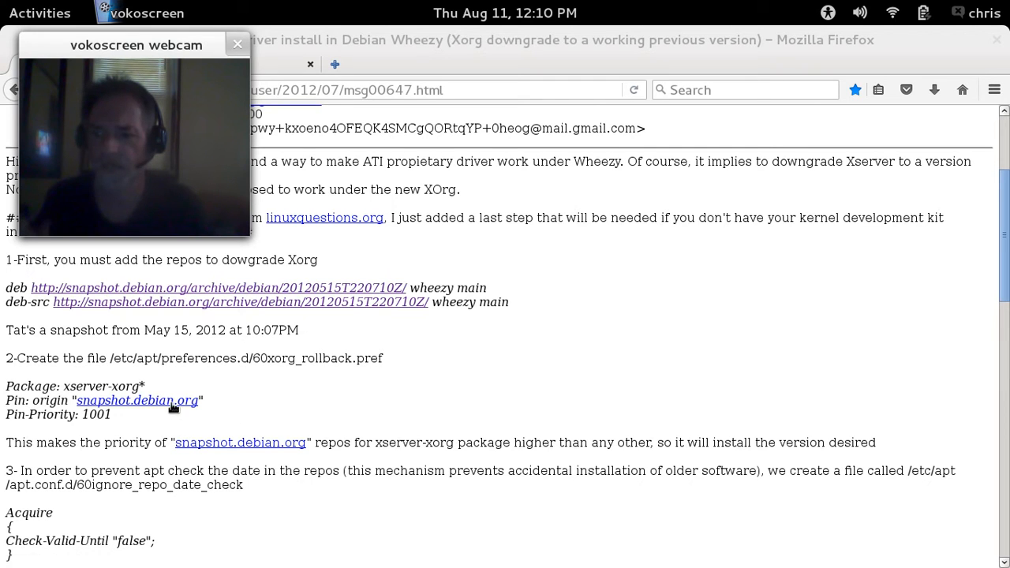
mouse_move(227, 385)
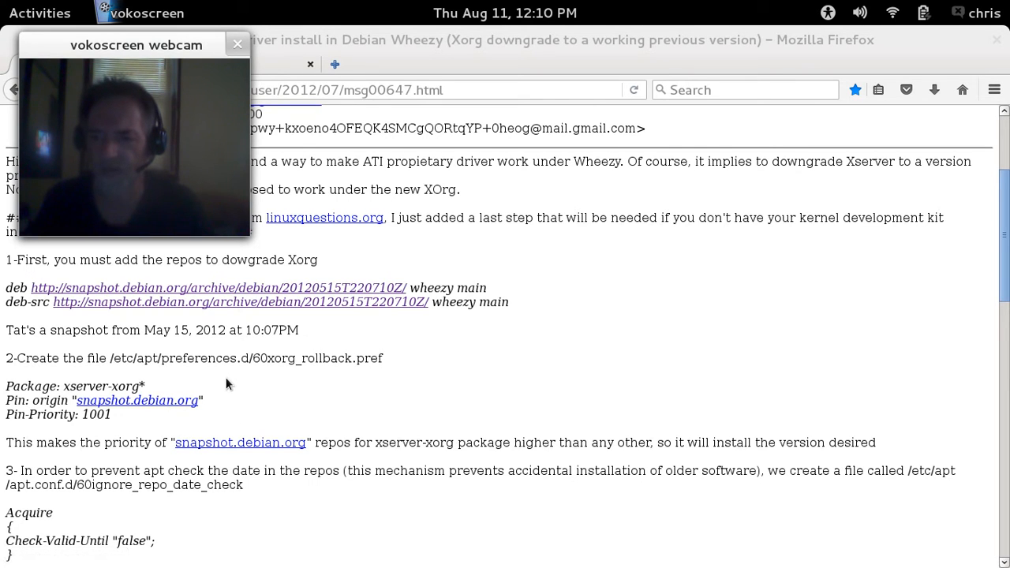
scroll(down, 3)
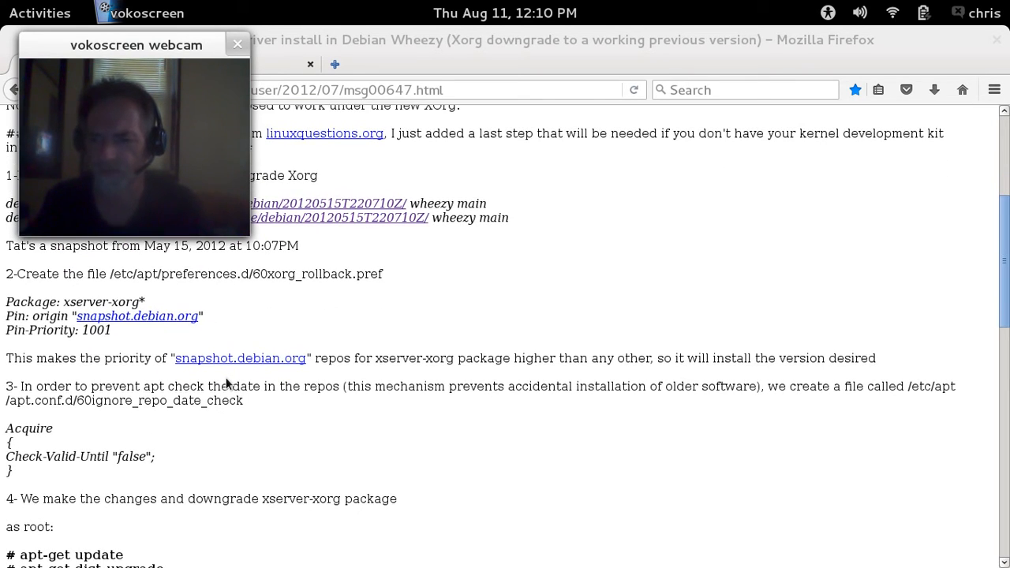
scroll(down, 3)
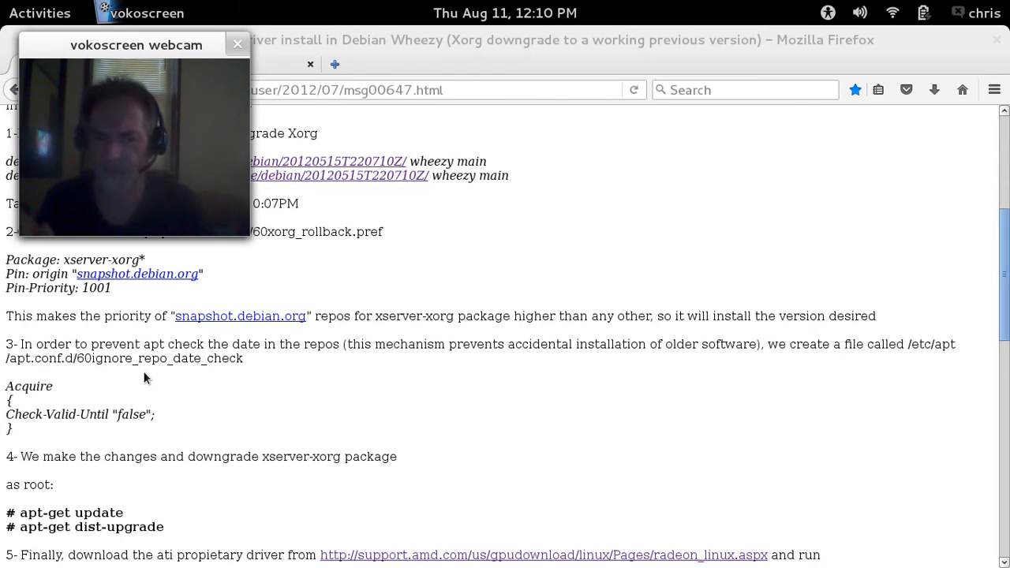
mouse_move(85, 378)
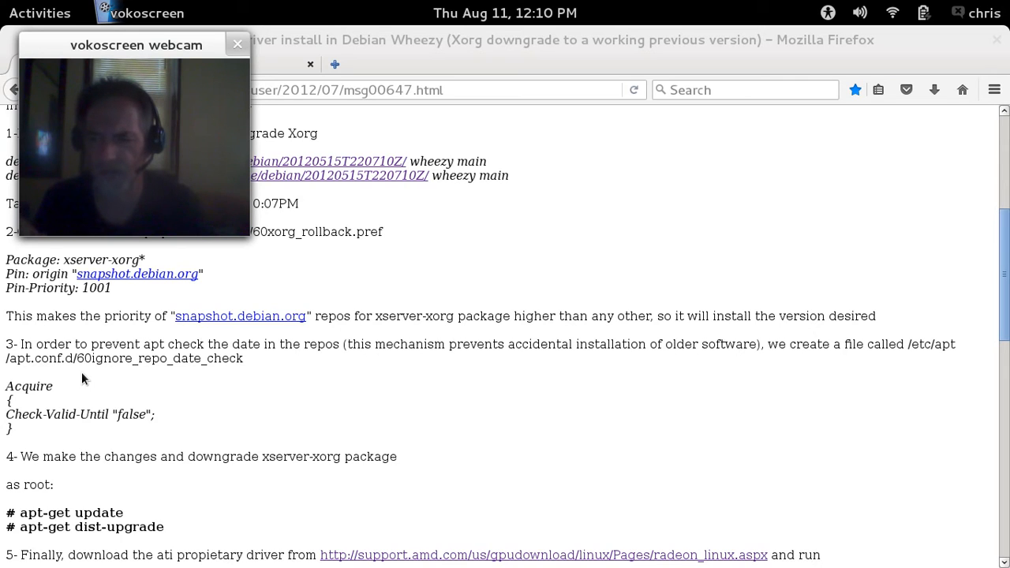
mouse_move(134, 375)
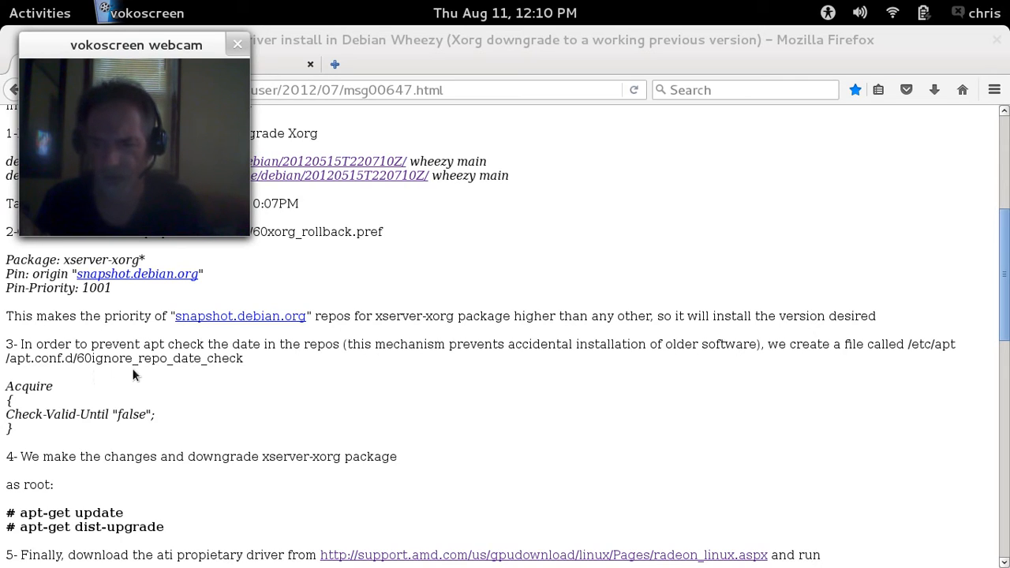
mouse_move(208, 373)
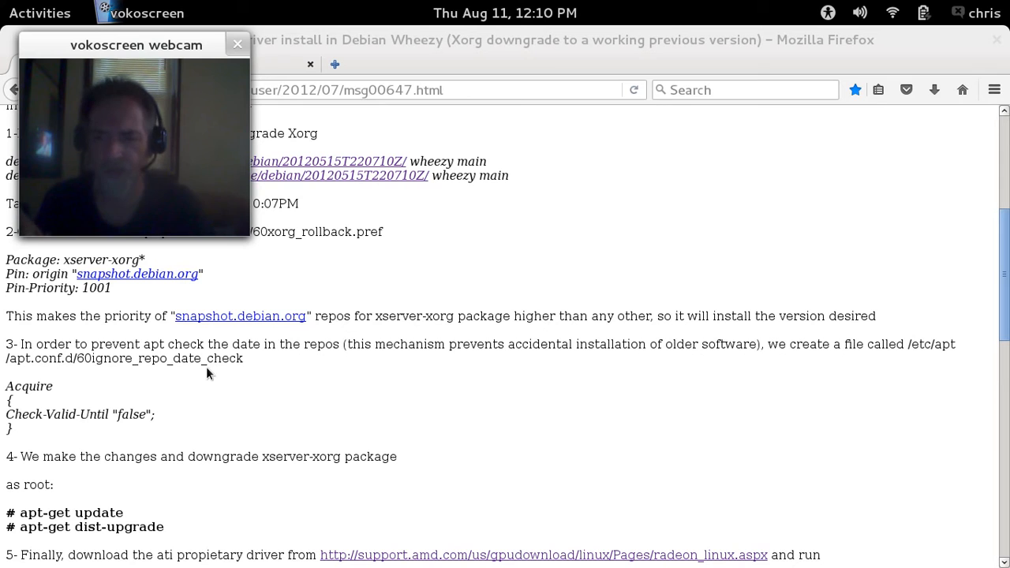
mouse_move(173, 387)
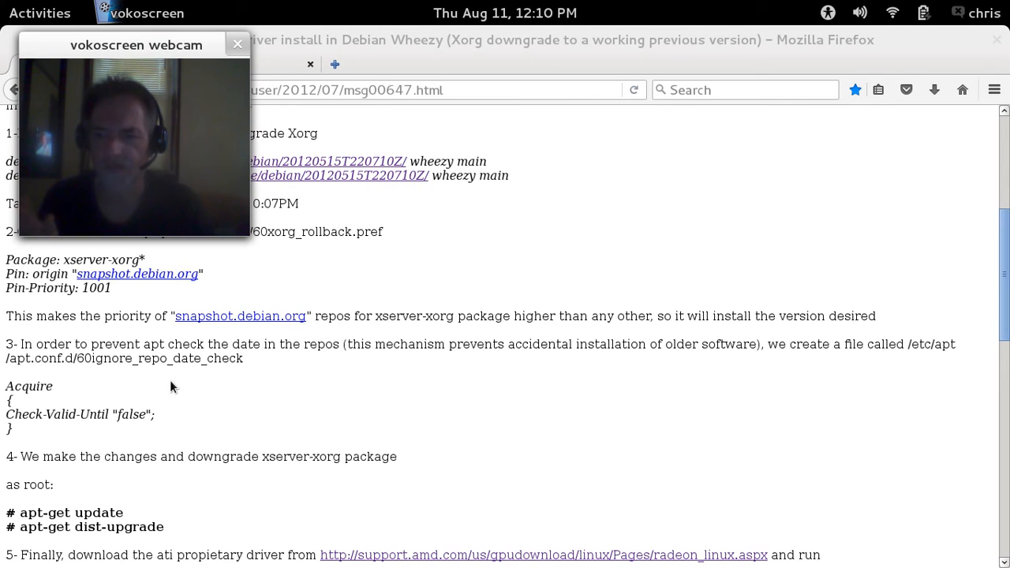
scroll(up, 3)
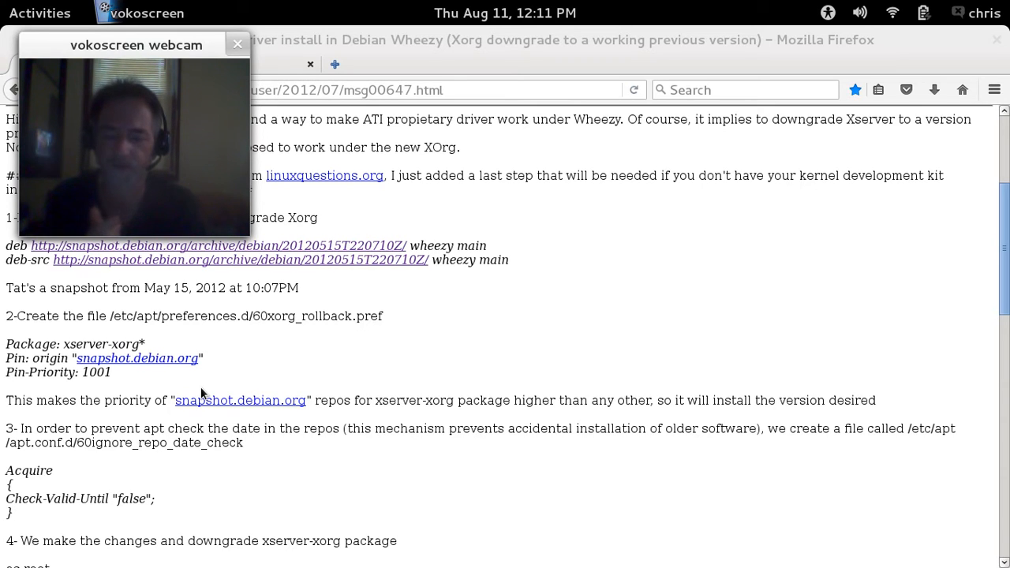
mouse_move(334, 354)
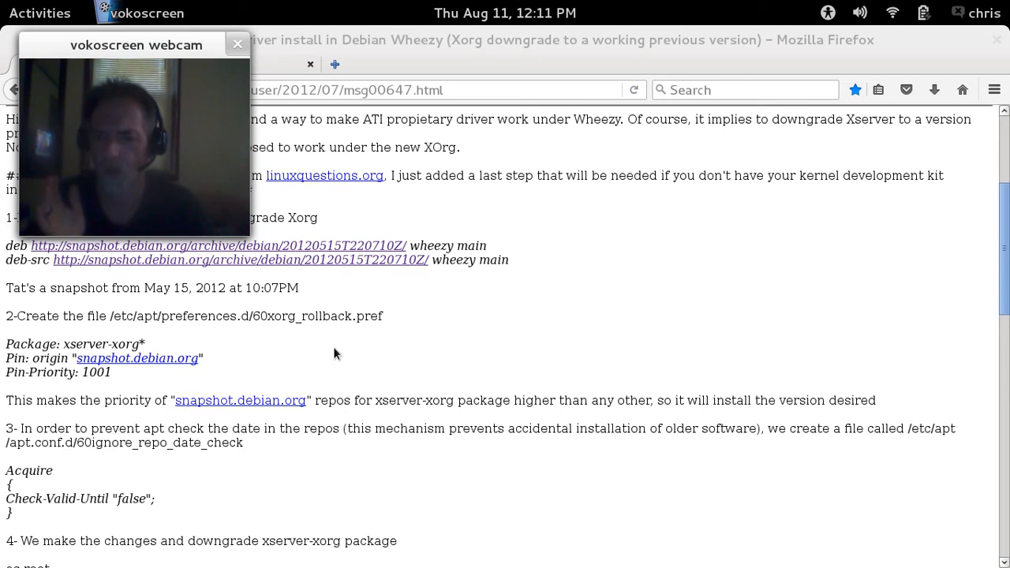
scroll(down, 3)
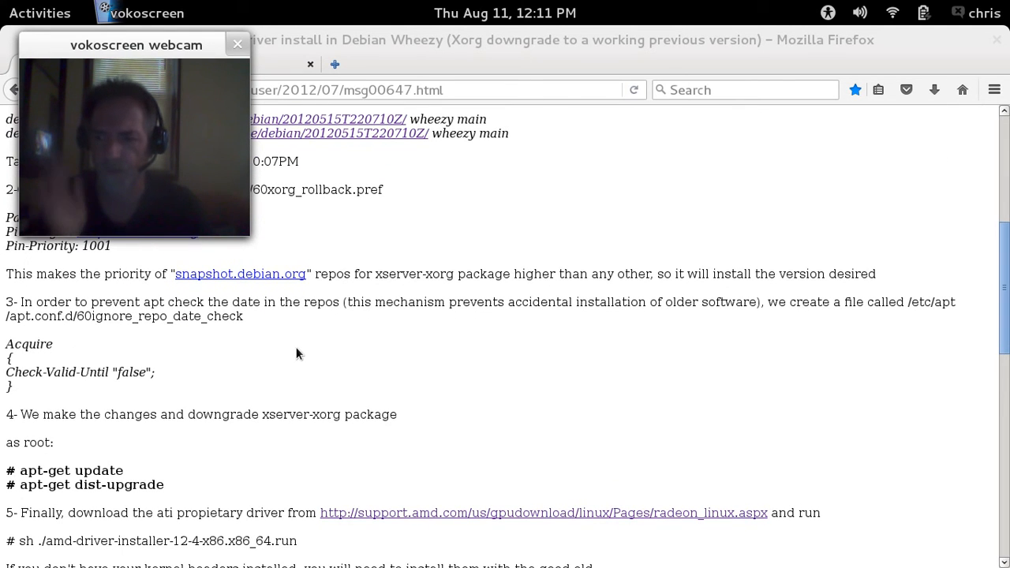
mouse_move(272, 355)
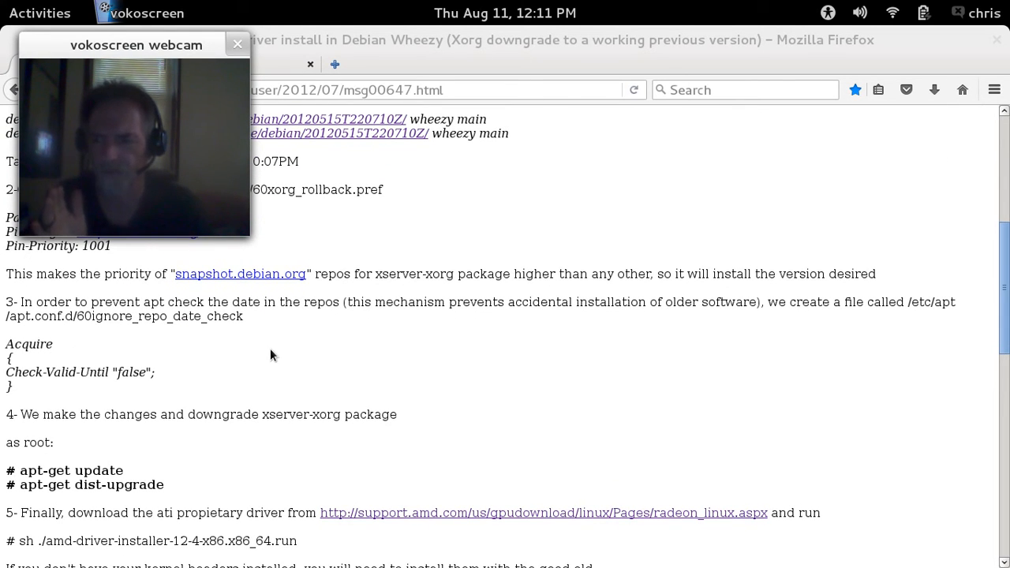
scroll(down, 3)
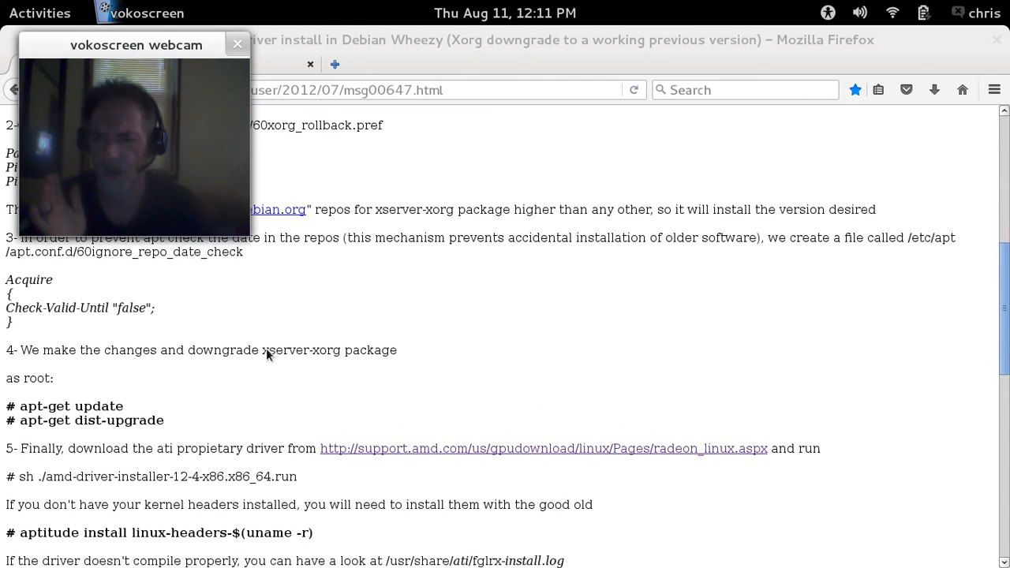
scroll(down, 3)
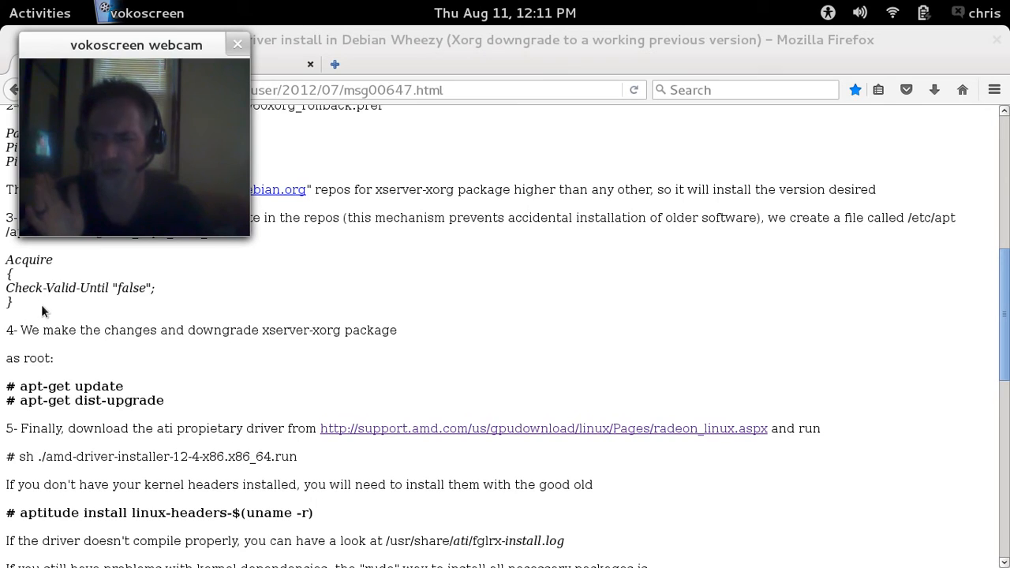
mouse_move(156, 305)
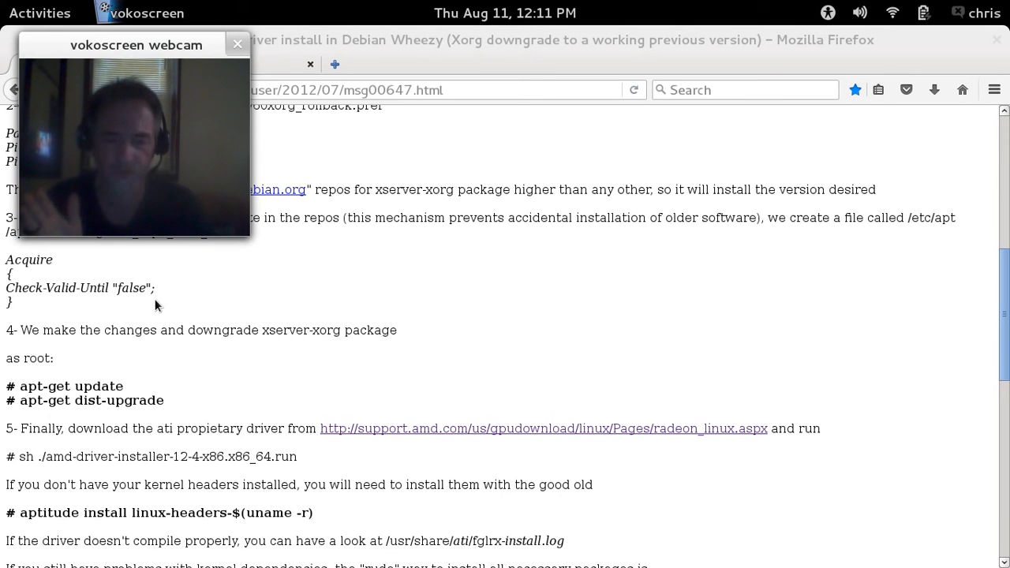
mouse_move(176, 303)
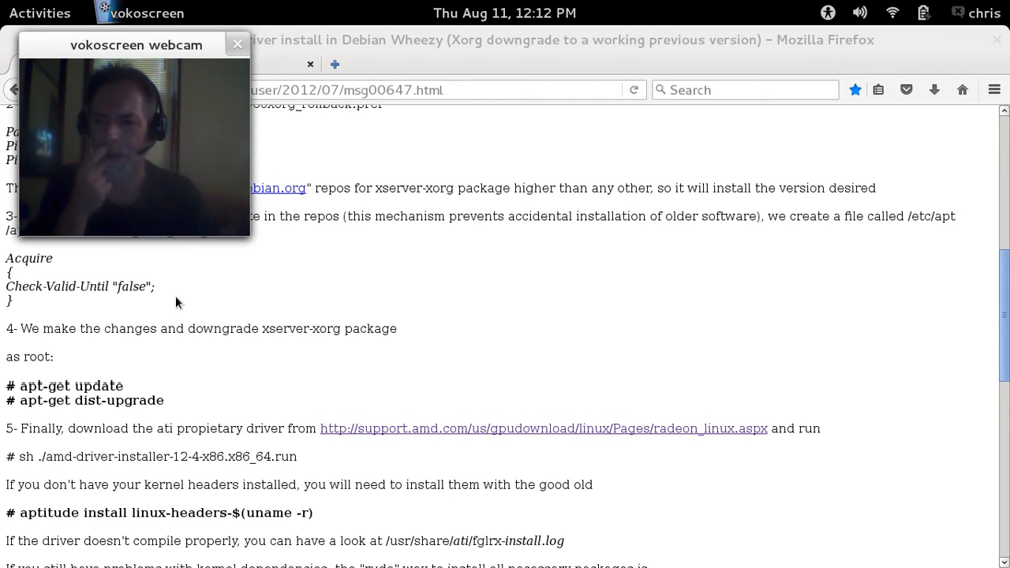
Scroll to step 5 and highlight the driver version in the amd-driver-installer file name
scroll(down, 3)
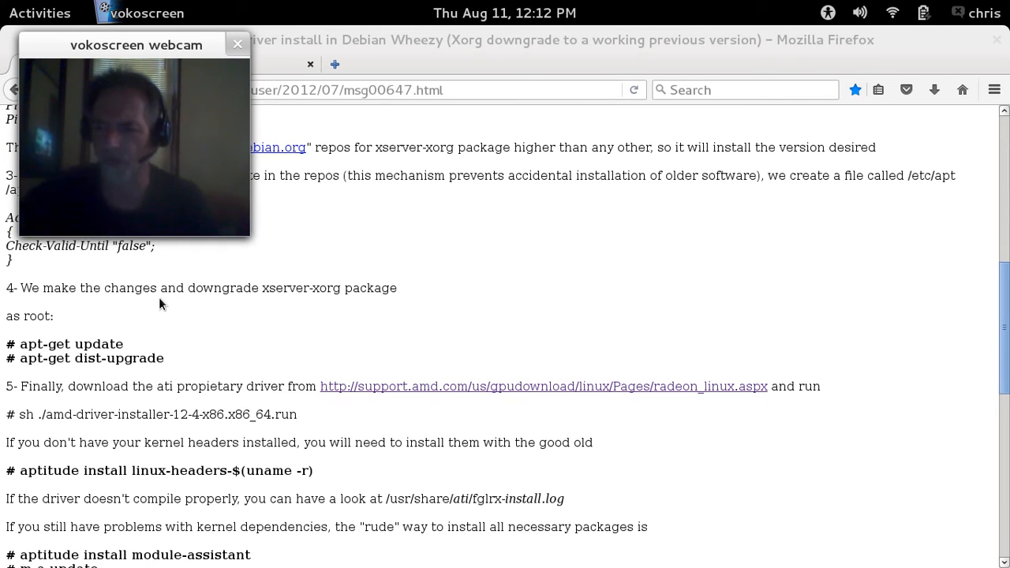
scroll(down, 3)
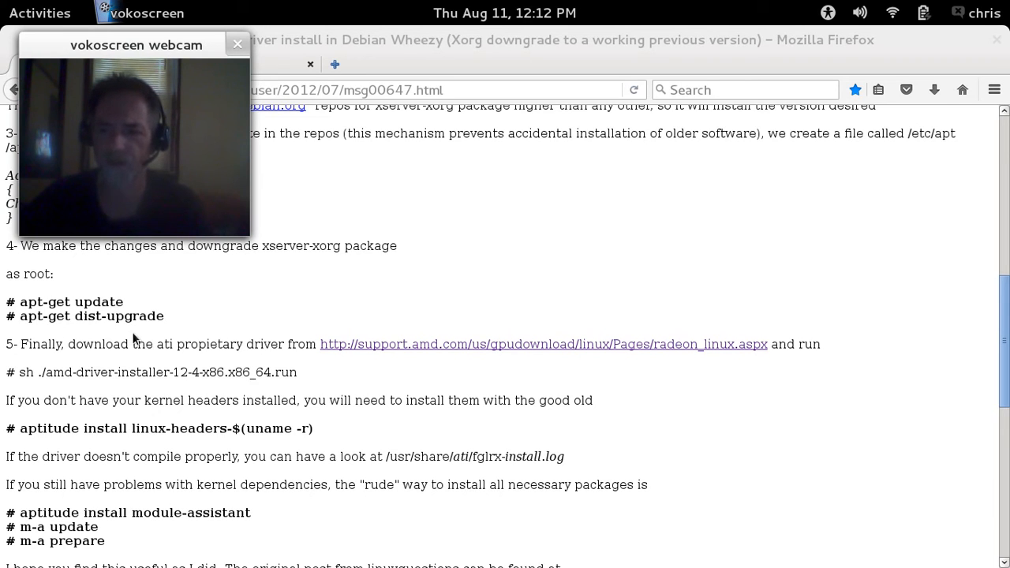
mouse_move(101, 358)
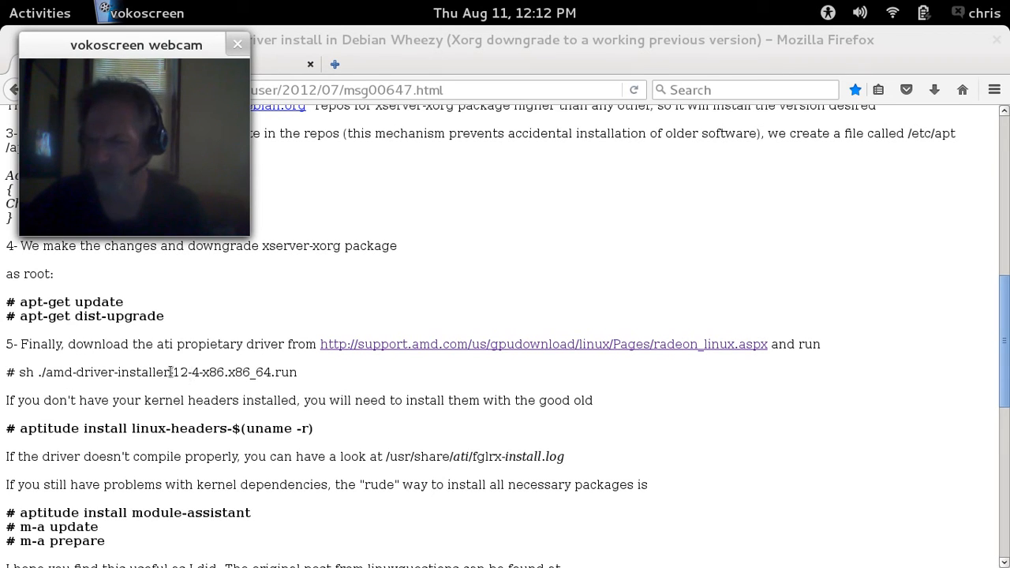
double_click(197, 372)
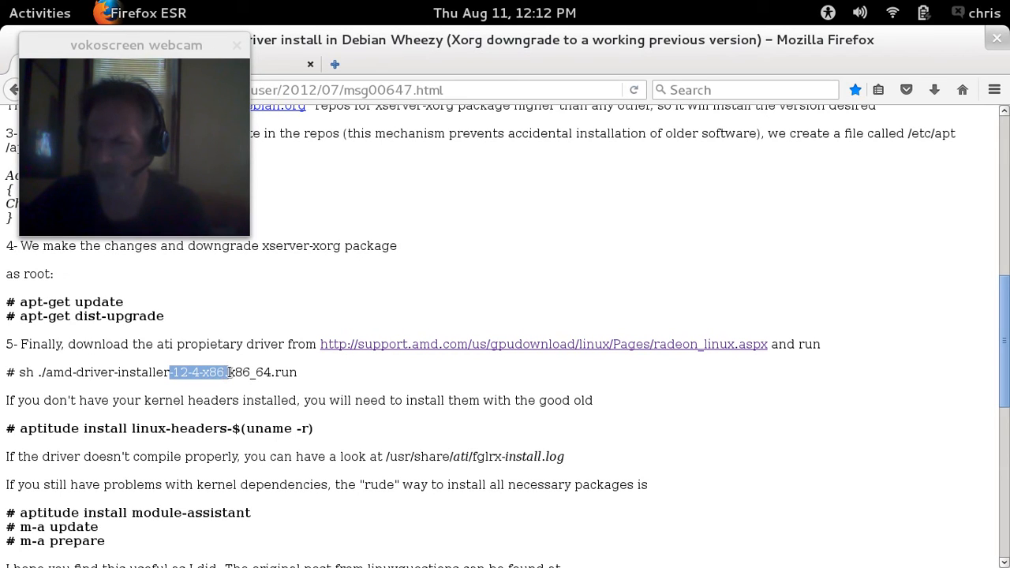
mouse_move(323, 392)
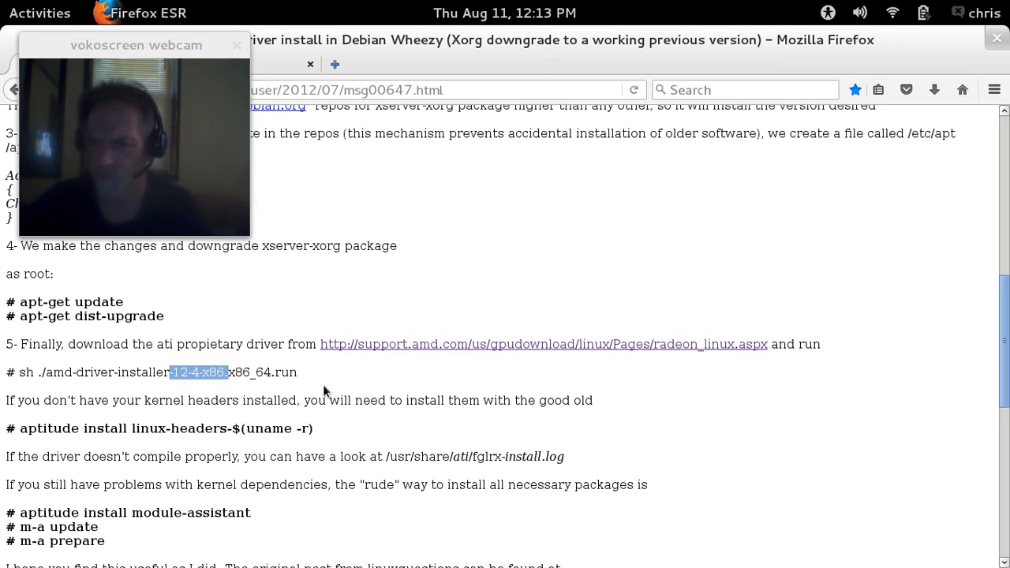
scroll(down, 3)
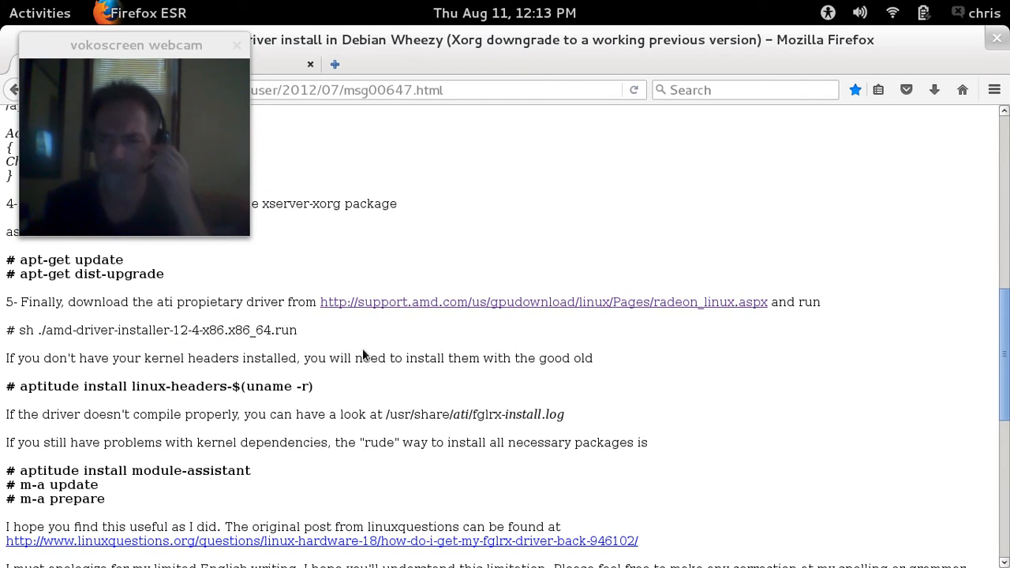
scroll(down, 3)
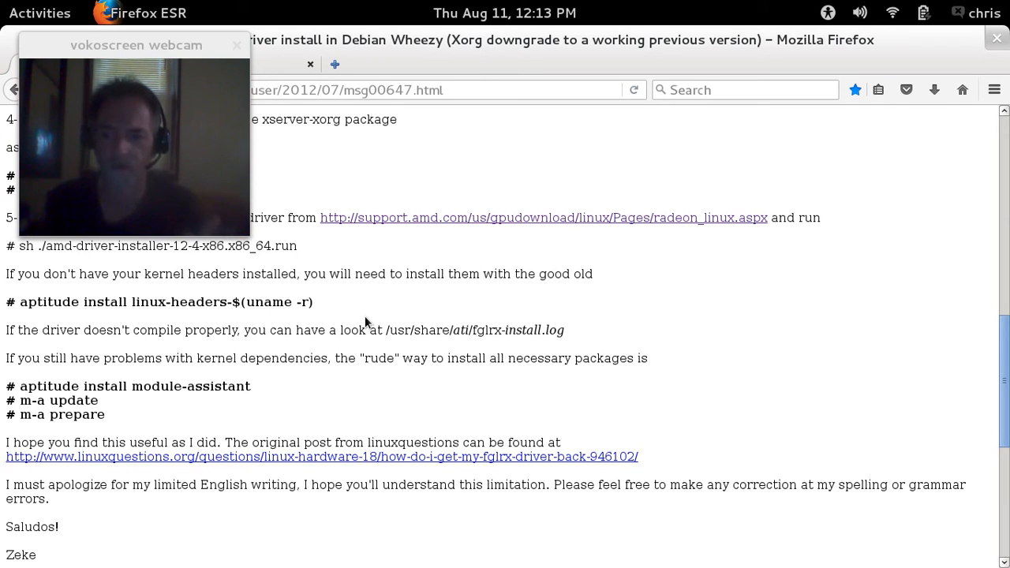
scroll(down, 3)
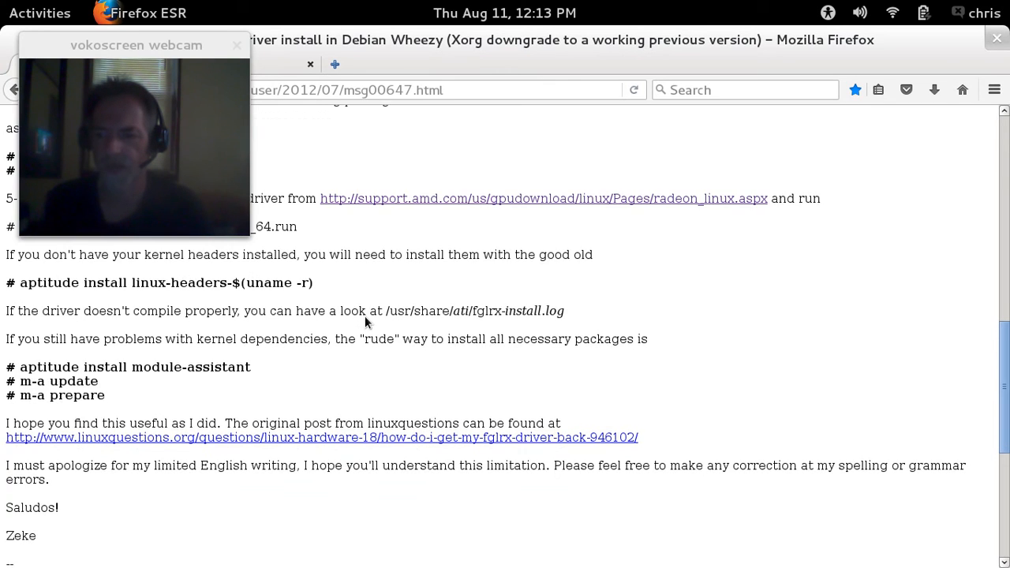
scroll(down, 3)
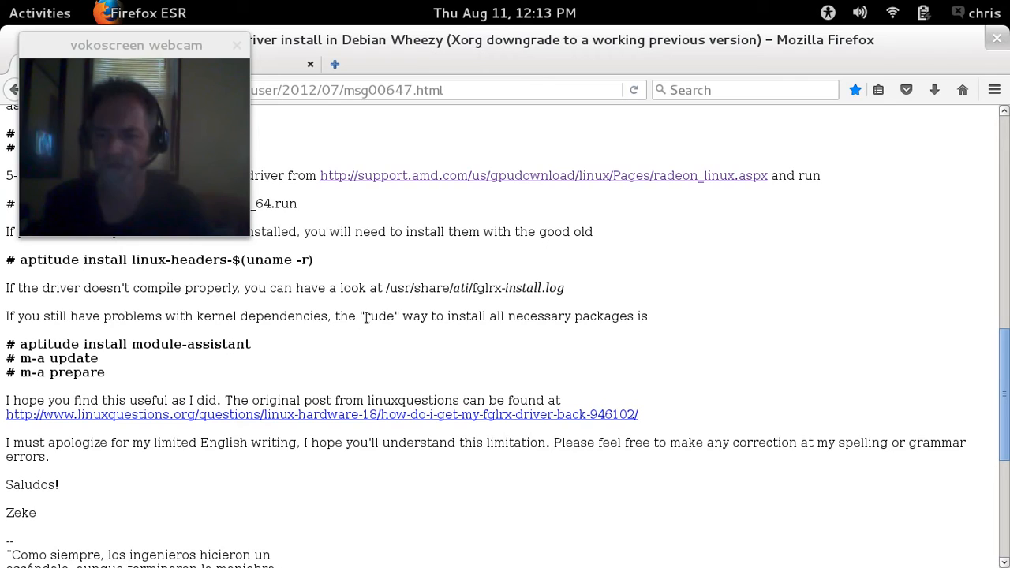
mouse_move(162, 320)
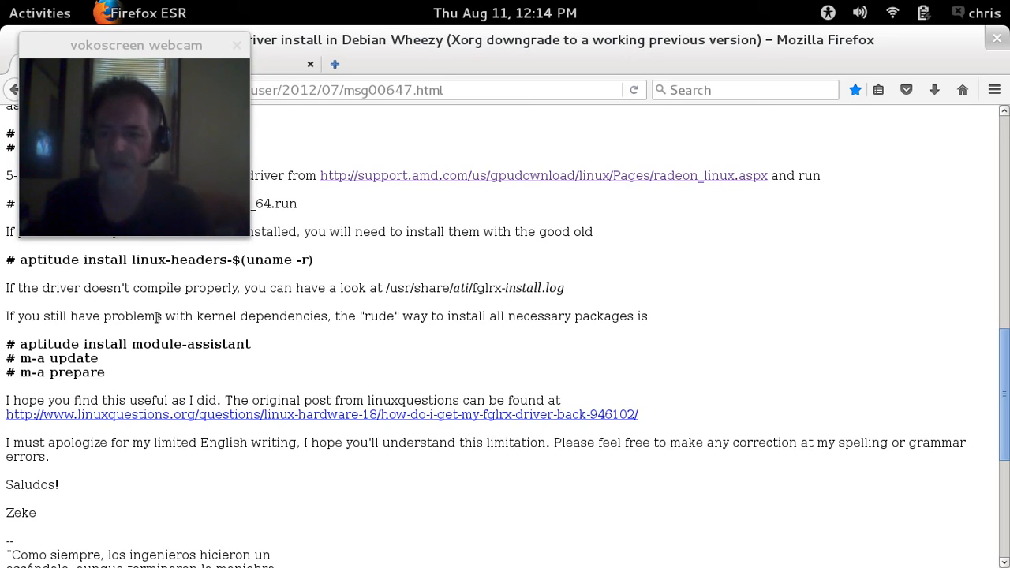
scroll(down, 3)
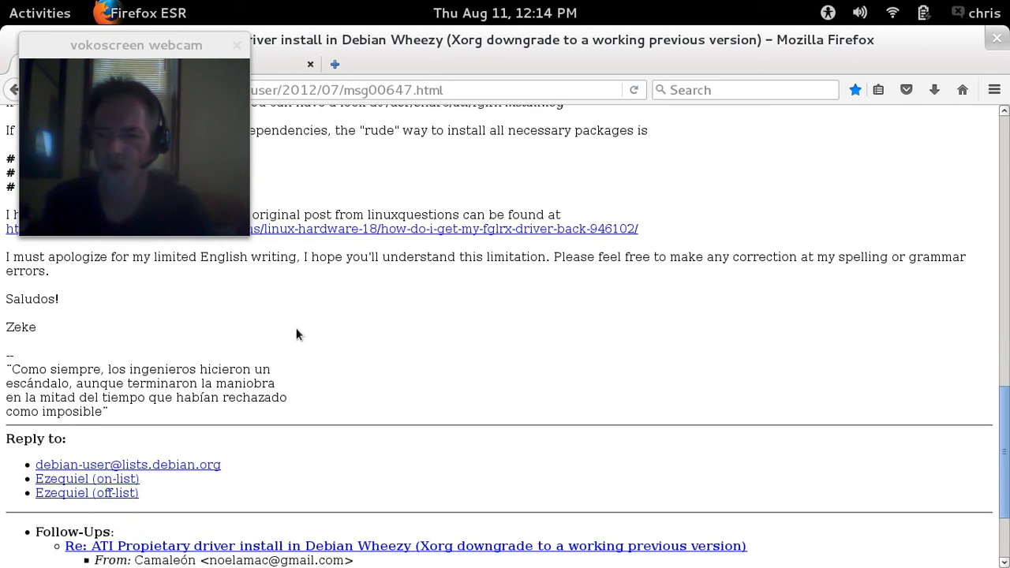
scroll(down, 3)
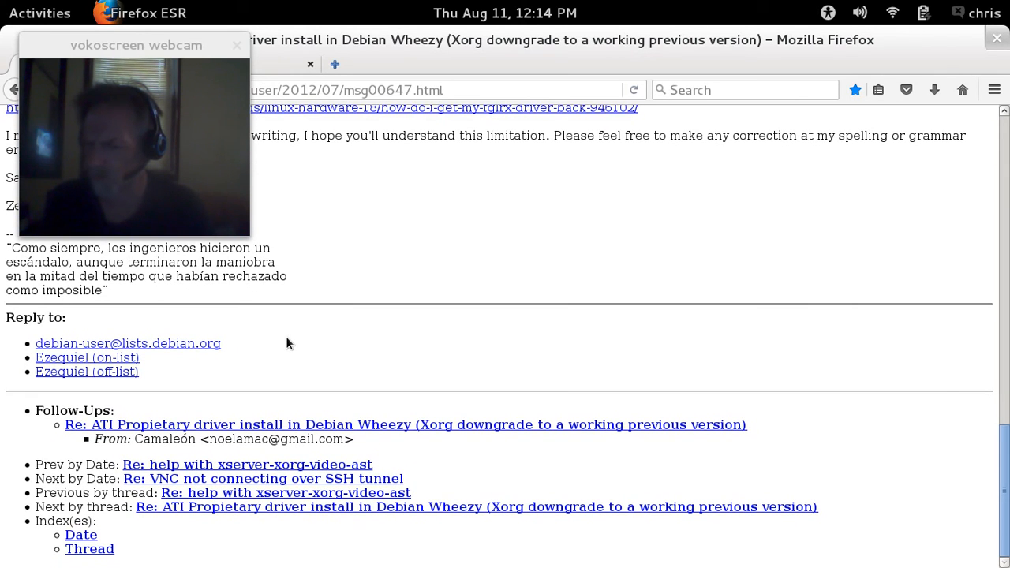
mouse_move(223, 520)
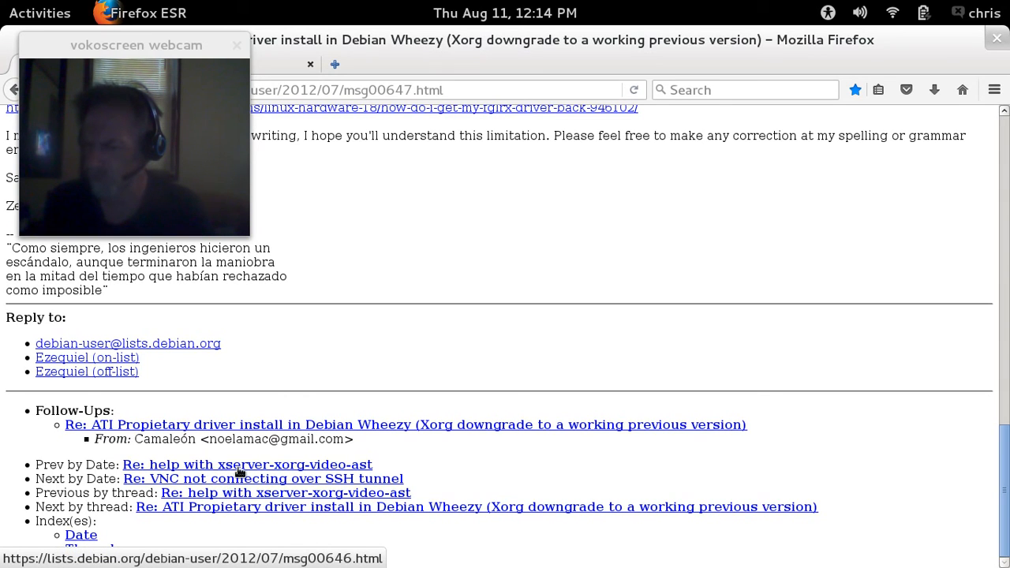
mouse_move(233, 509)
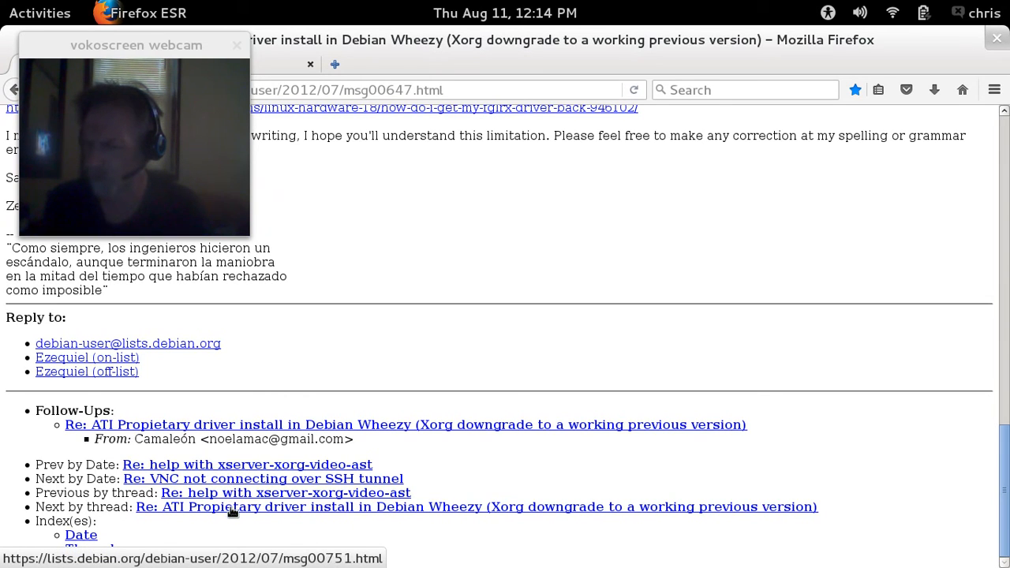
mouse_move(232, 478)
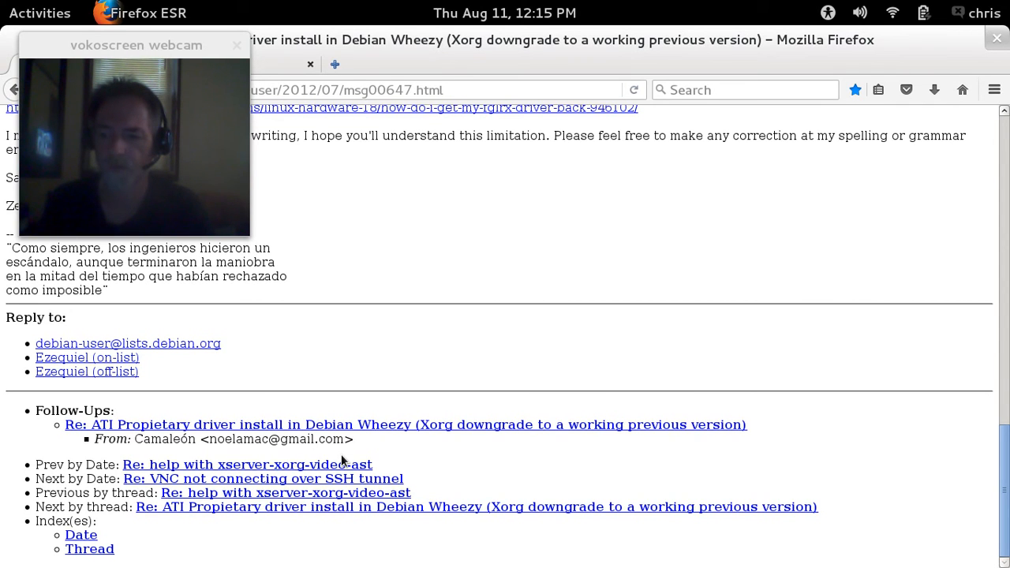
Scroll up through the mailing-list message back to its header and first Xorg downgrade step
scroll(up, 3)
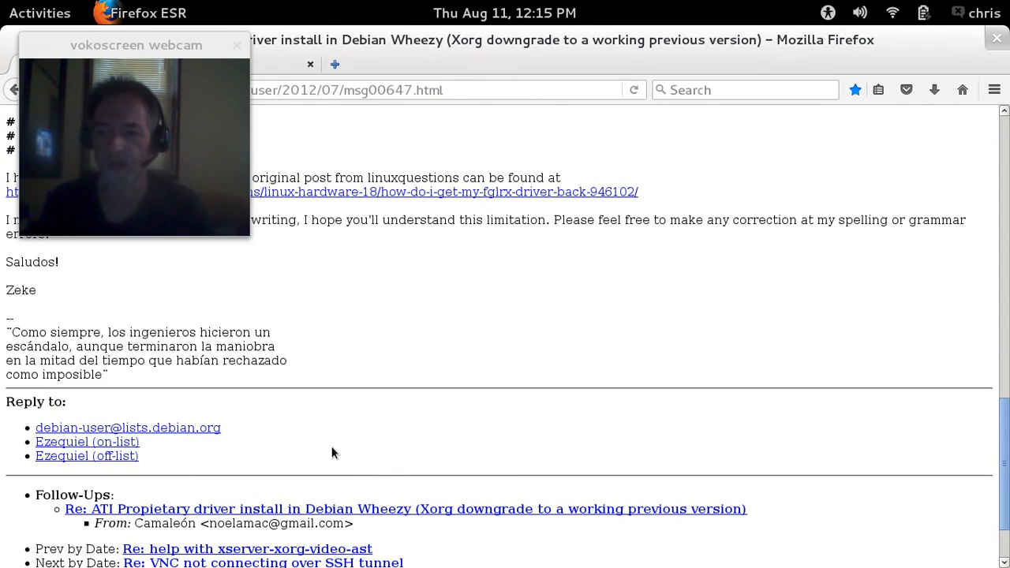
scroll(up, 3)
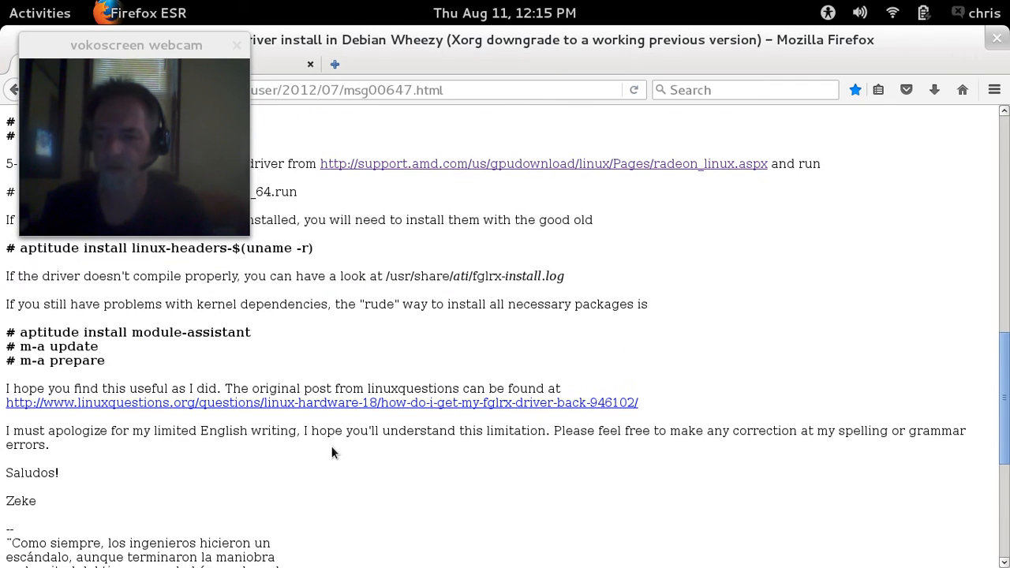
scroll(up, 3)
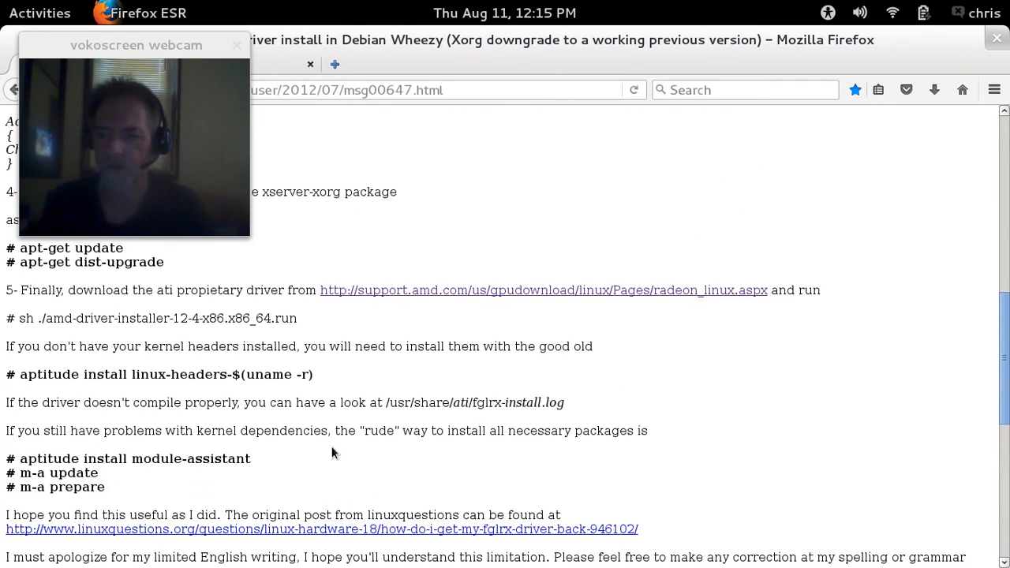
scroll(up, 3)
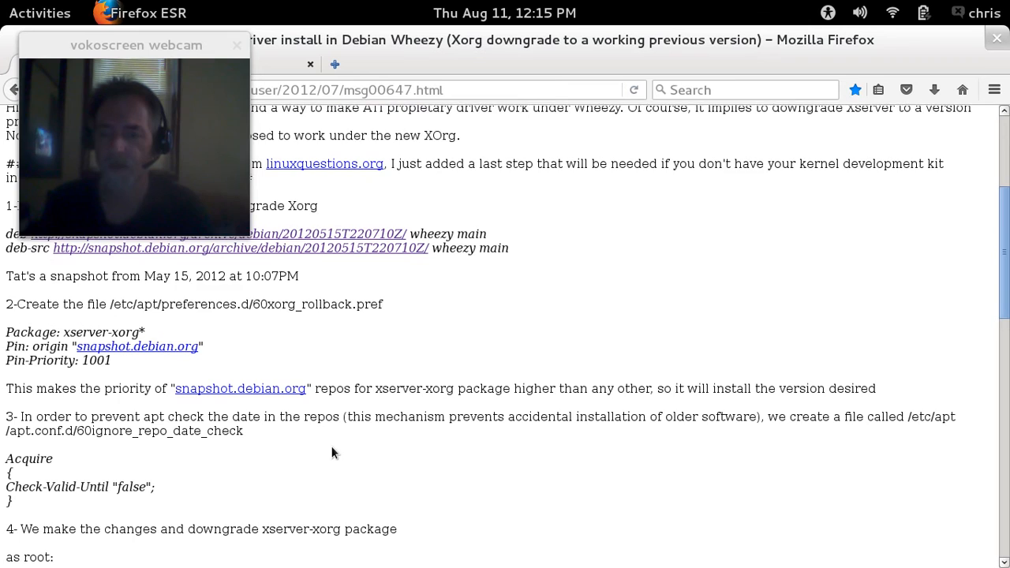
scroll(up, 3)
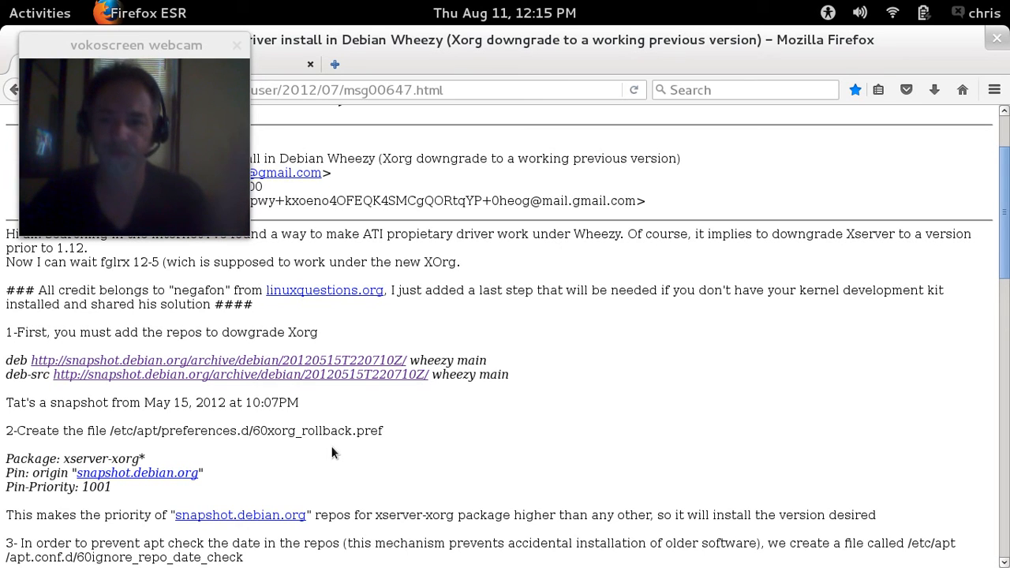
mouse_move(518, 326)
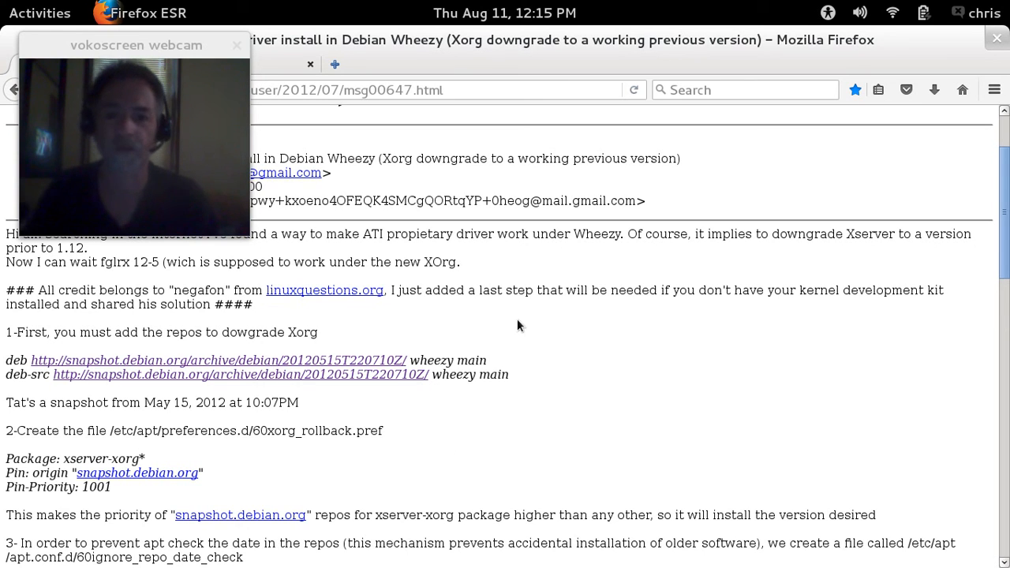
mouse_move(508, 319)
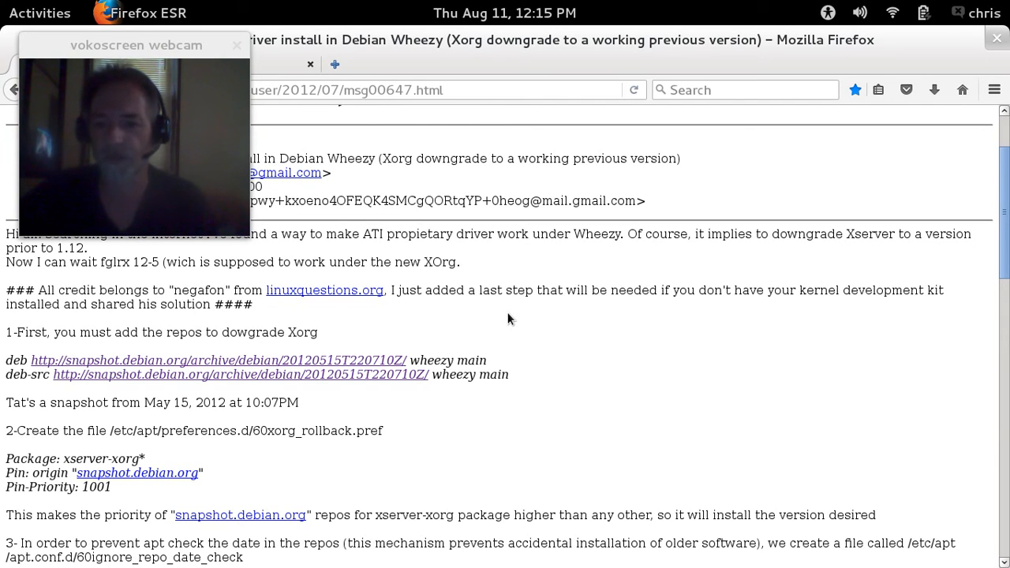
scroll(up, 3)
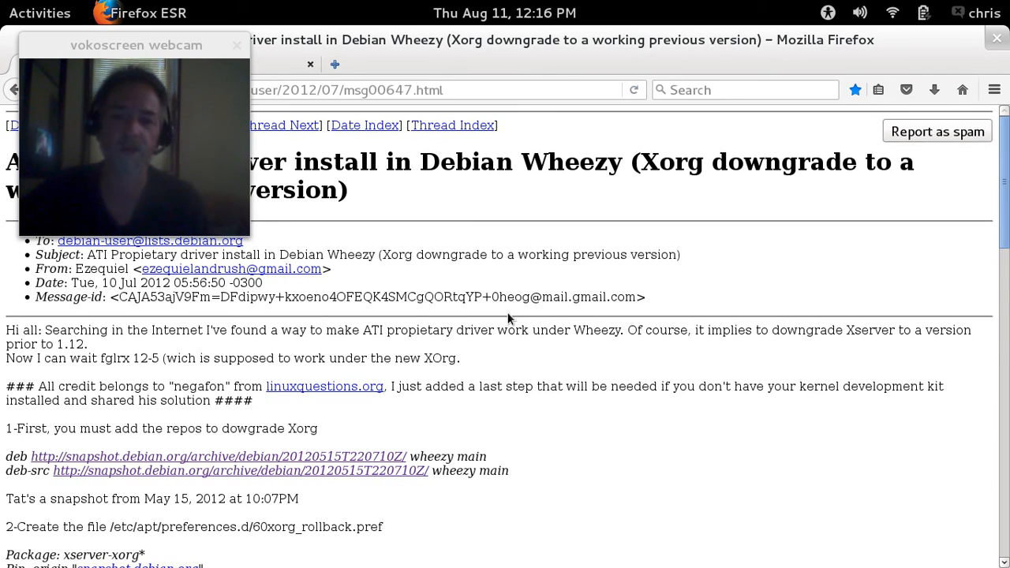
mouse_move(489, 297)
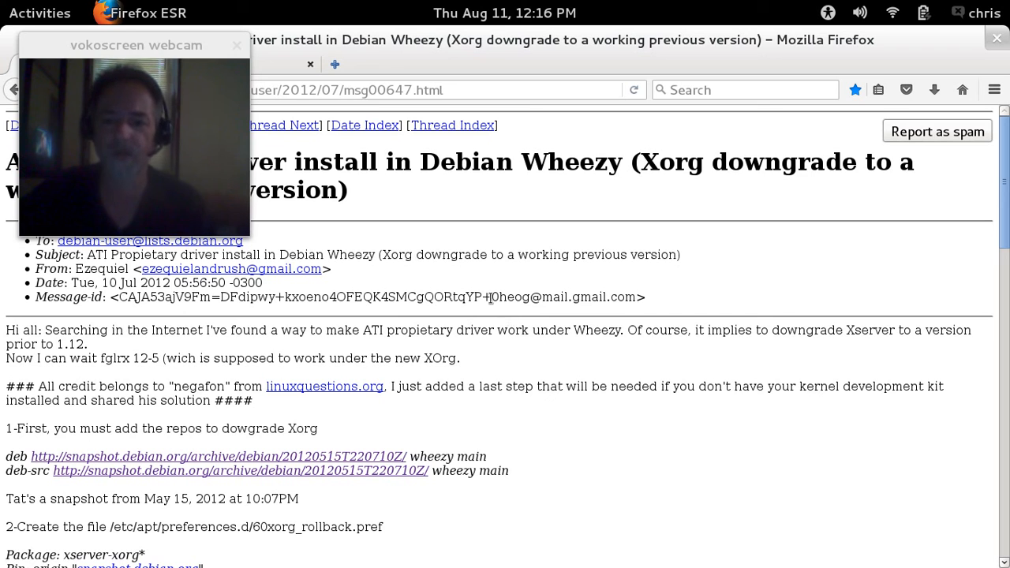
mouse_move(417, 293)
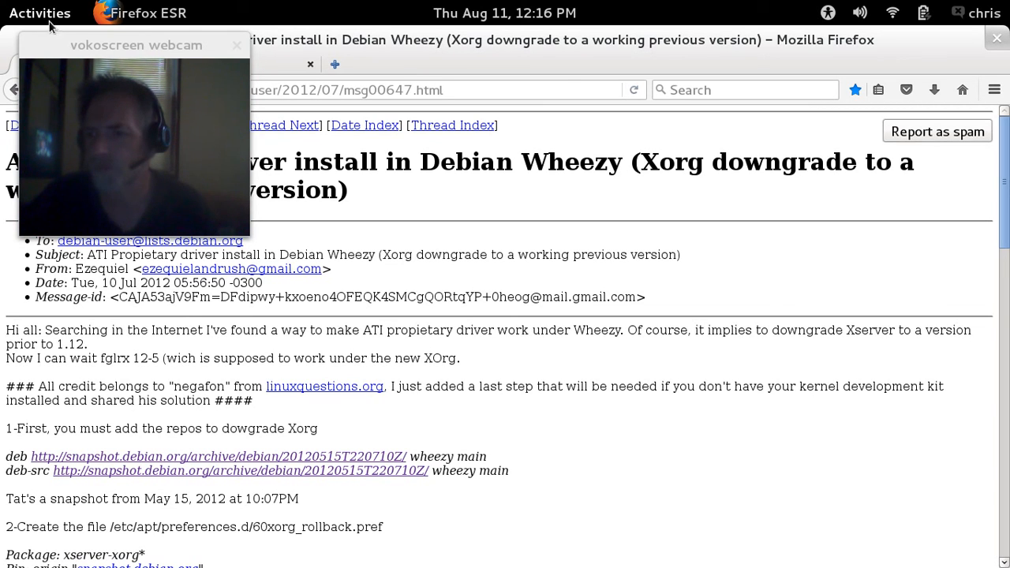
Bring the Files window showing /etc/apt to the front via the Activities overview's second workspace
click(39, 13)
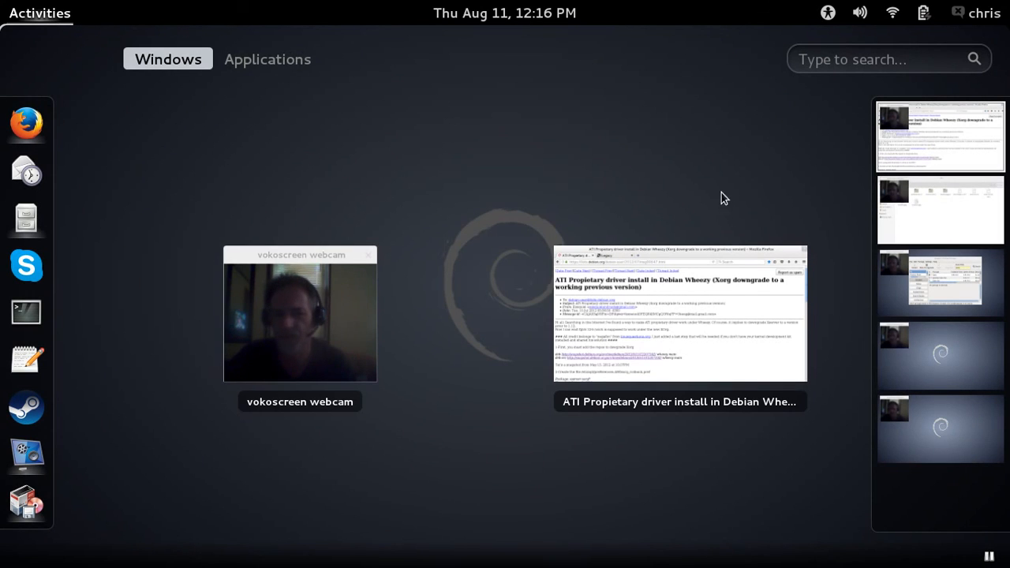
mouse_move(939, 198)
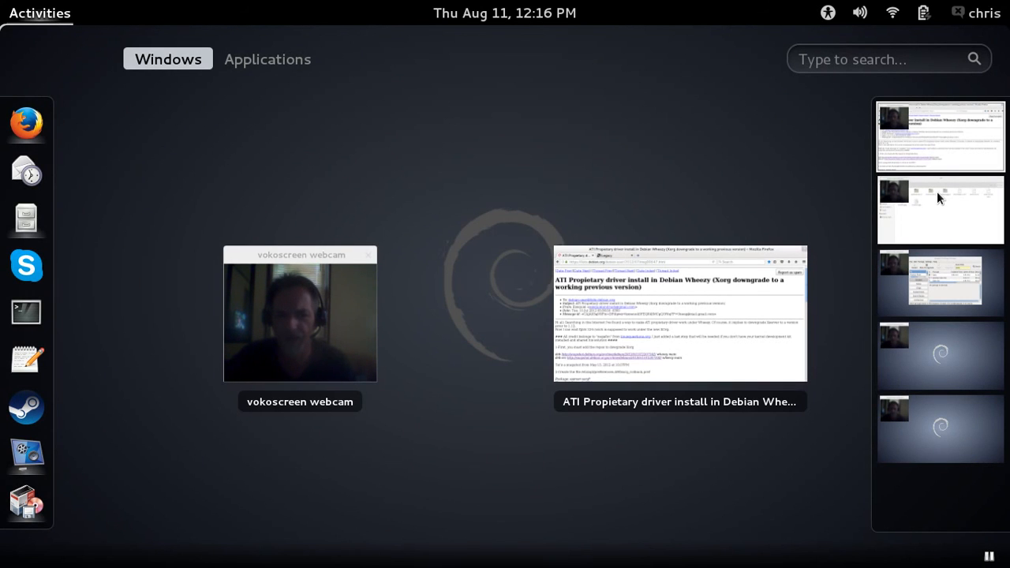
mouse_move(947, 224)
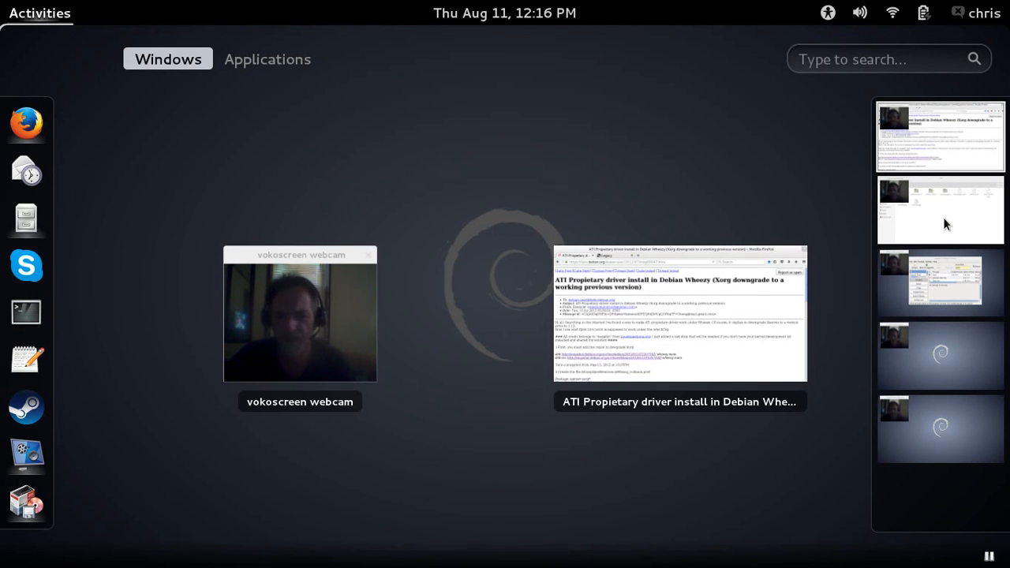
click(939, 210)
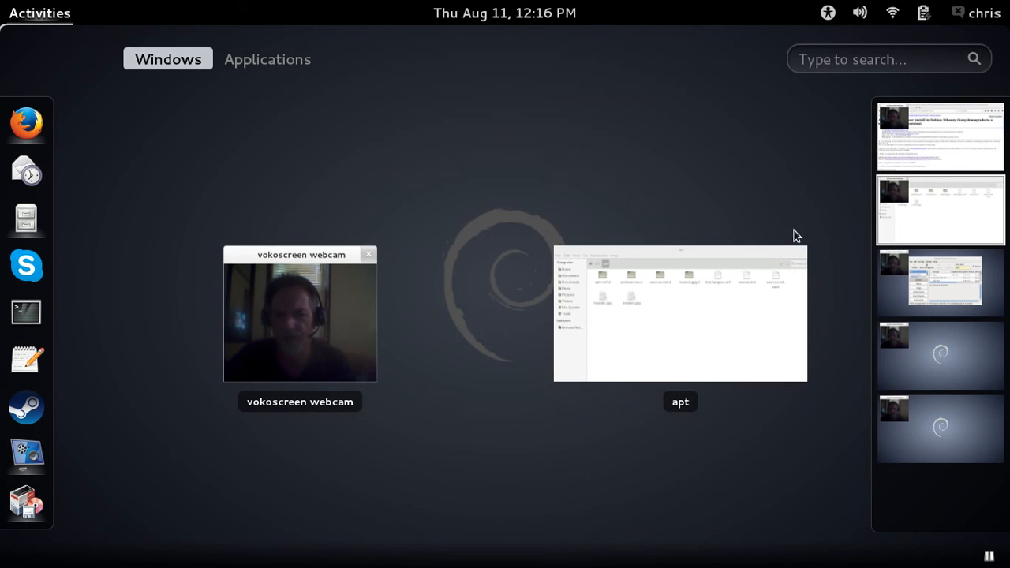
click(680, 314)
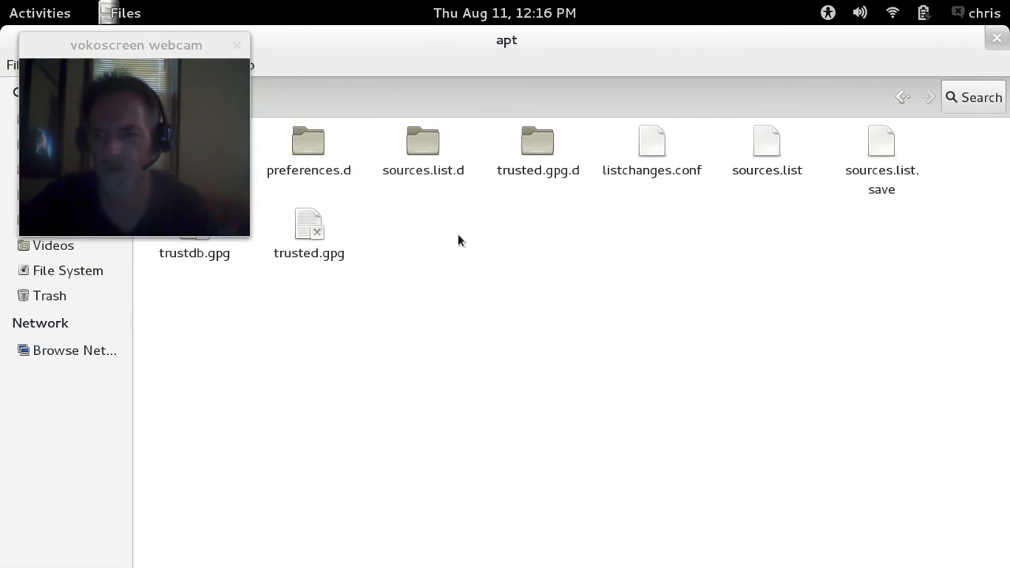
mouse_move(413, 232)
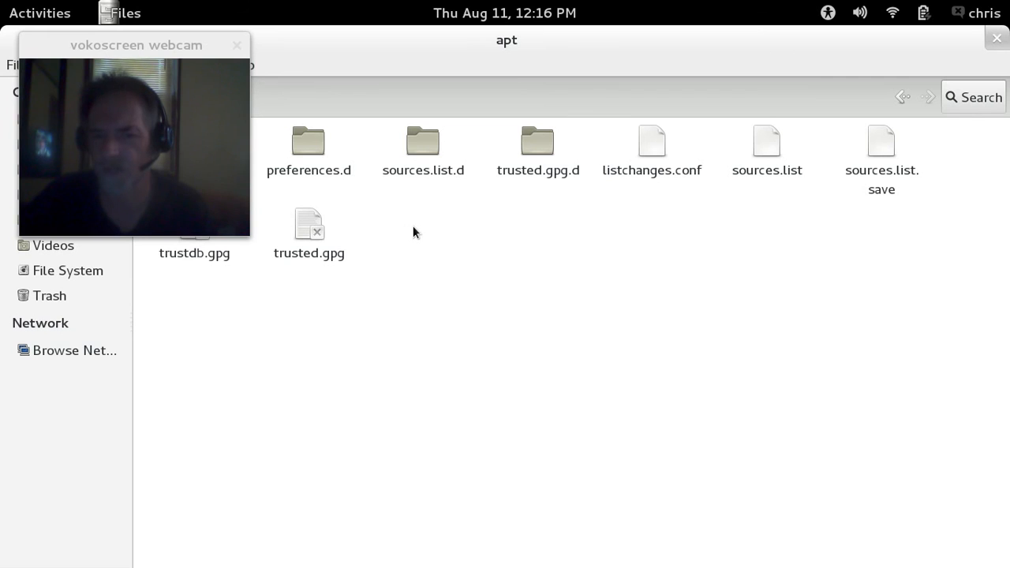
mouse_move(539, 230)
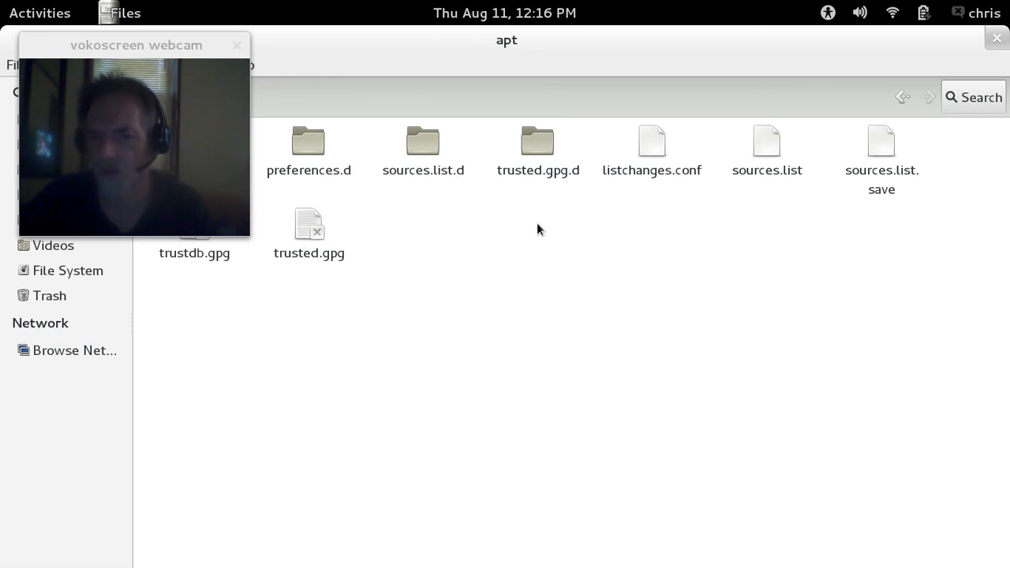
right_click(539, 229)
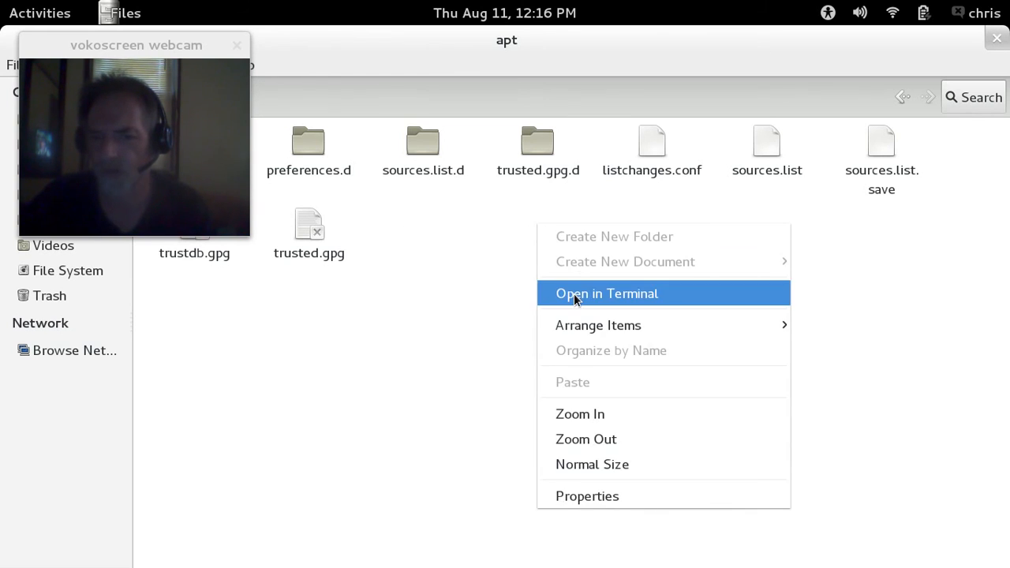
click(476, 273)
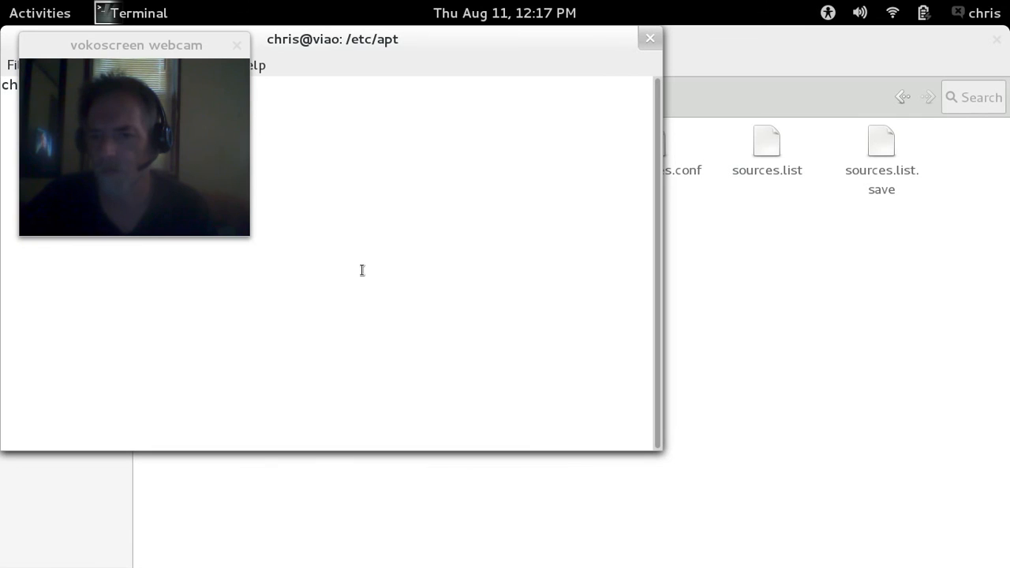
mouse_move(390, 163)
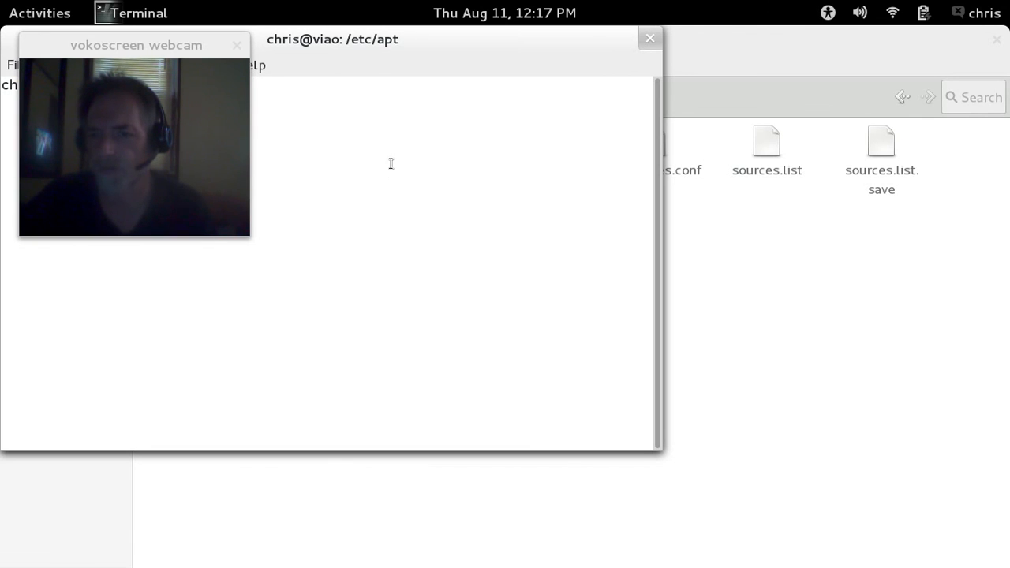
drag(331, 39, 416, 61)
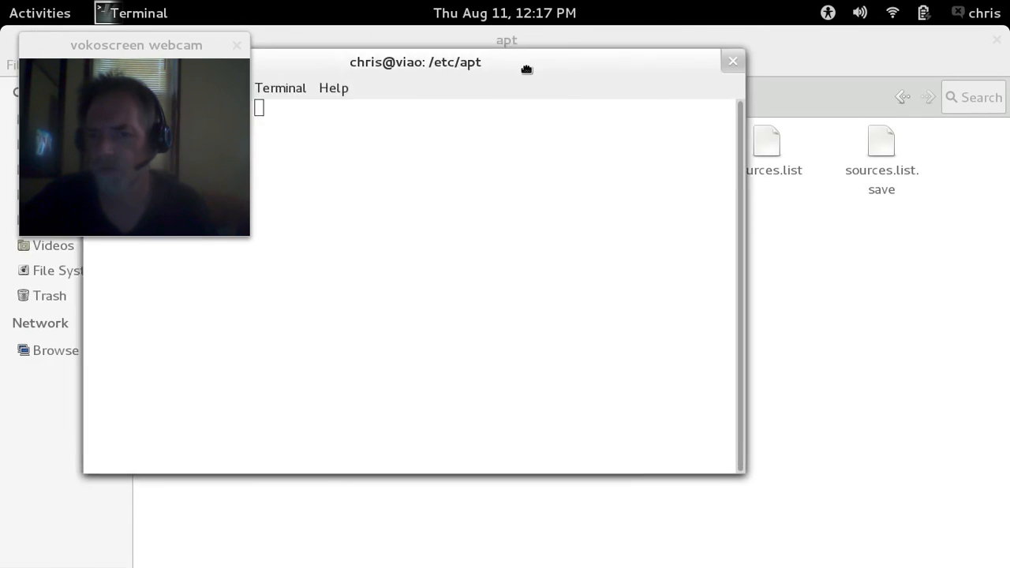
drag(415, 61, 652, 84)
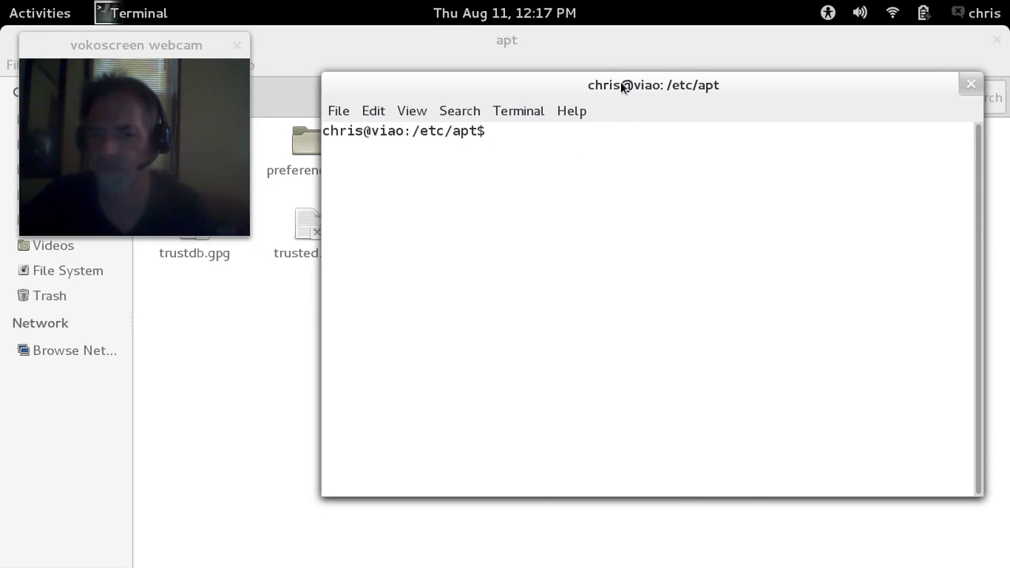
drag(653, 85, 629, 287)
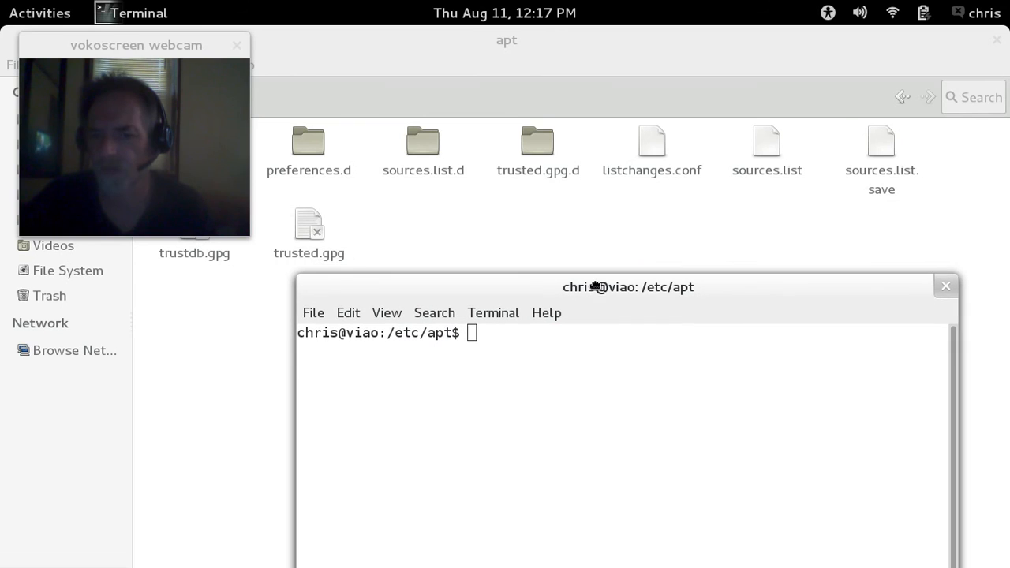
drag(629, 287, 615, 245)
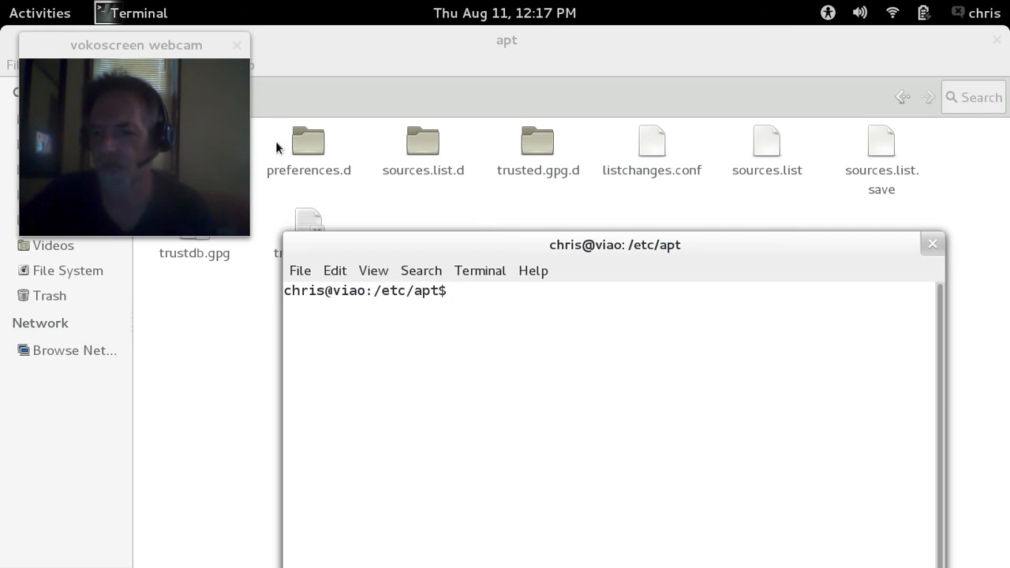
mouse_move(502, 233)
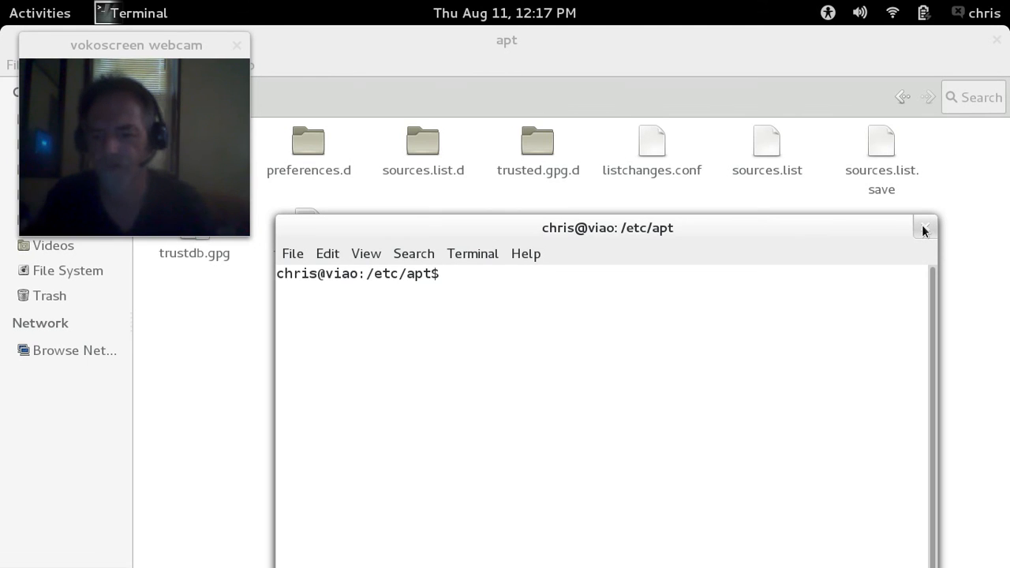
click(923, 228)
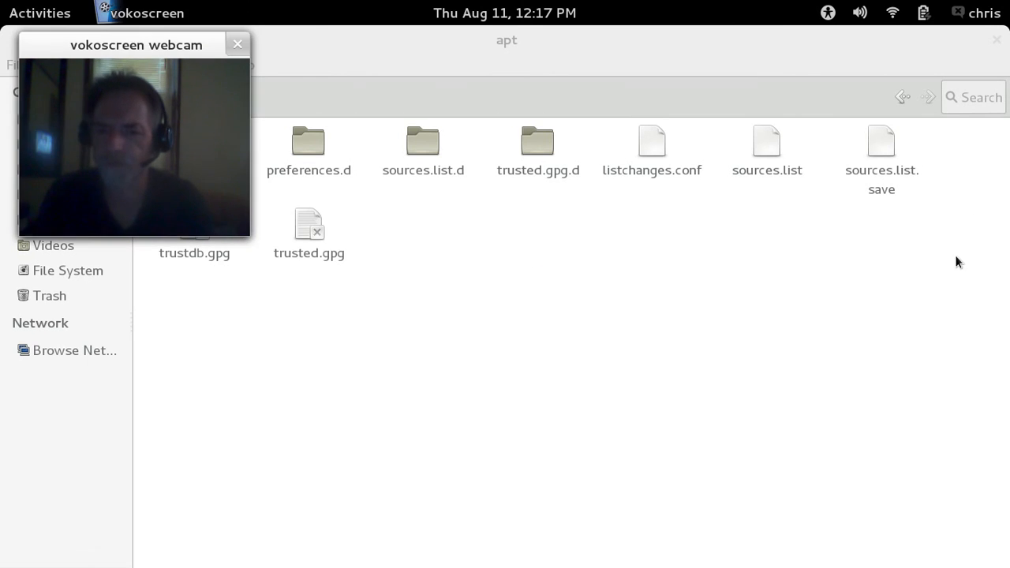
mouse_move(296, 48)
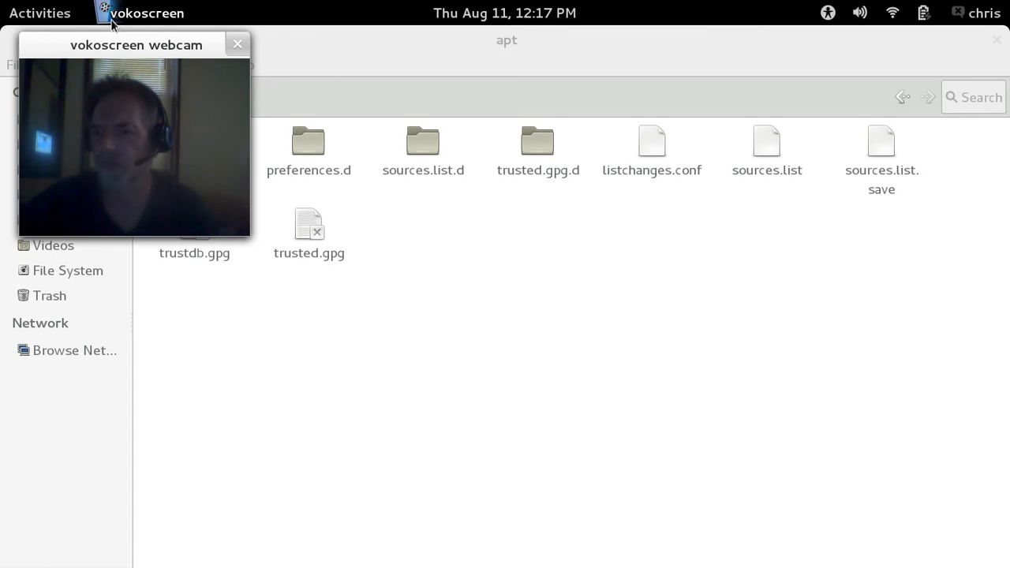
Close the /etc/apt Files window from Activities, leaving the Firefox ATI driver guide in front
click(39, 13)
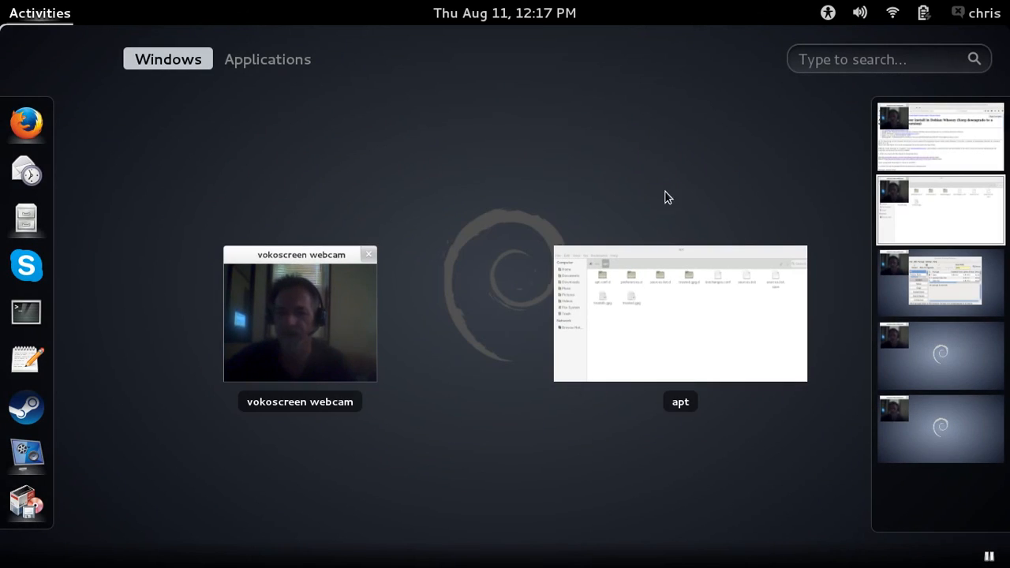
mouse_move(926, 294)
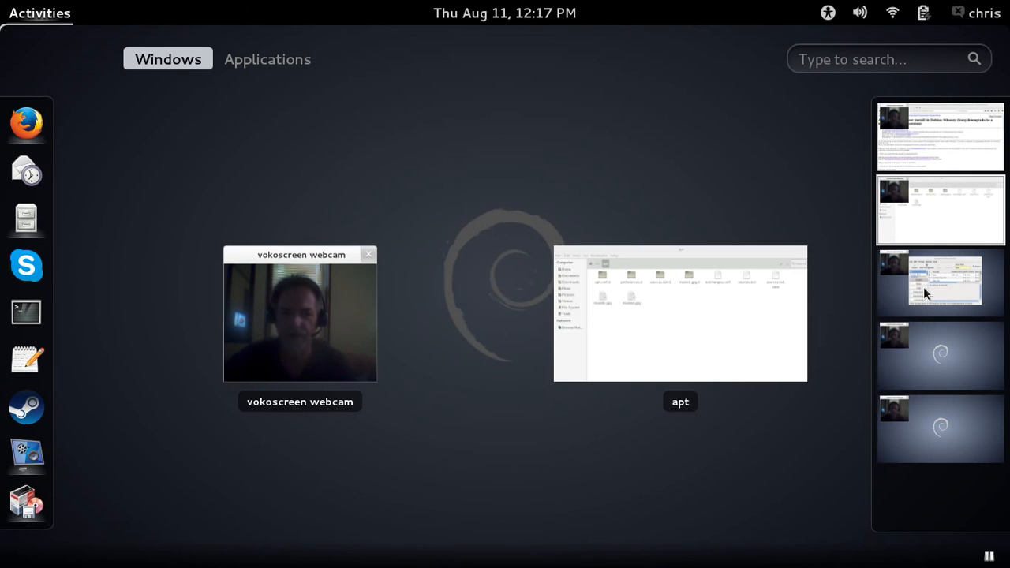
mouse_move(615, 202)
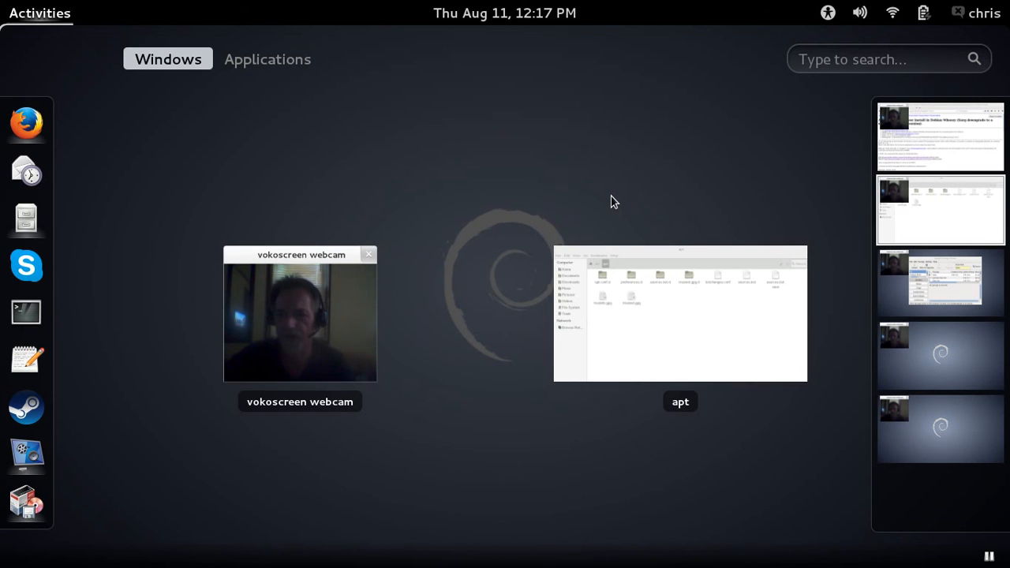
mouse_move(726, 226)
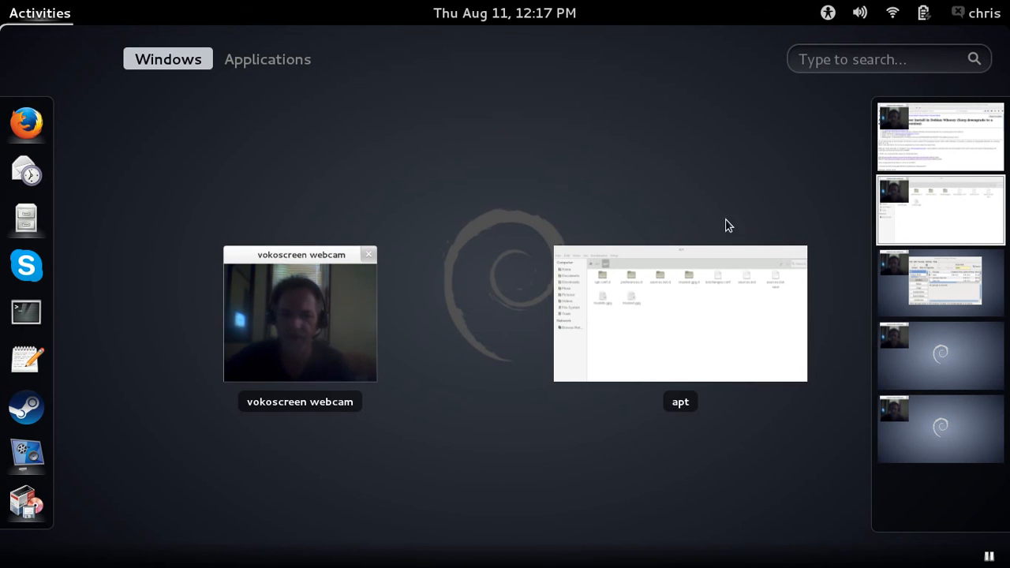
mouse_move(418, 225)
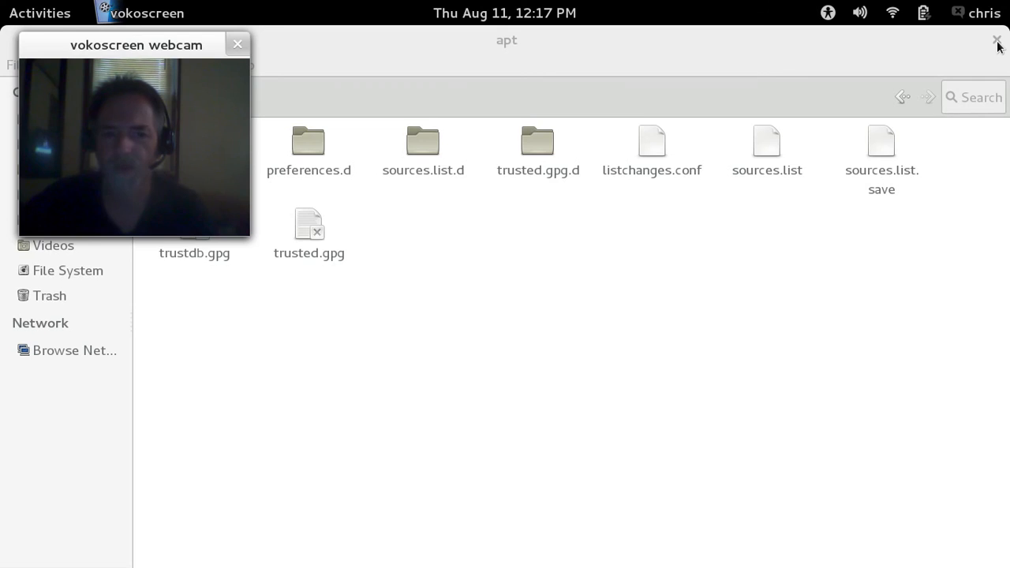
click(40, 12)
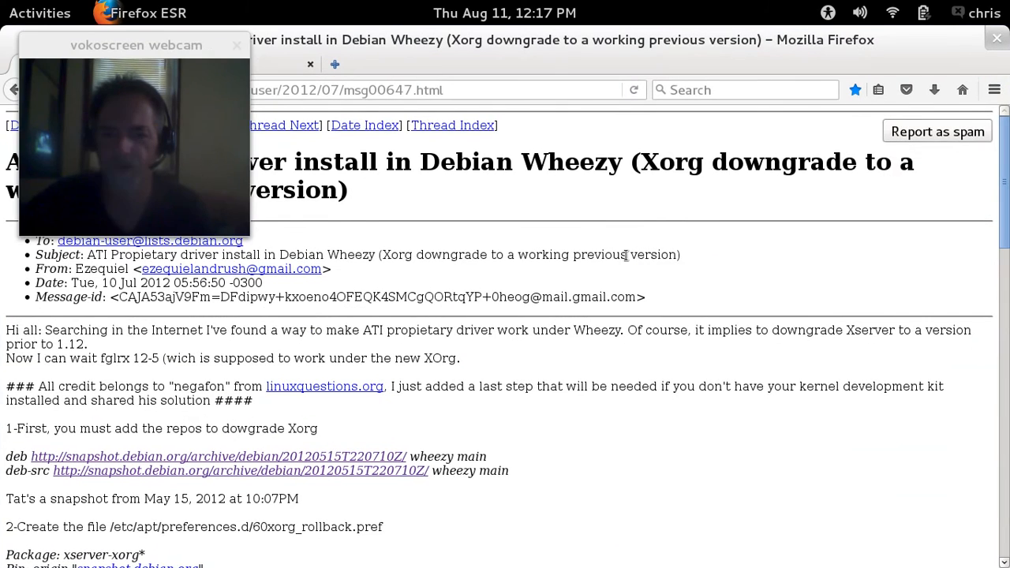
mouse_move(686, 221)
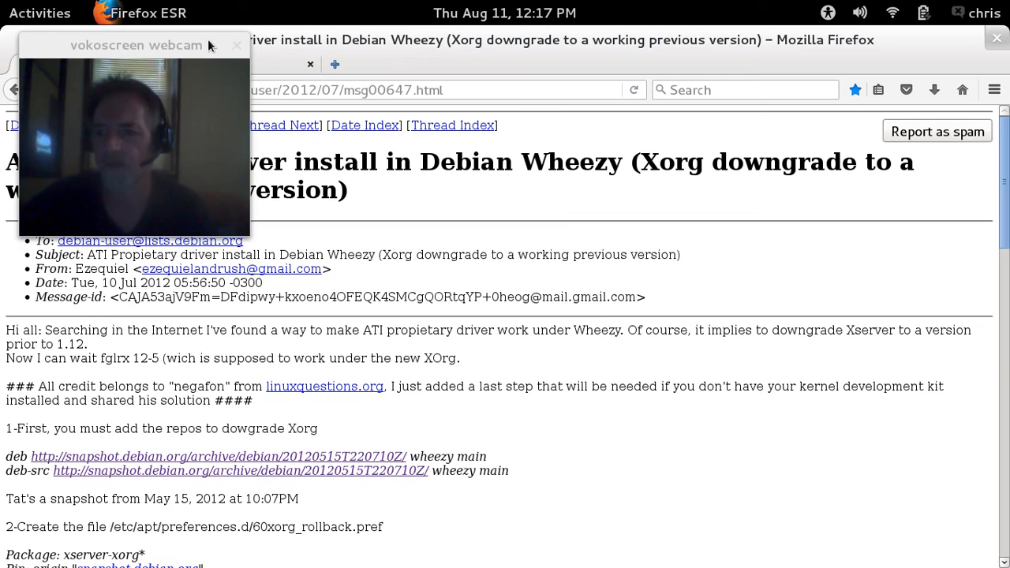
mouse_move(134, 37)
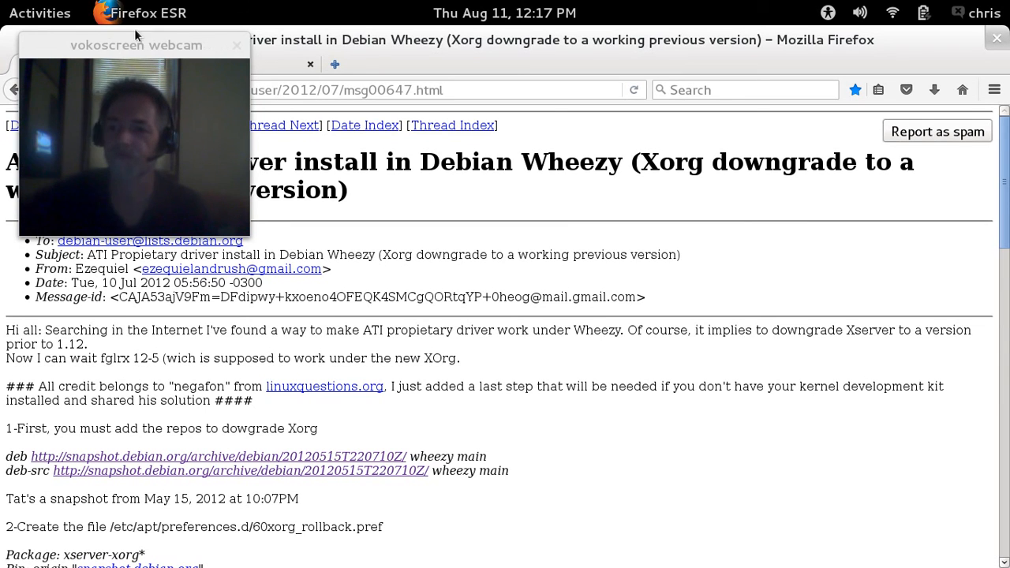